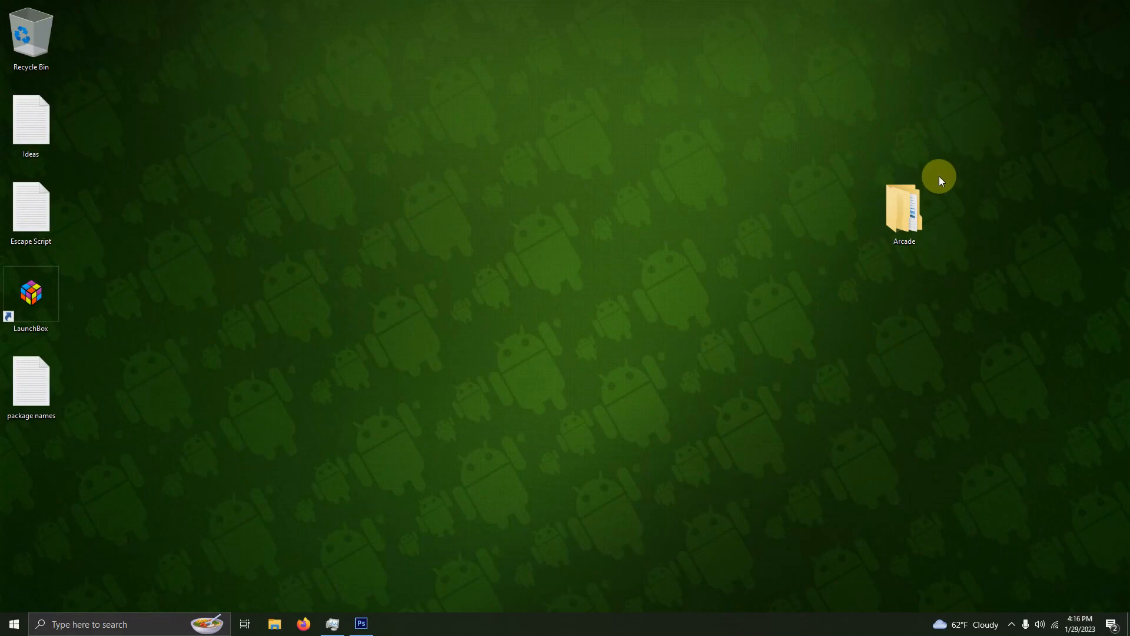
- Open the desktop Arcade folder and look inside its empty Roms folder
left_click(903, 209)
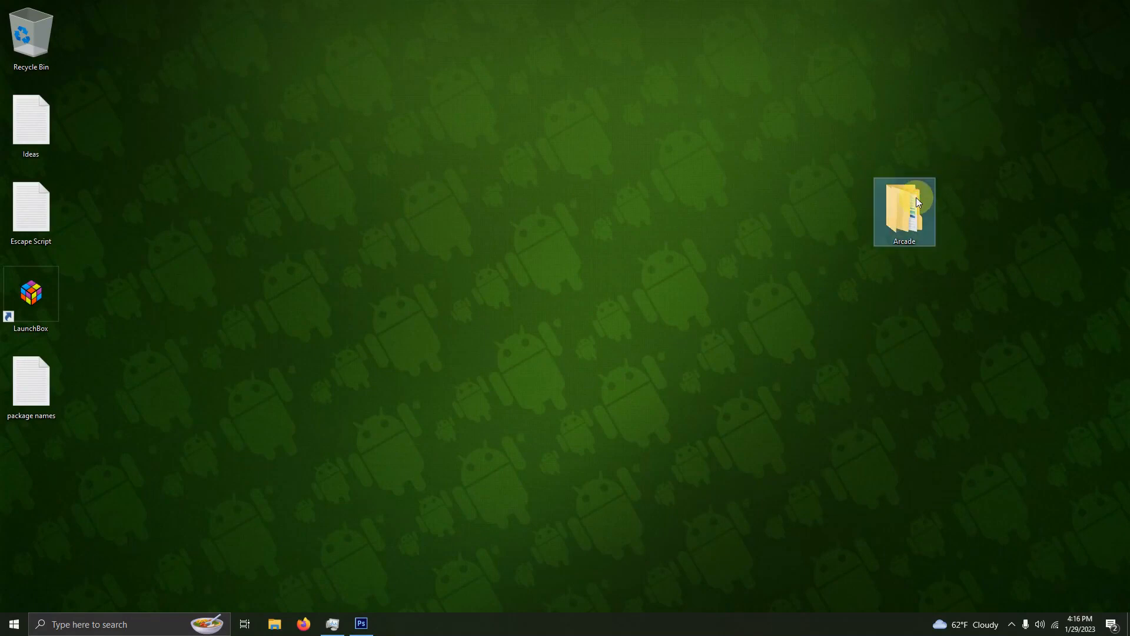
double_click(902, 211)
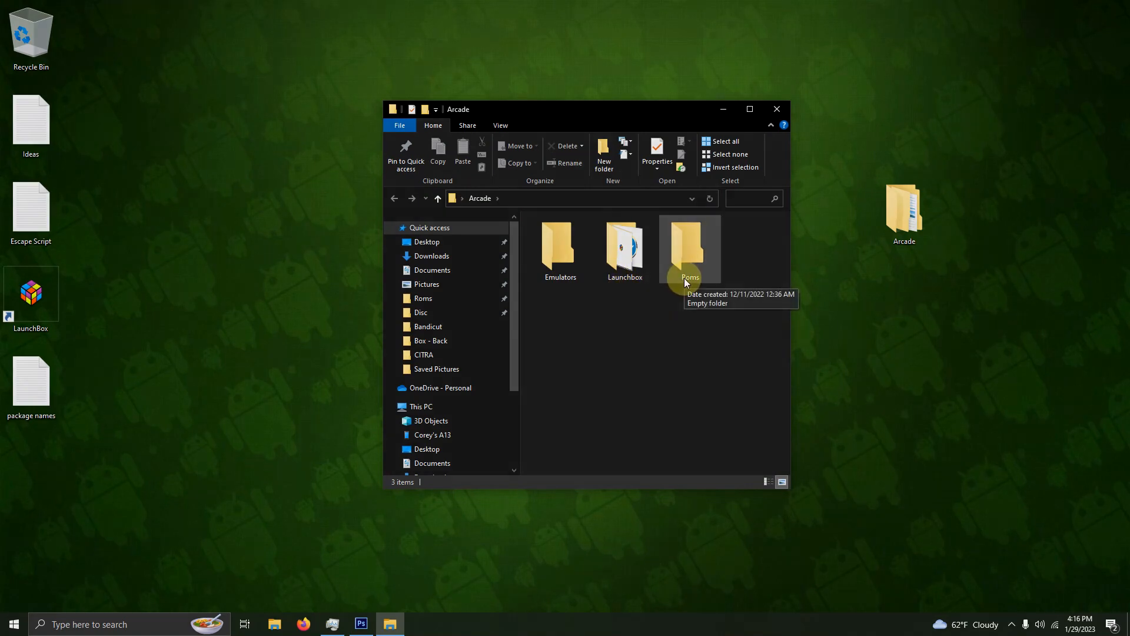
left_click(302, 623)
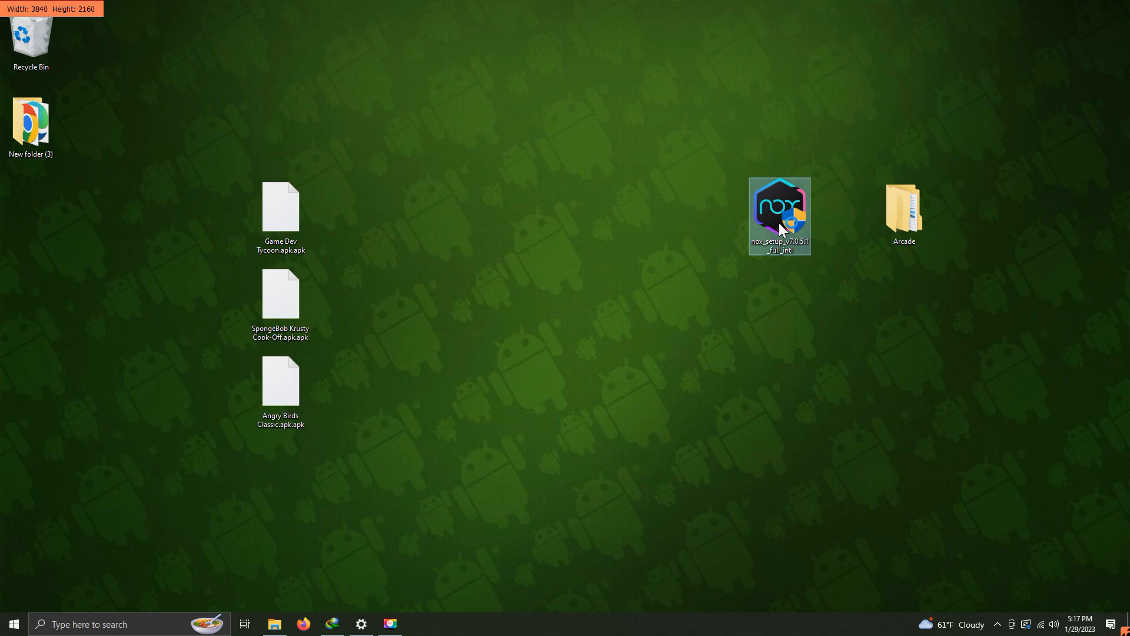
- Run nox_setup and set a custom install location of Arcade > Emulators > Nox
double_click(778, 215)
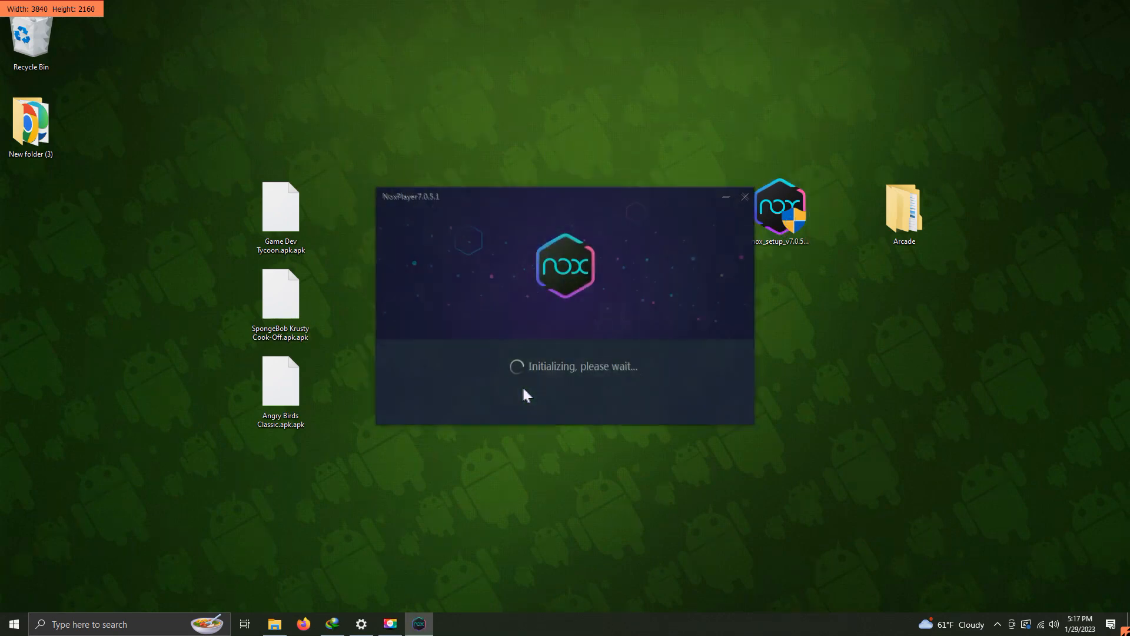
mouse_move(603, 380)
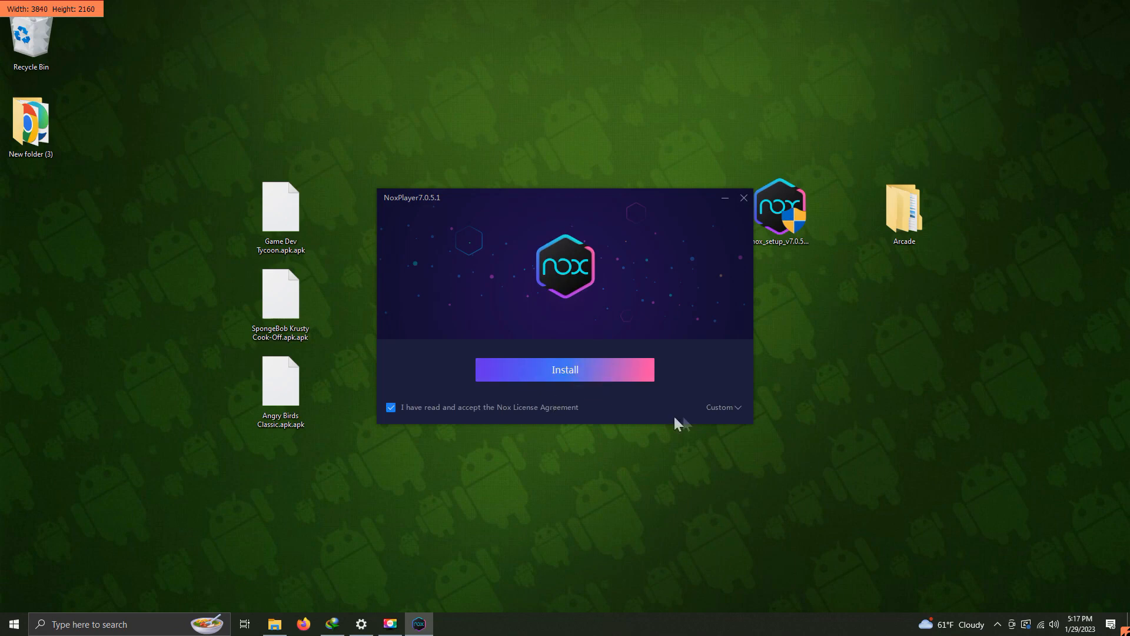
mouse_move(733, 414)
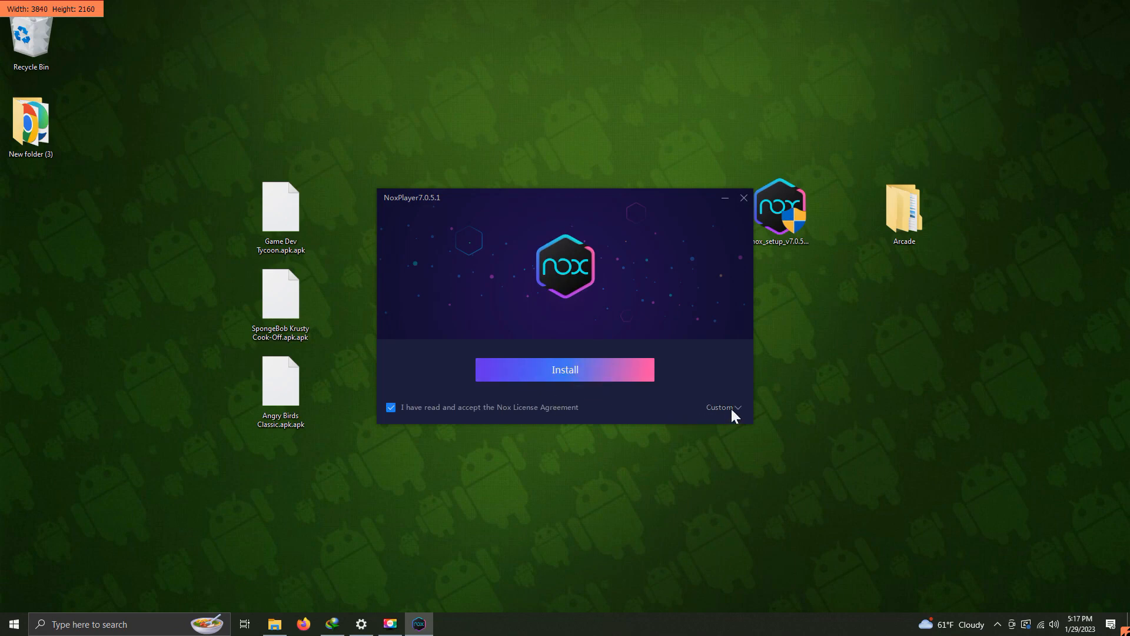
left_click(721, 407)
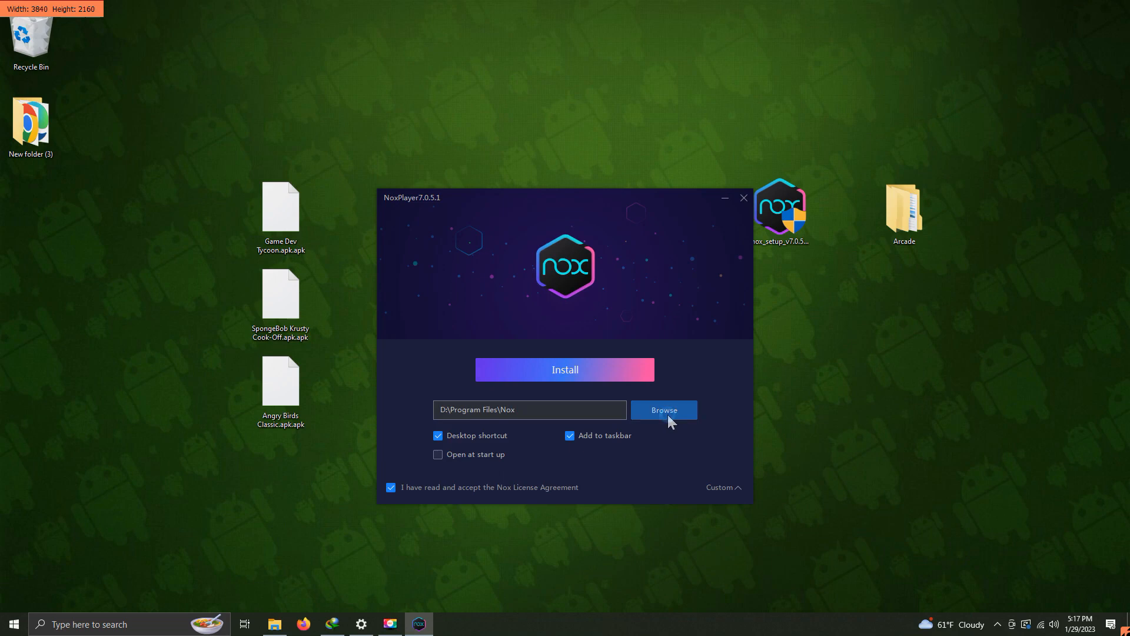
left_click(662, 410)
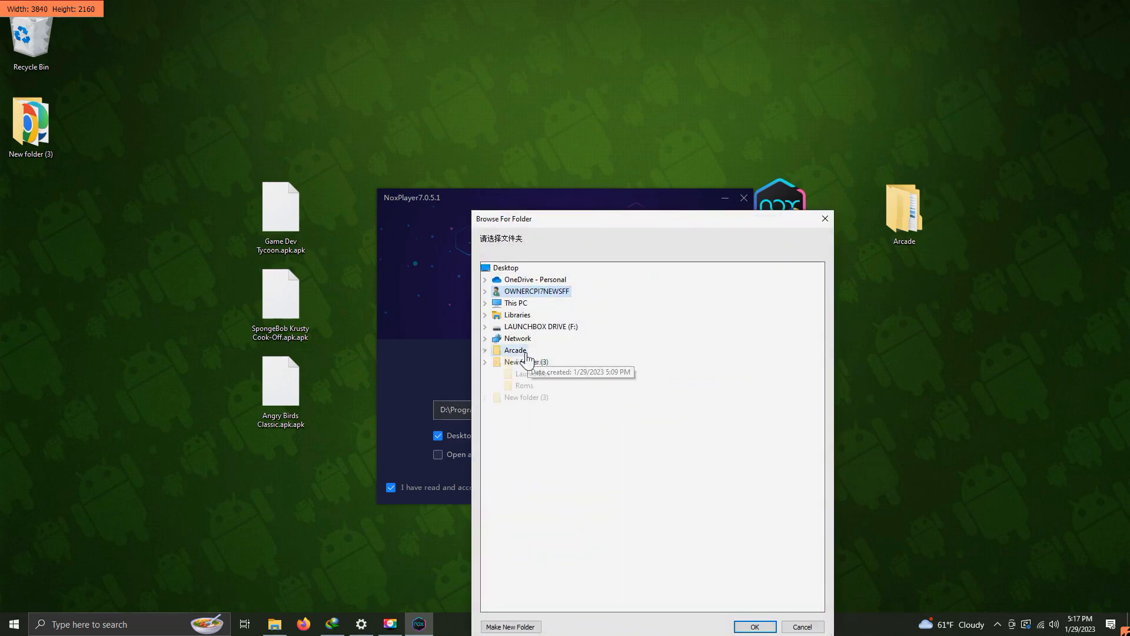
left_click(485, 350)
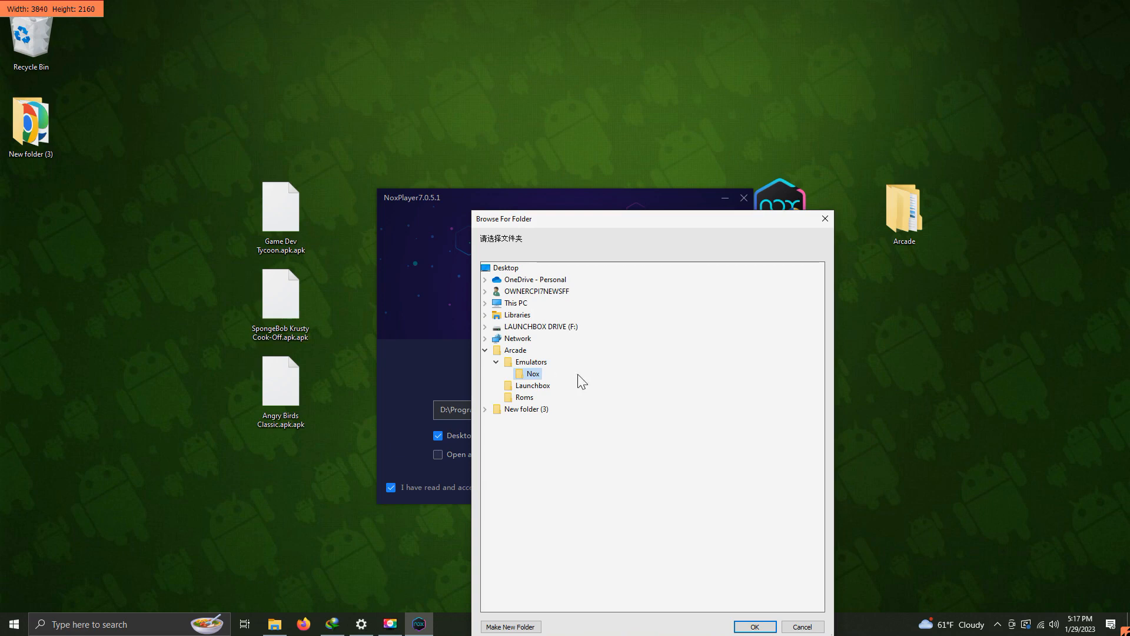
mouse_move(572, 381)
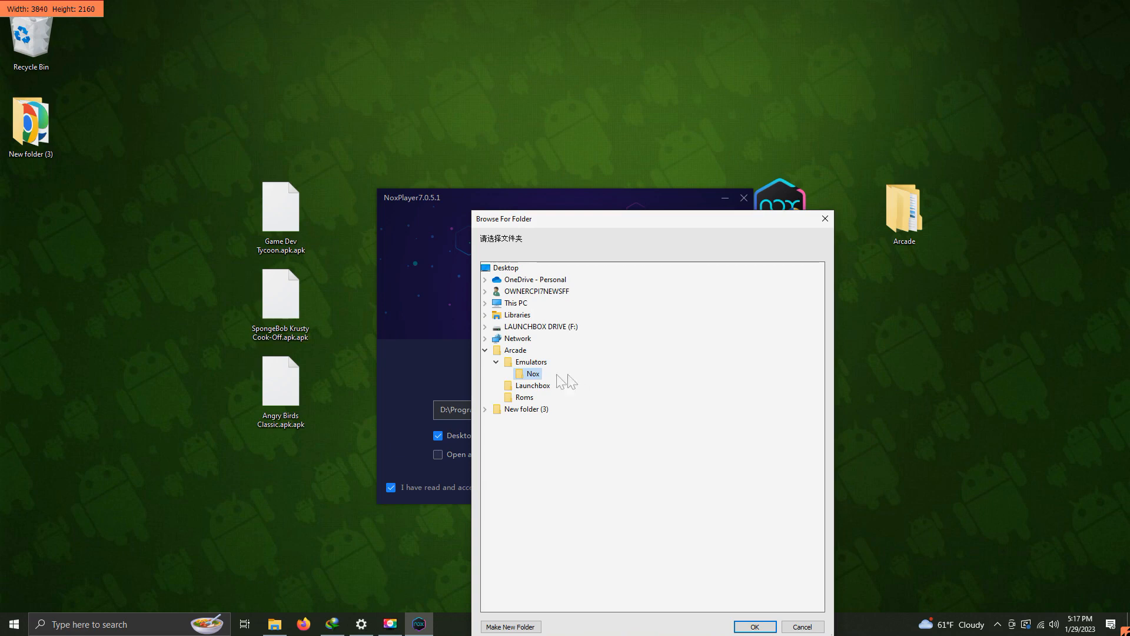
mouse_move(622, 449)
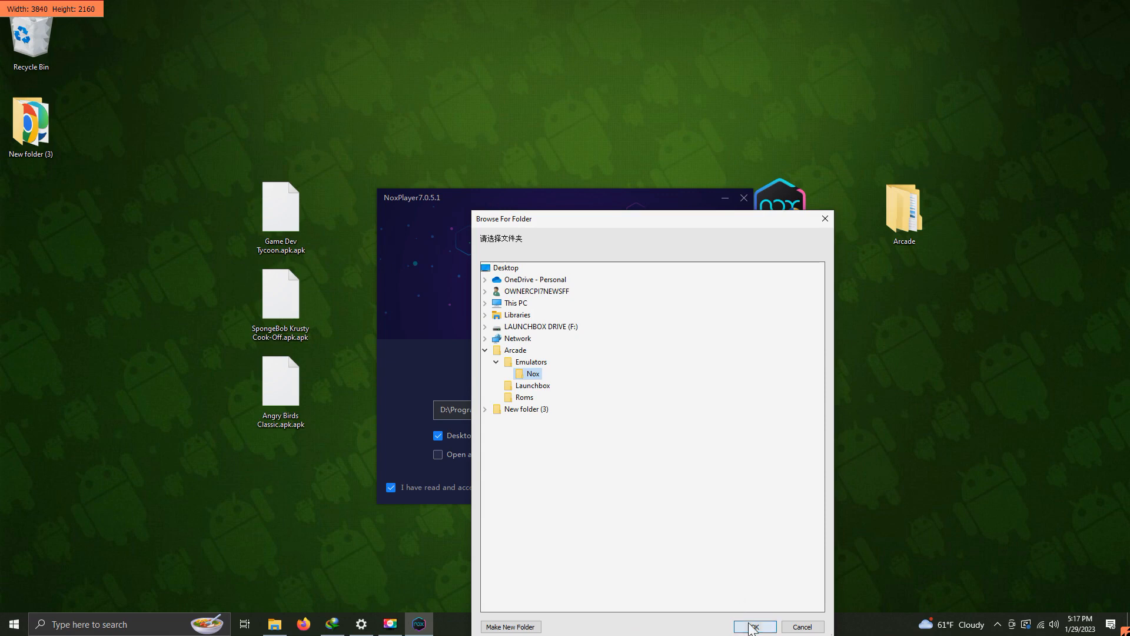
left_click(753, 626)
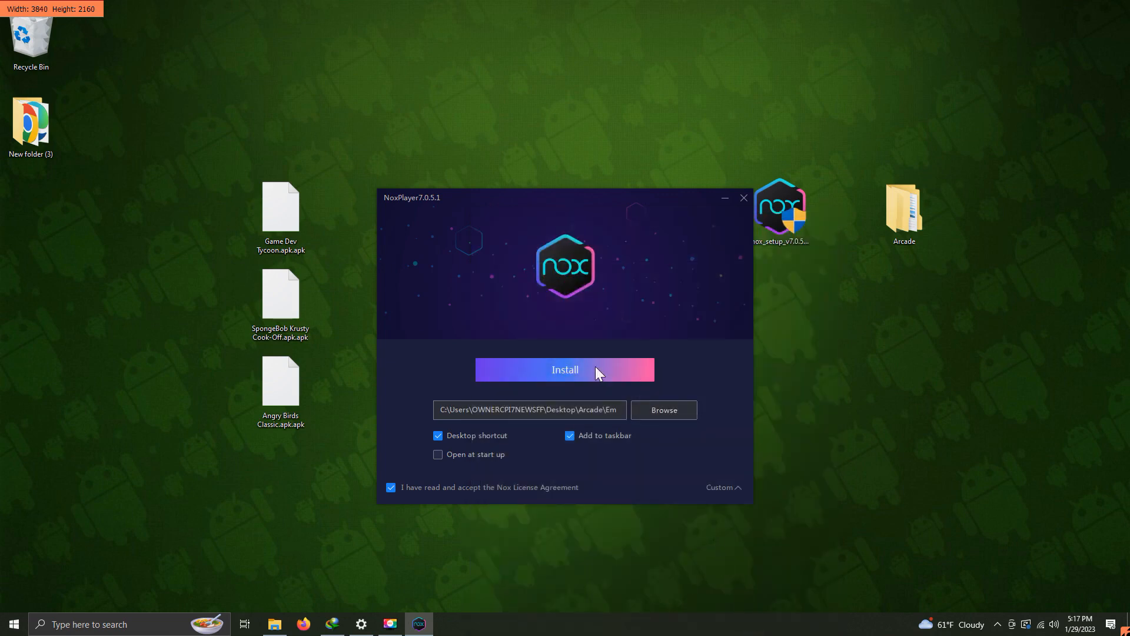
- Install NoxPlayer, rejecting the McAfee WebAdvisor and RAV Endpoint Protection offers, then start it
left_click(564, 369)
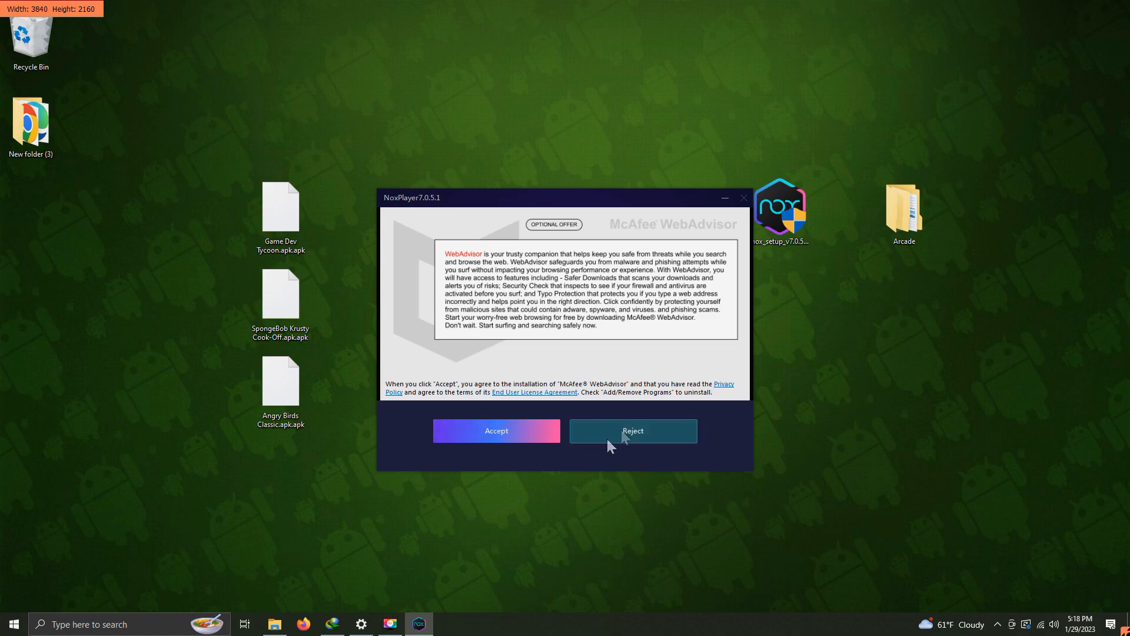
left_click(632, 431)
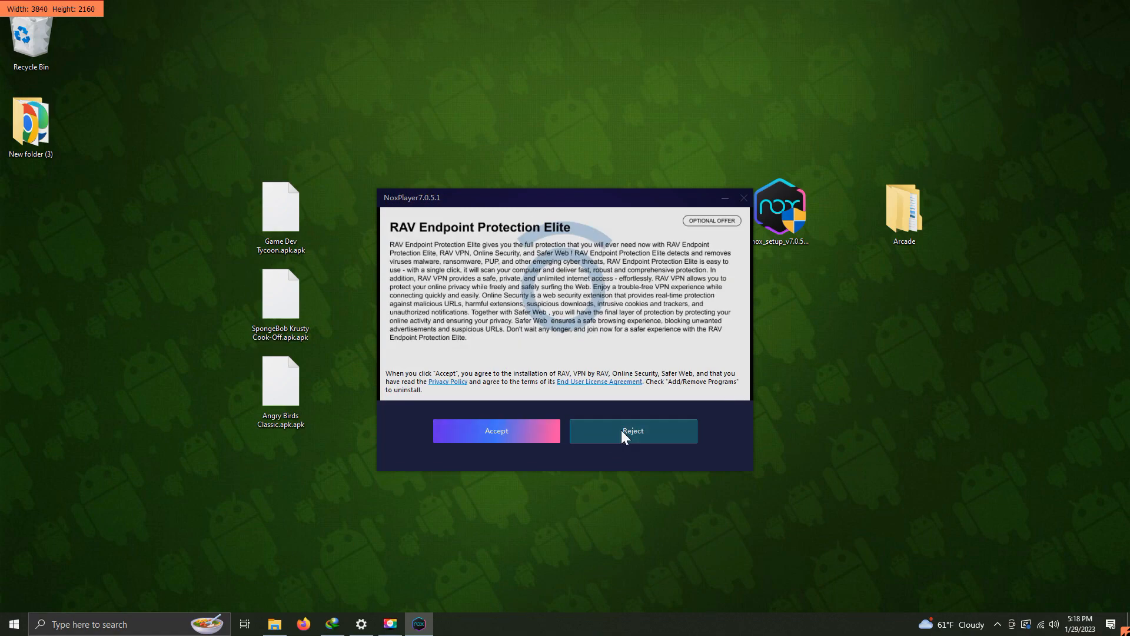
left_click(632, 431)
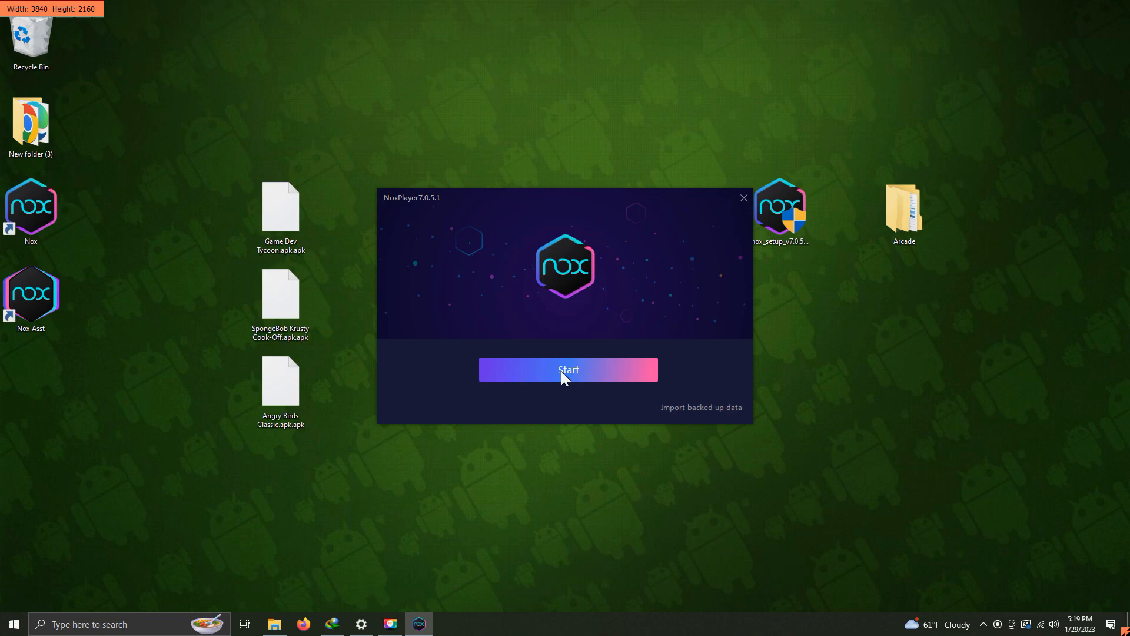
left_click(567, 369)
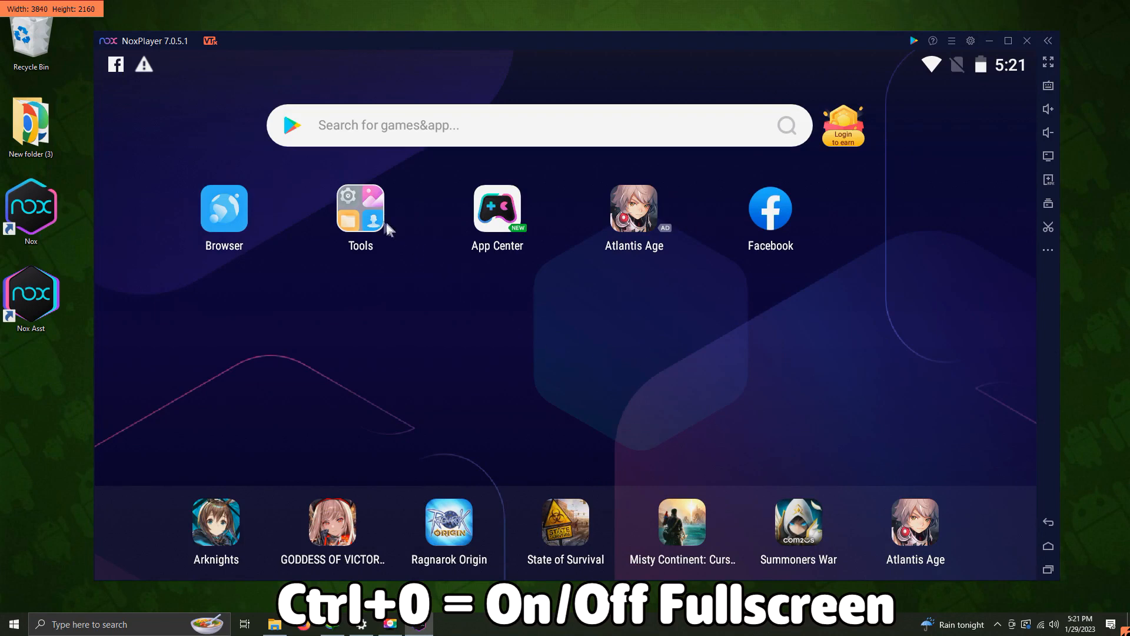
- Move Play Store from Tools to the home screen and sign in with a Google account
left_click(360, 208)
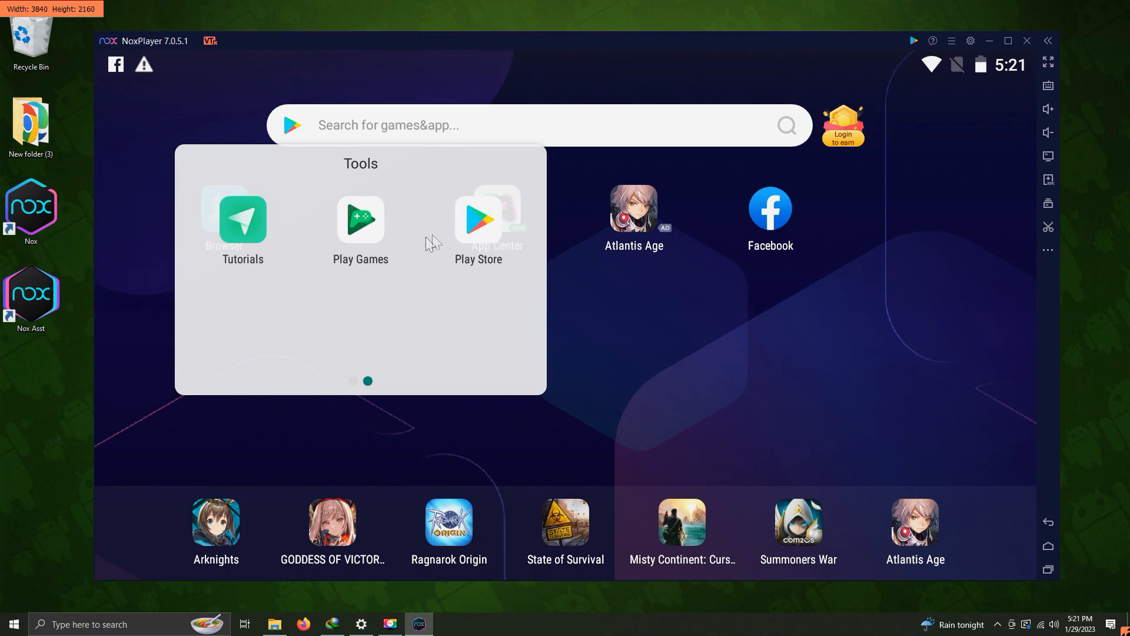
right_click(478, 219)
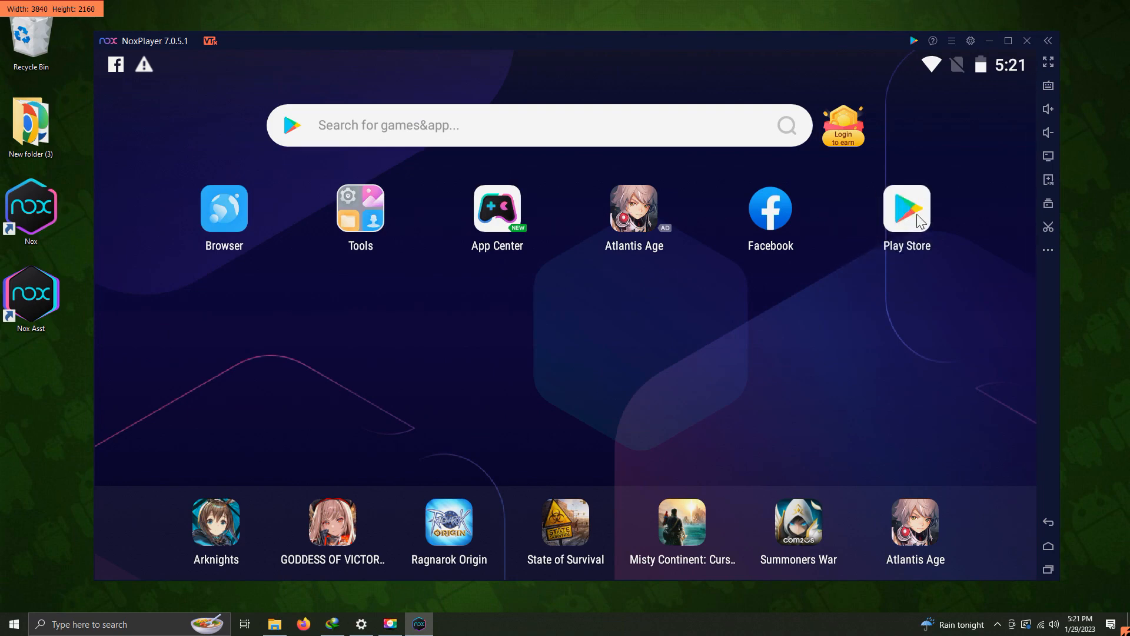
left_click(906, 209)
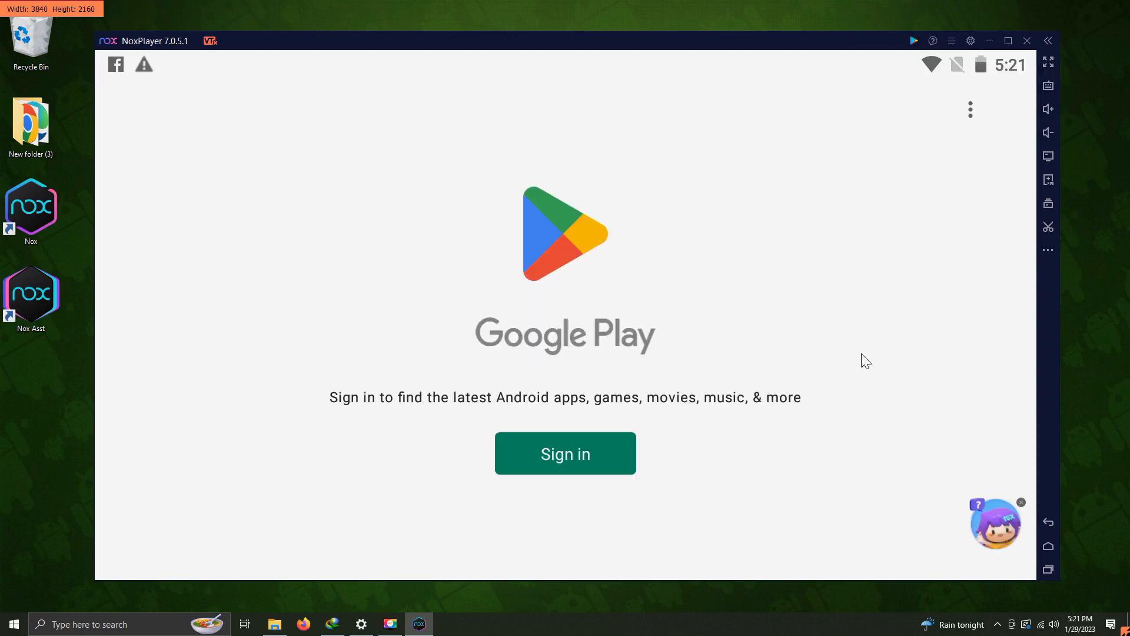
left_click(565, 453)
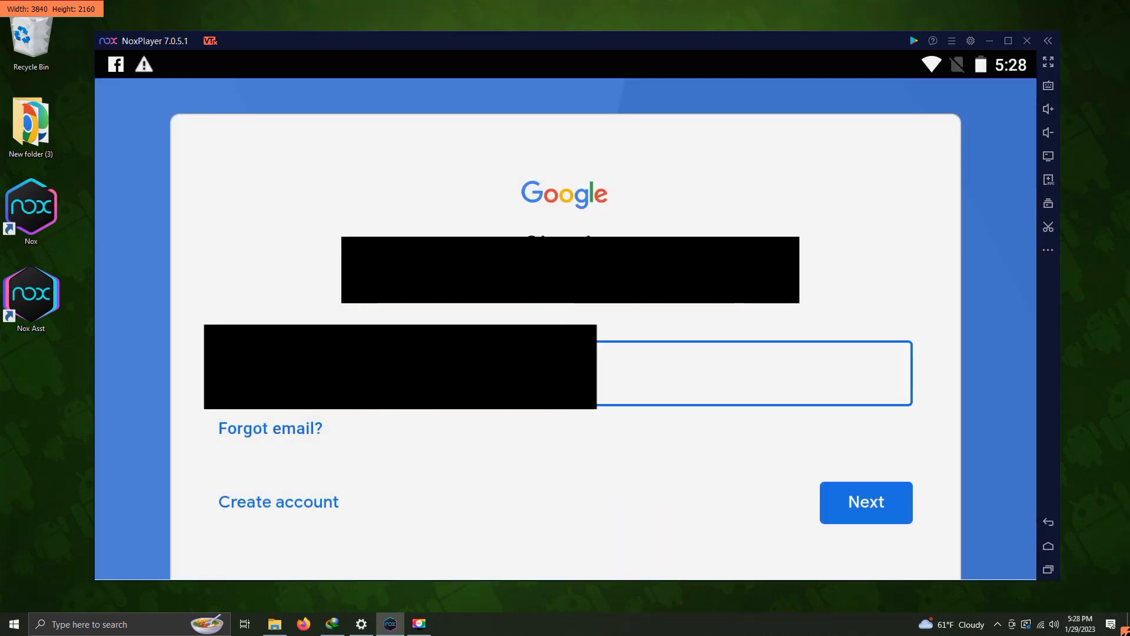
left_click(864, 501)
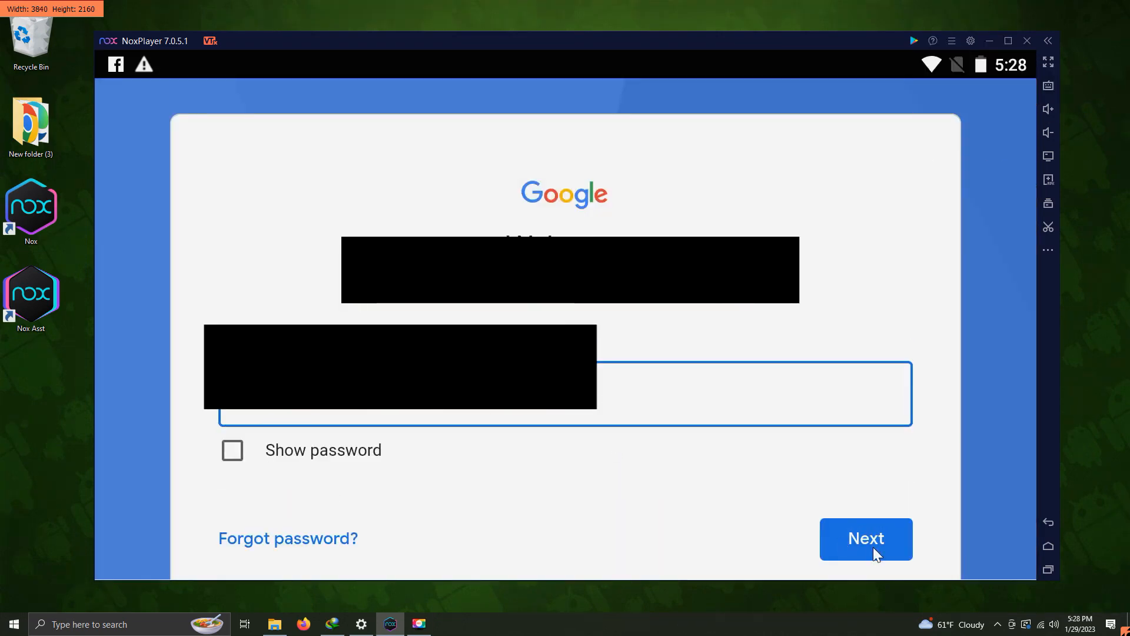
left_click(864, 539)
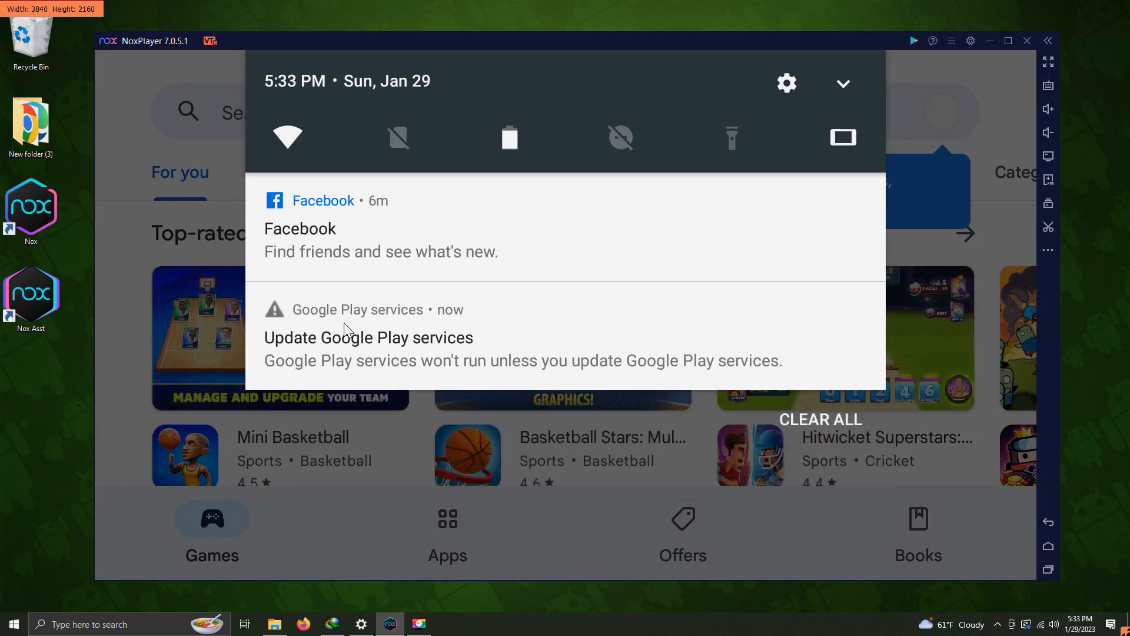
left_click(367, 336)
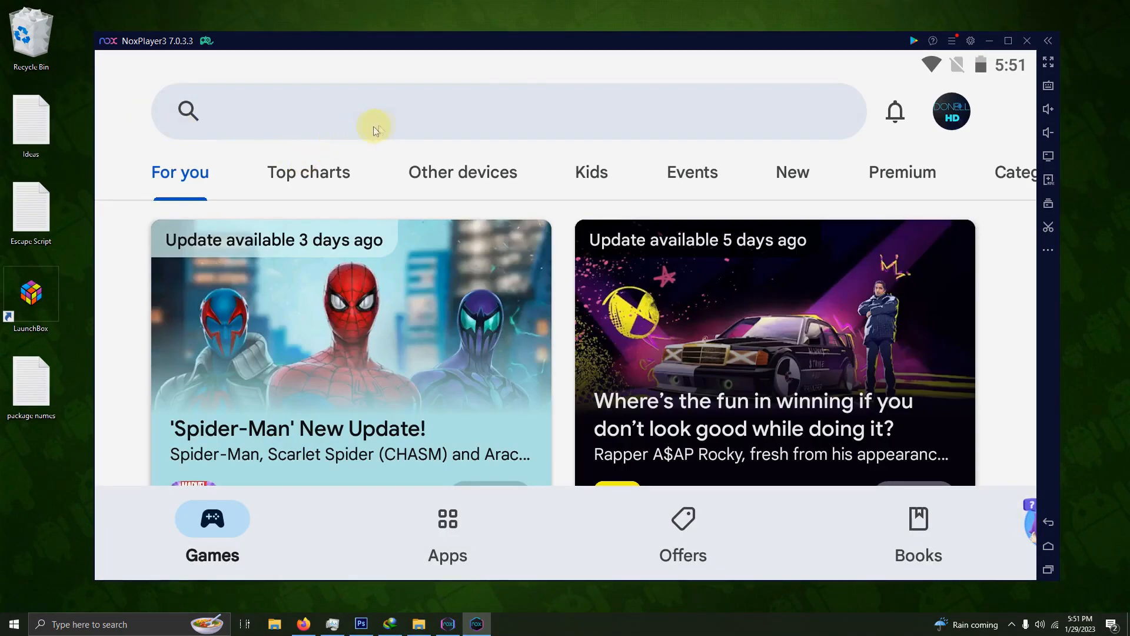
mouse_move(665, 265)
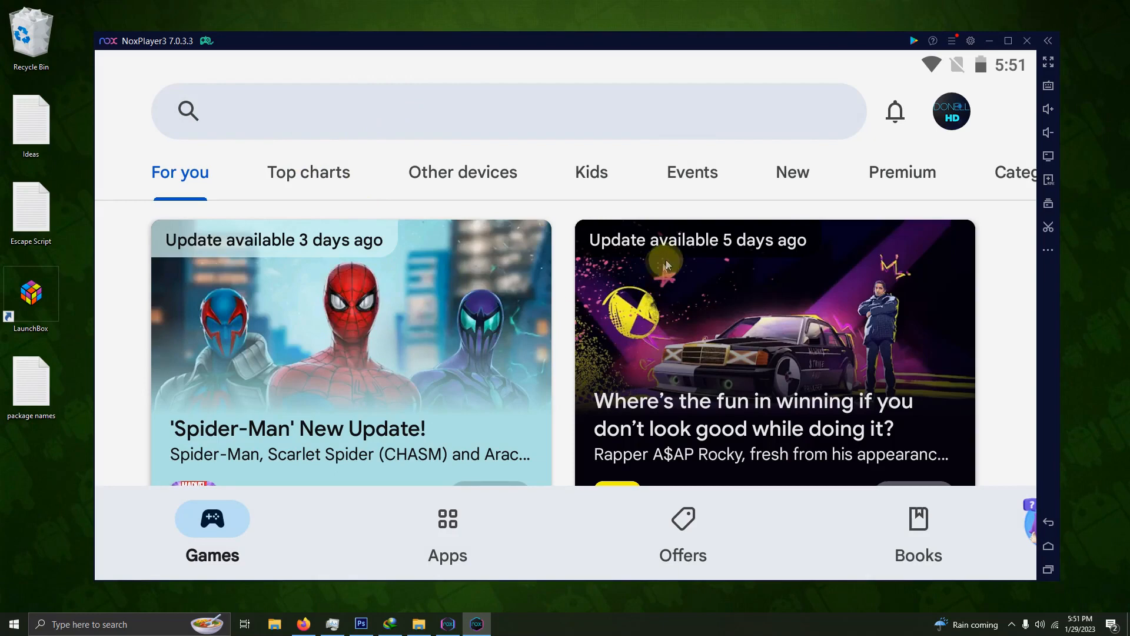
mouse_move(383, 126)
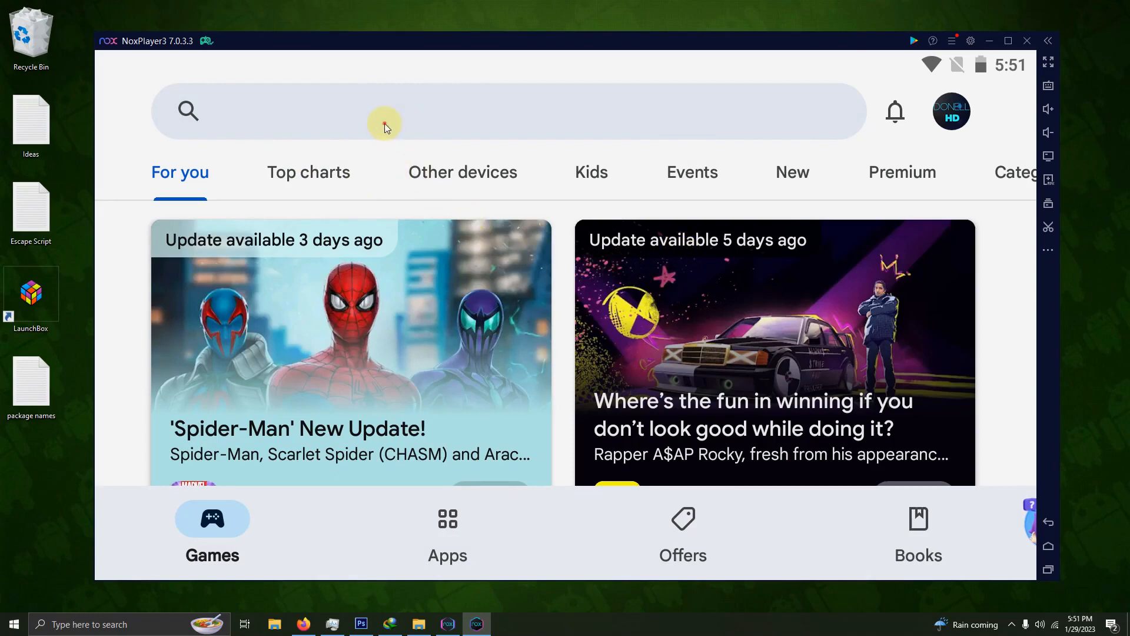
- Search the Play Store for 'package names viewer' and install Package Name Viewer 2.0
left_click(382, 112)
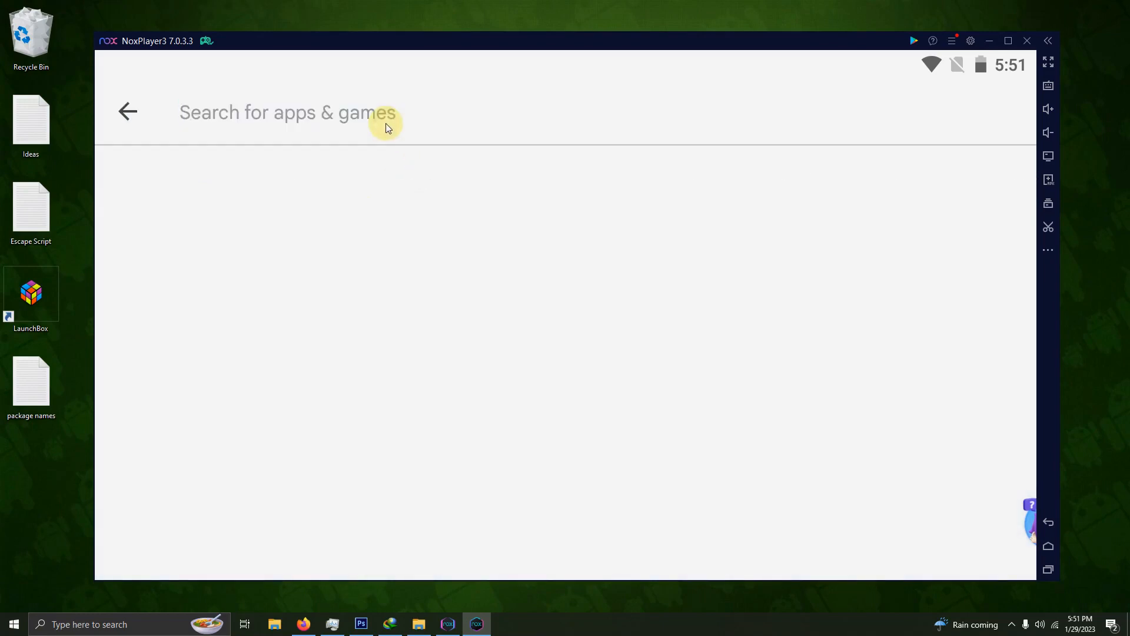
type("packa")
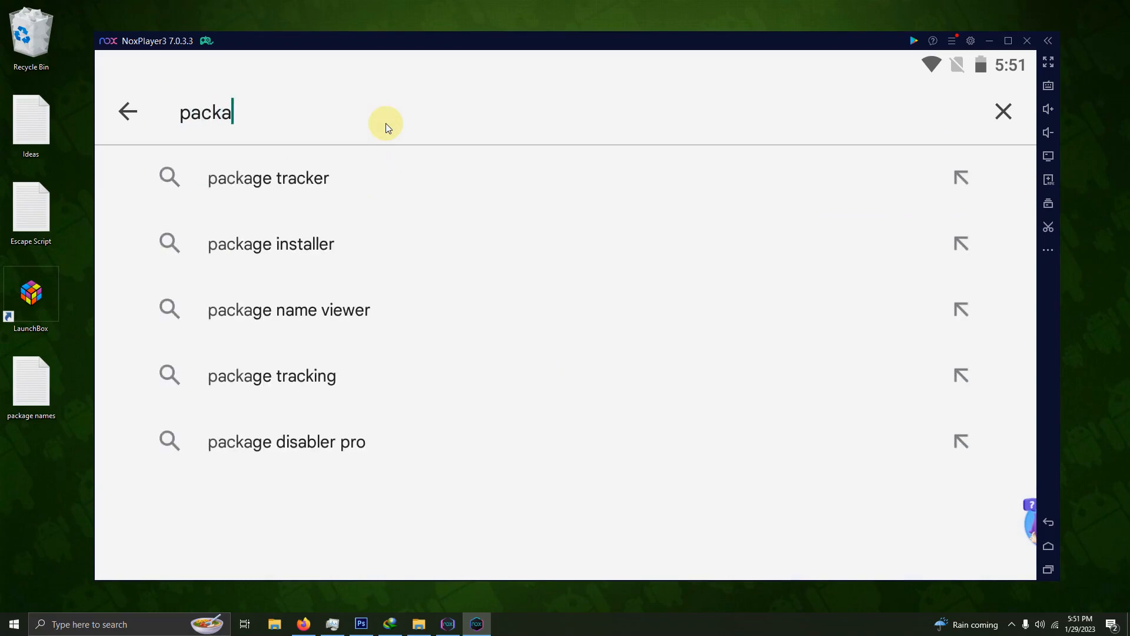
left_click(289, 309)
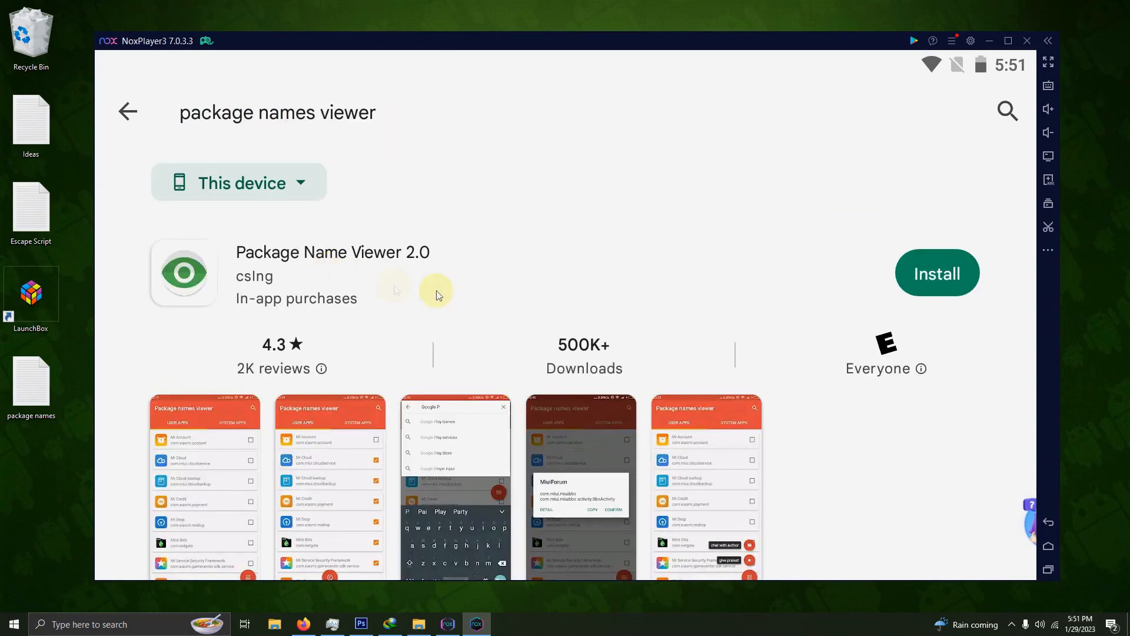
left_click(936, 273)
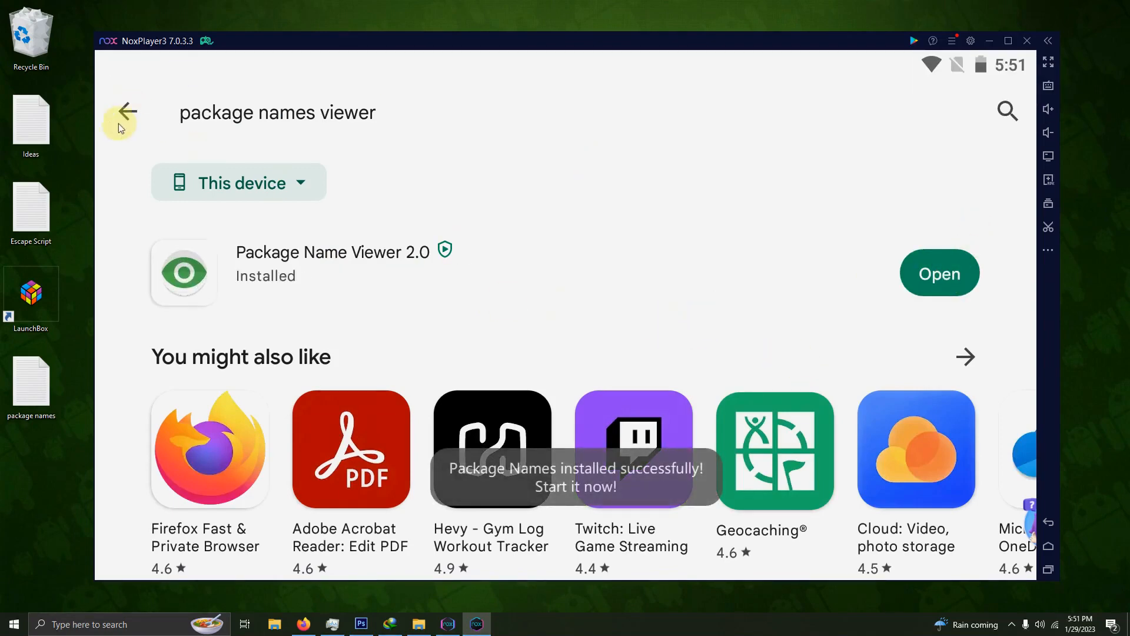
left_click(128, 112)
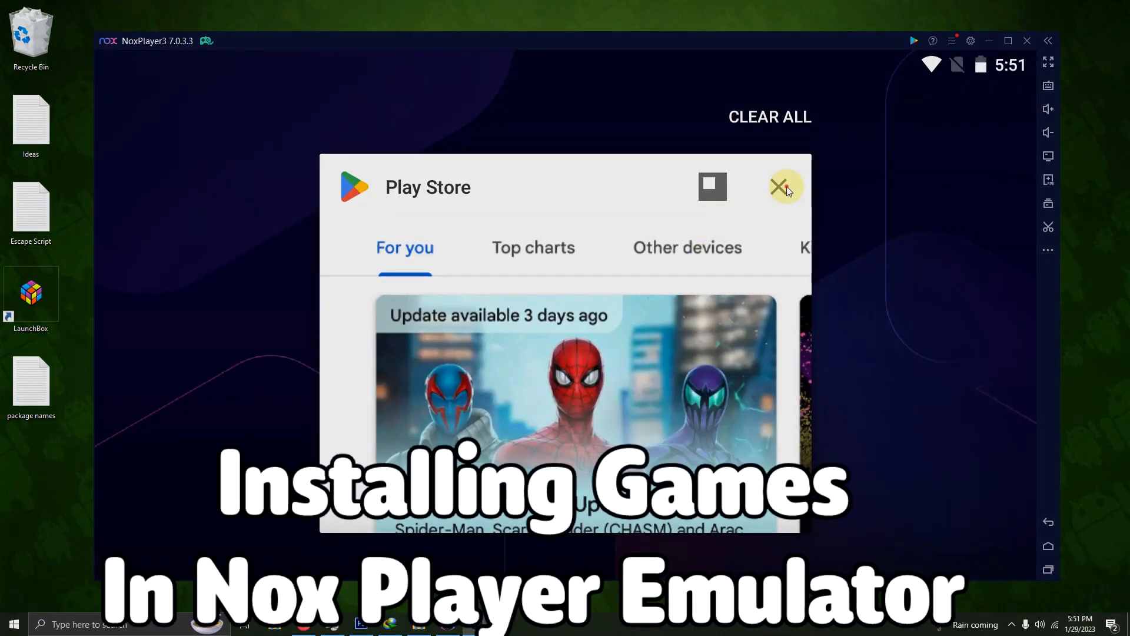
- Close the Play Store card in recent apps to return to the home screen
left_click(783, 186)
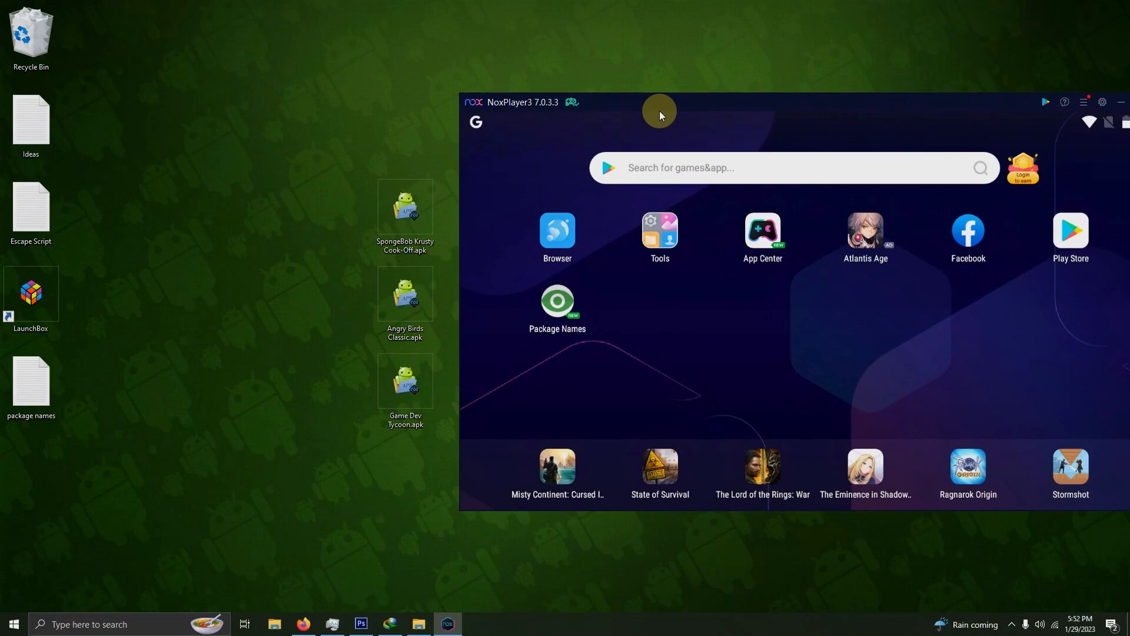
mouse_move(491, 282)
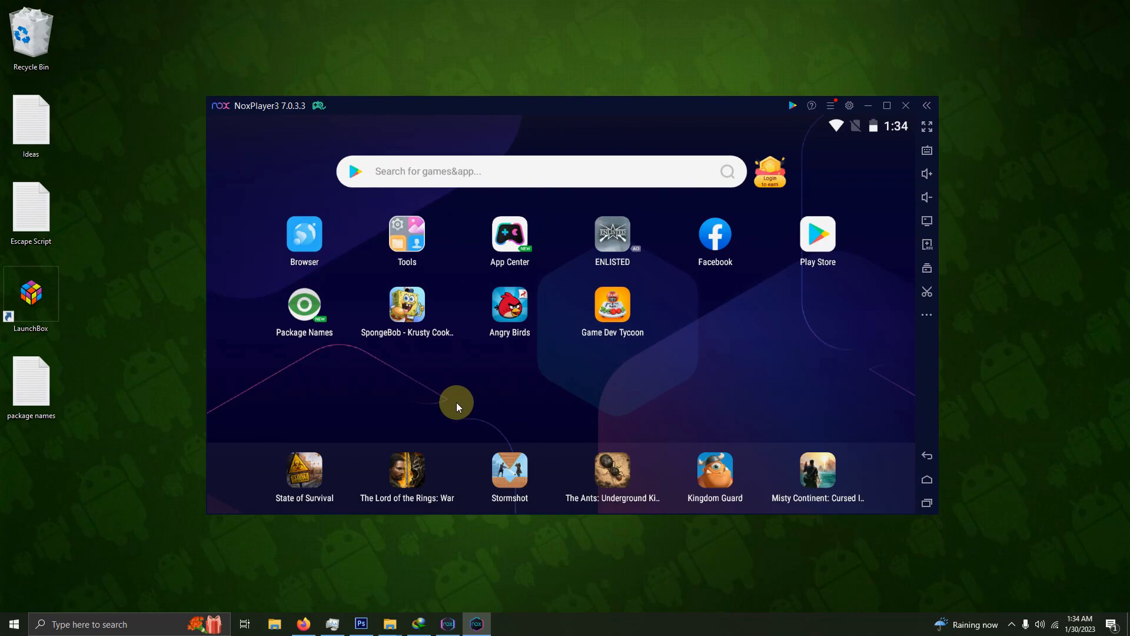
mouse_move(410, 303)
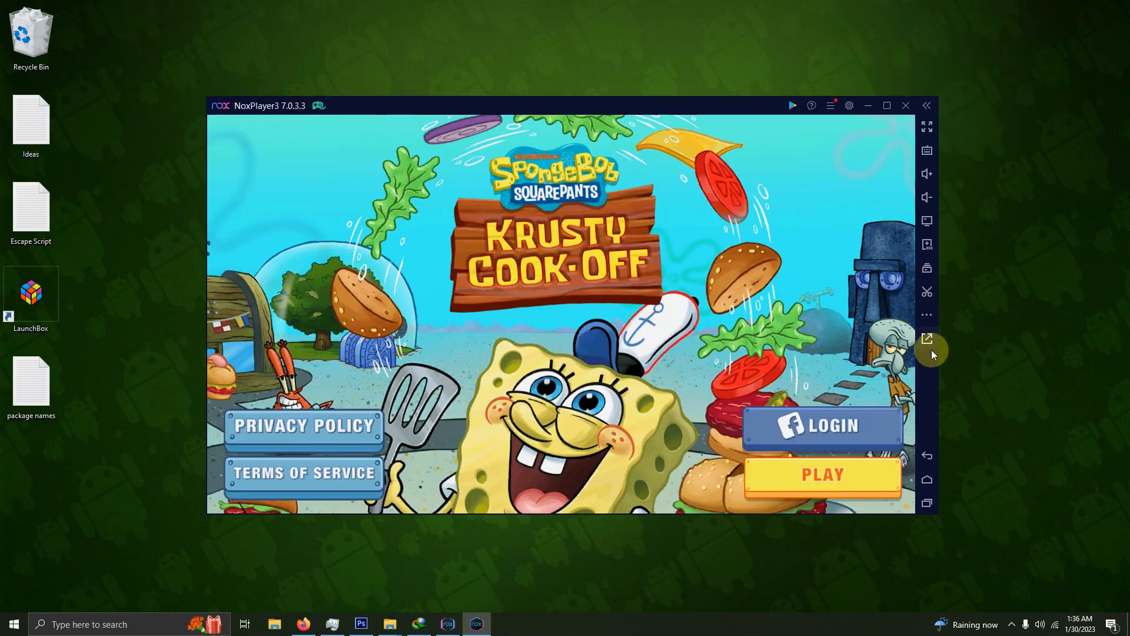
mouse_move(927, 338)
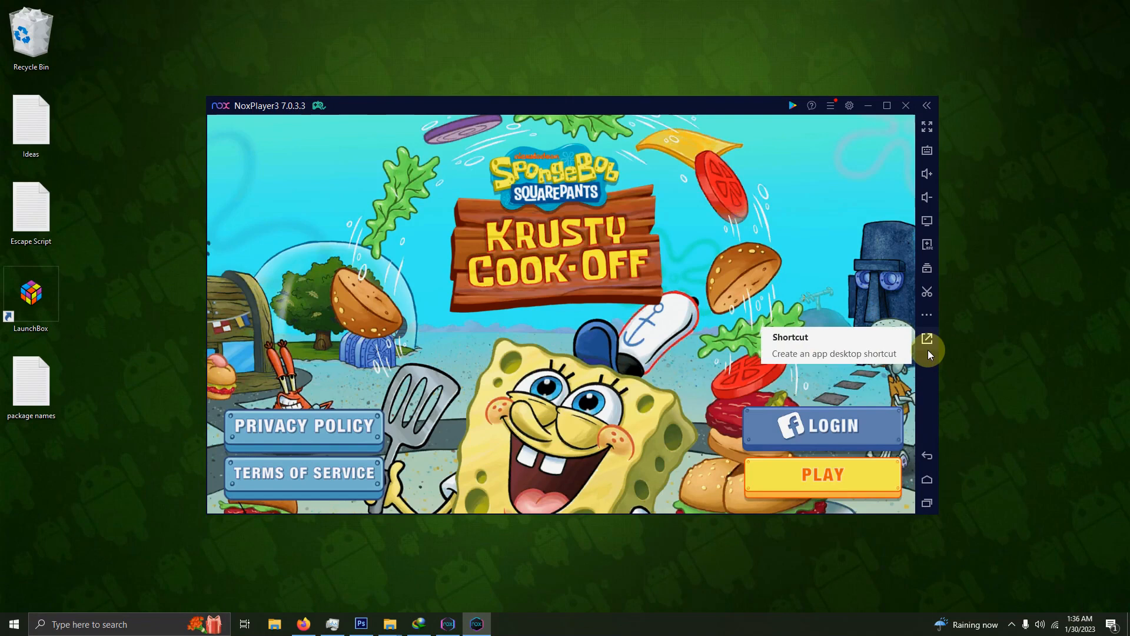
mouse_move(930, 339)
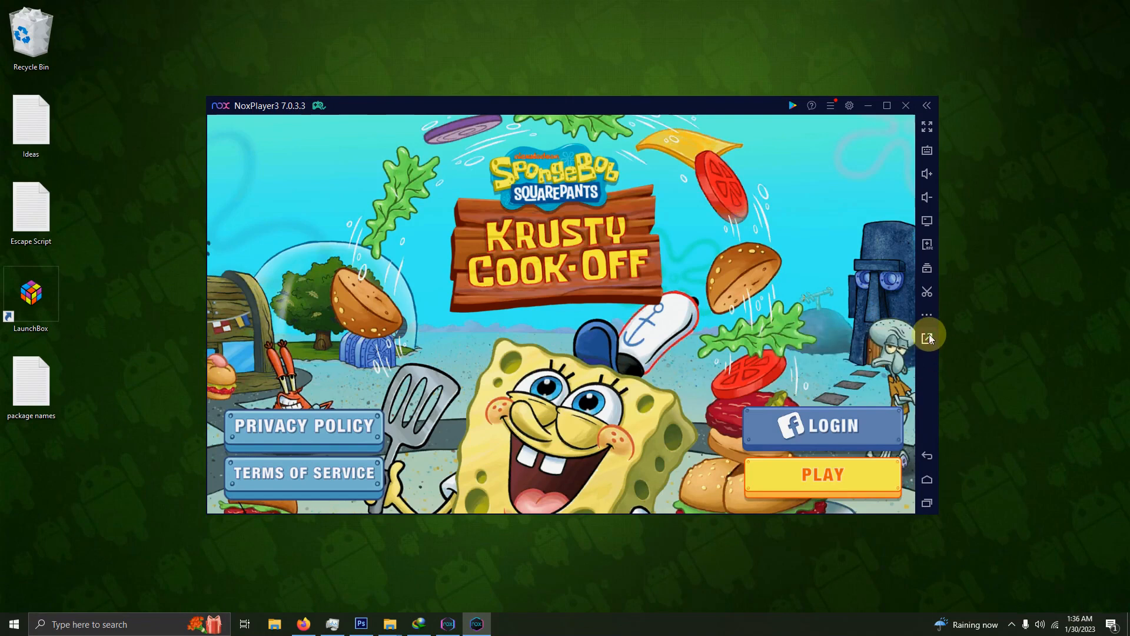
- Create desktop shortcuts for SpongeBob and Angry Birds, closing each app from Recents
left_click(927, 333)
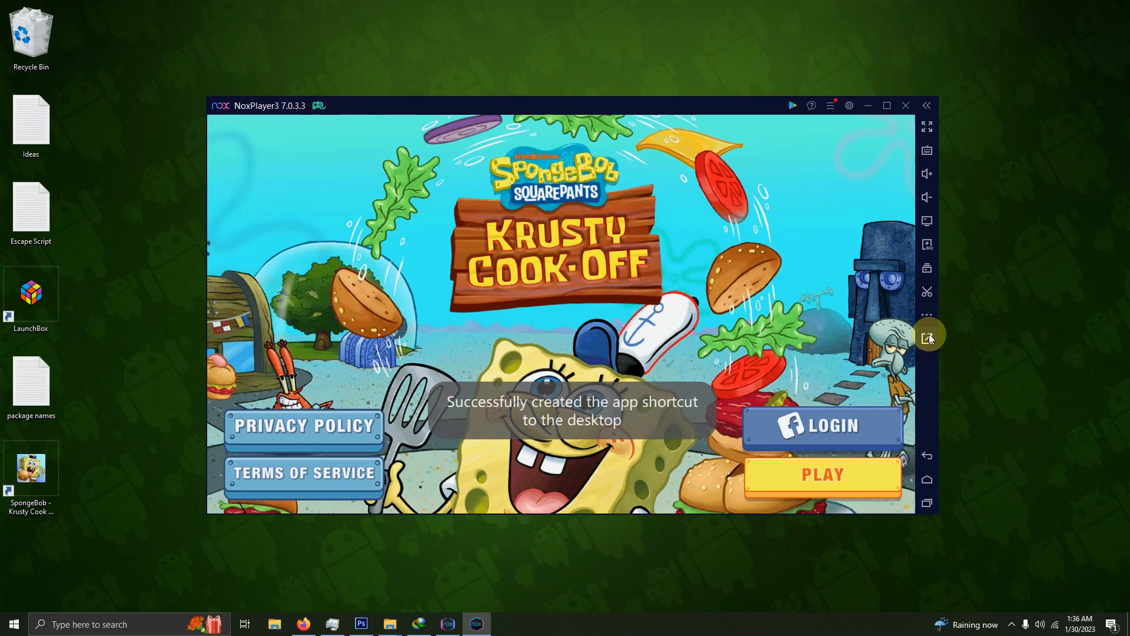
mouse_move(838, 372)
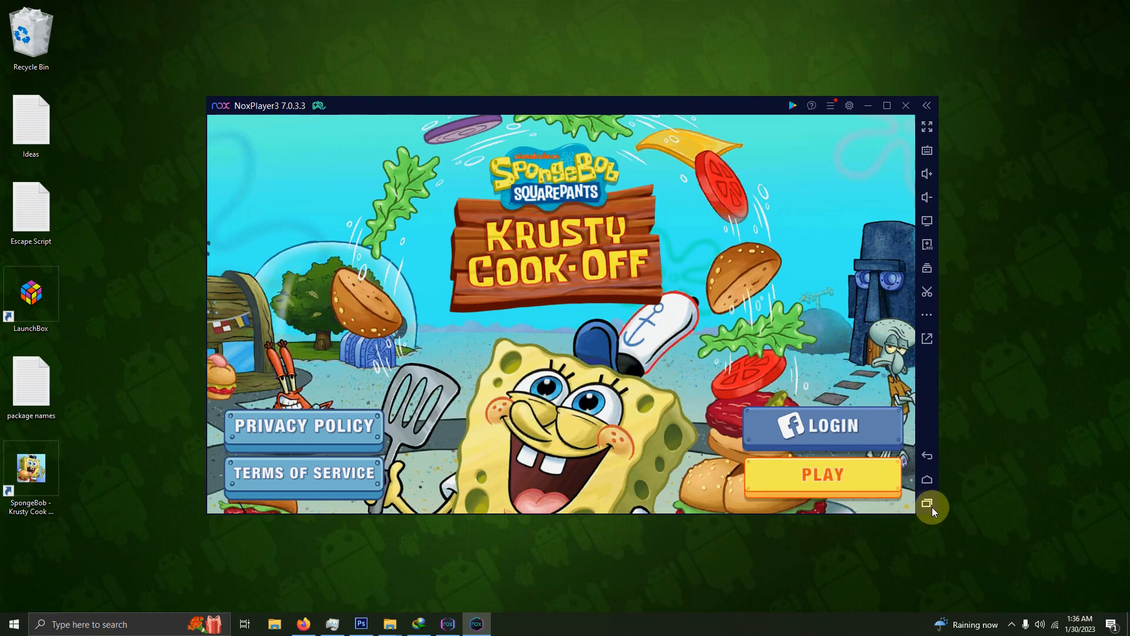
left_click(927, 503)
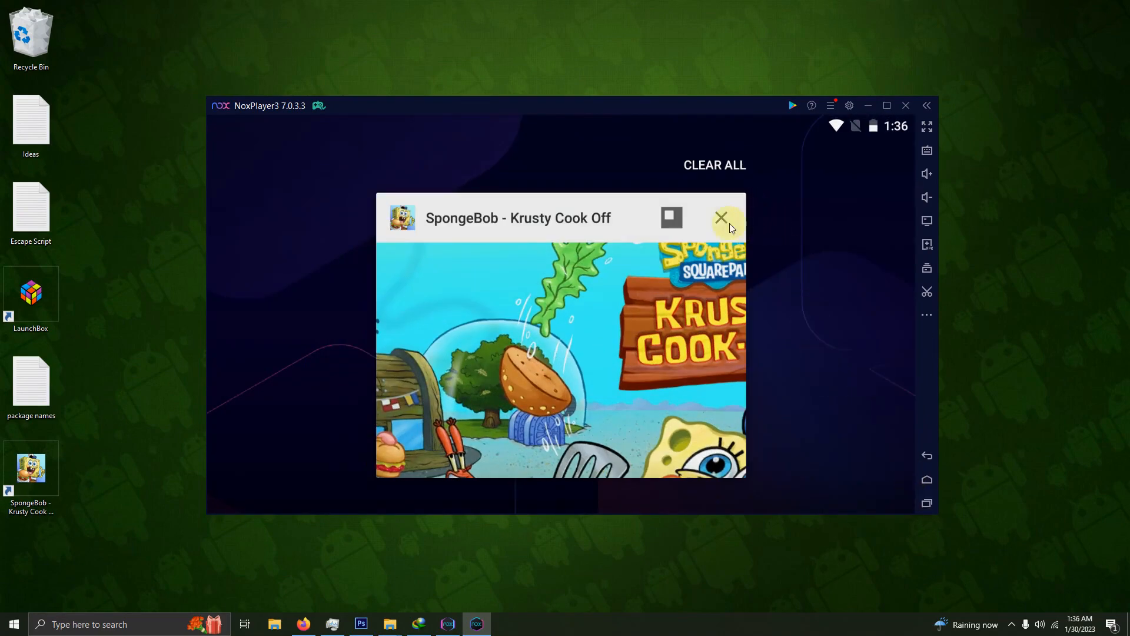
left_click(722, 218)
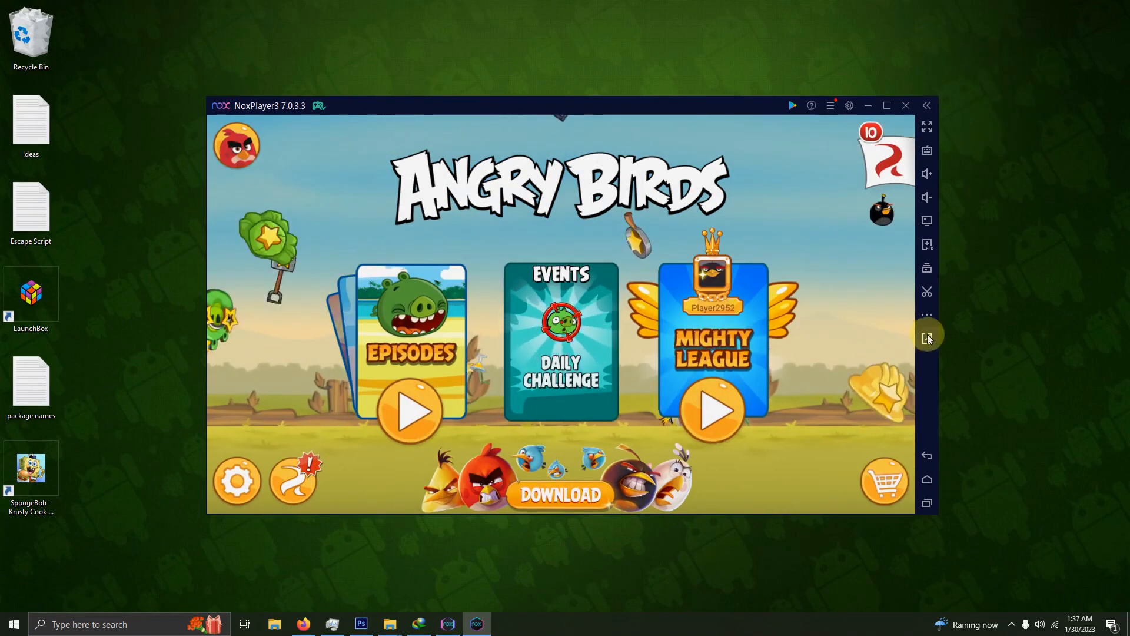
mouse_move(927, 338)
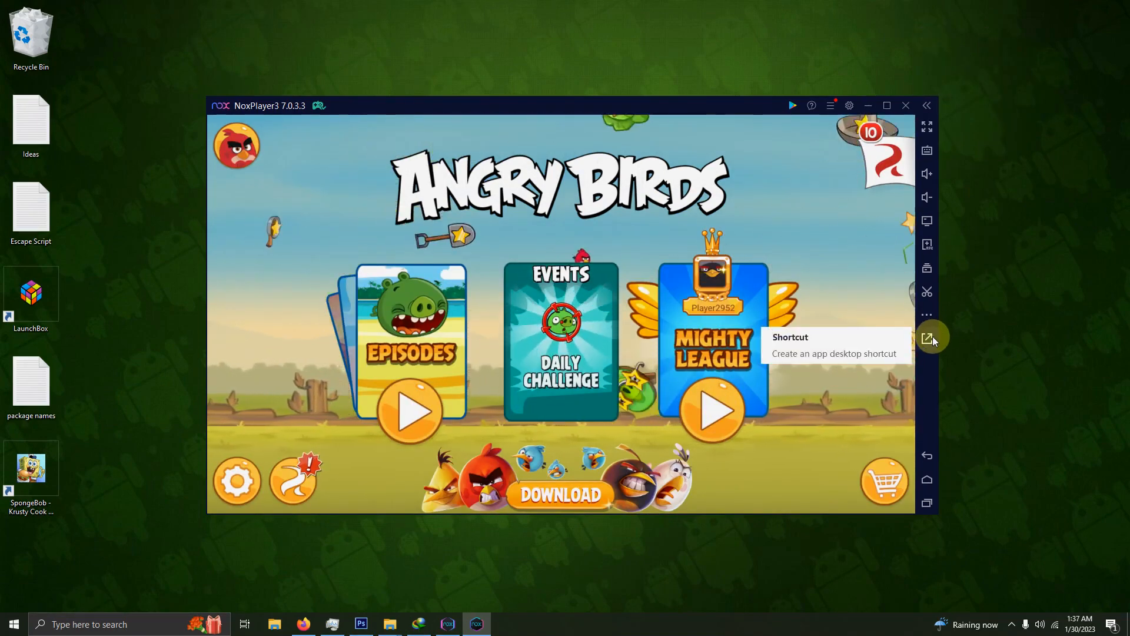
left_click(927, 338)
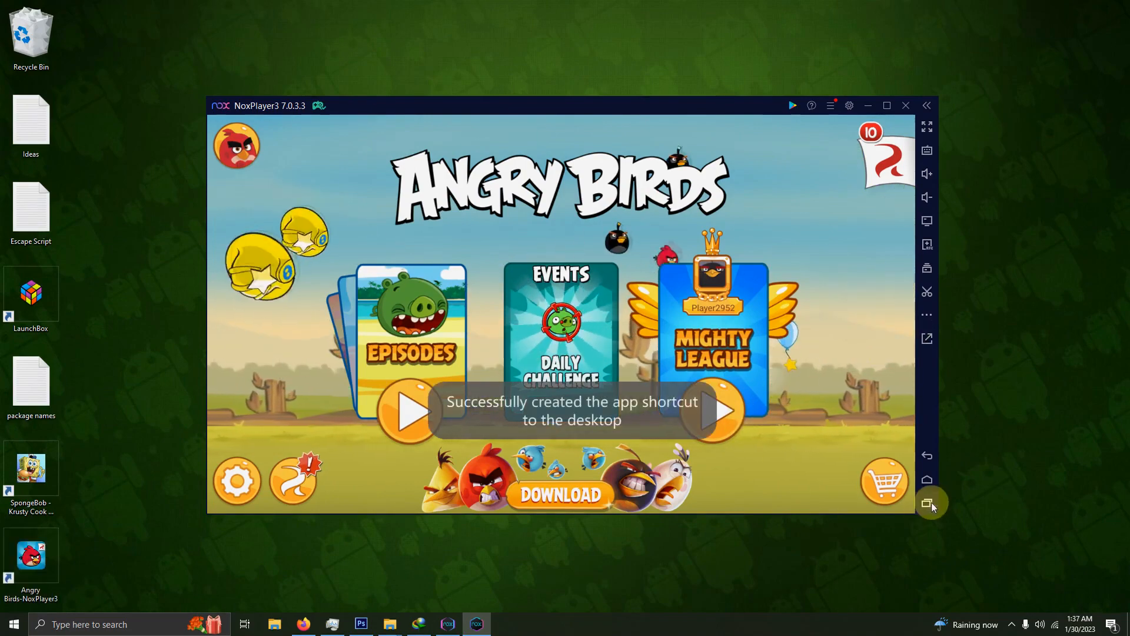
left_click(929, 503)
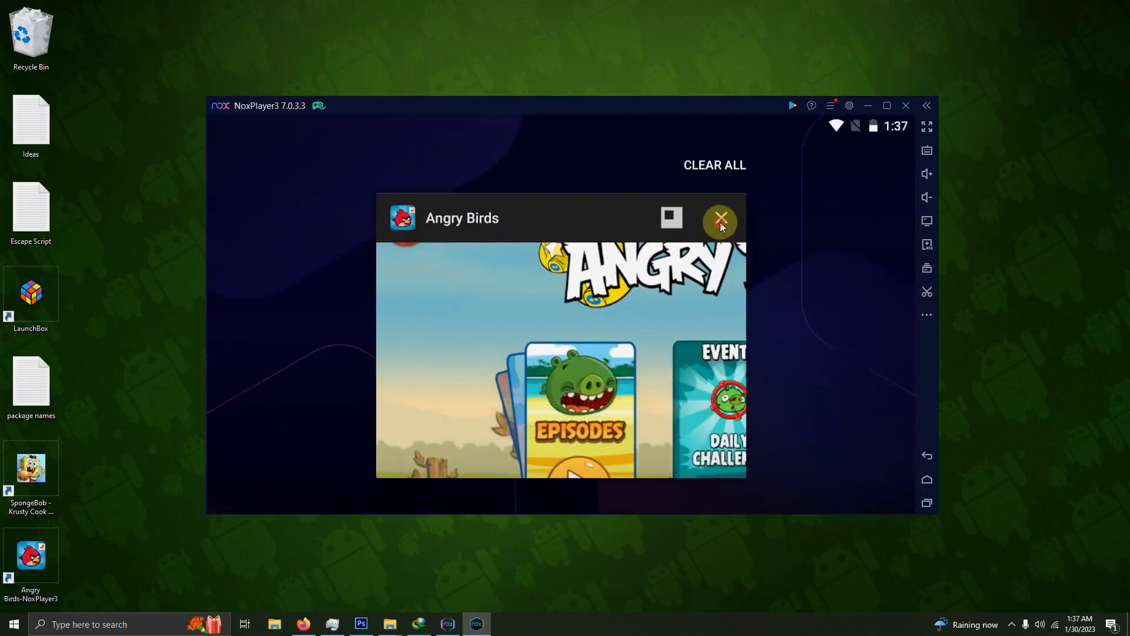
left_click(719, 220)
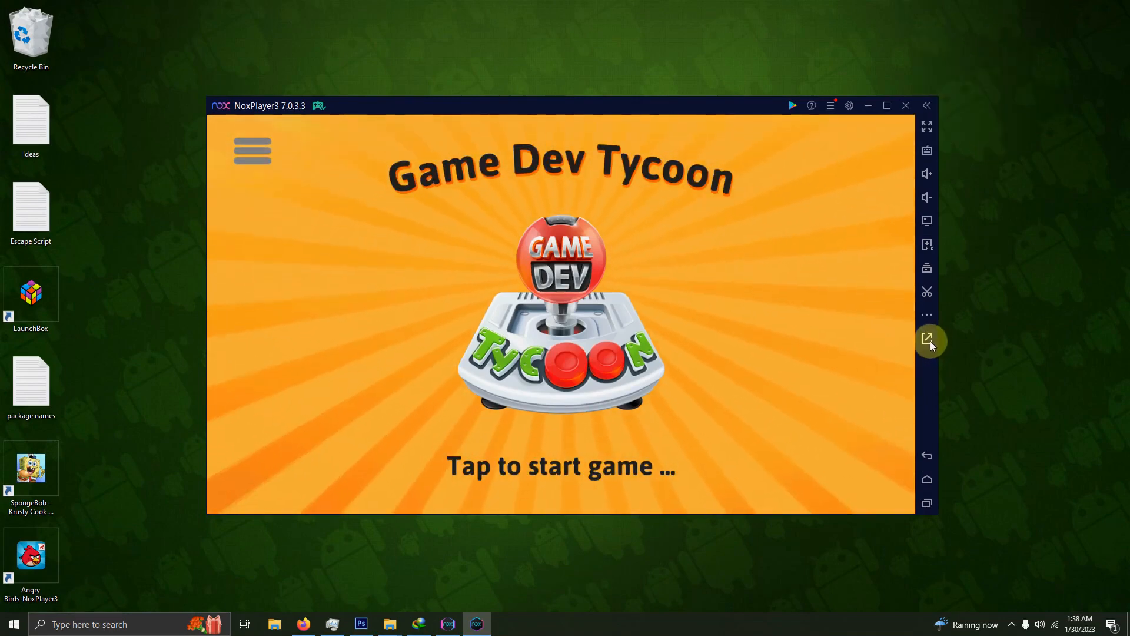
mouse_move(931, 340)
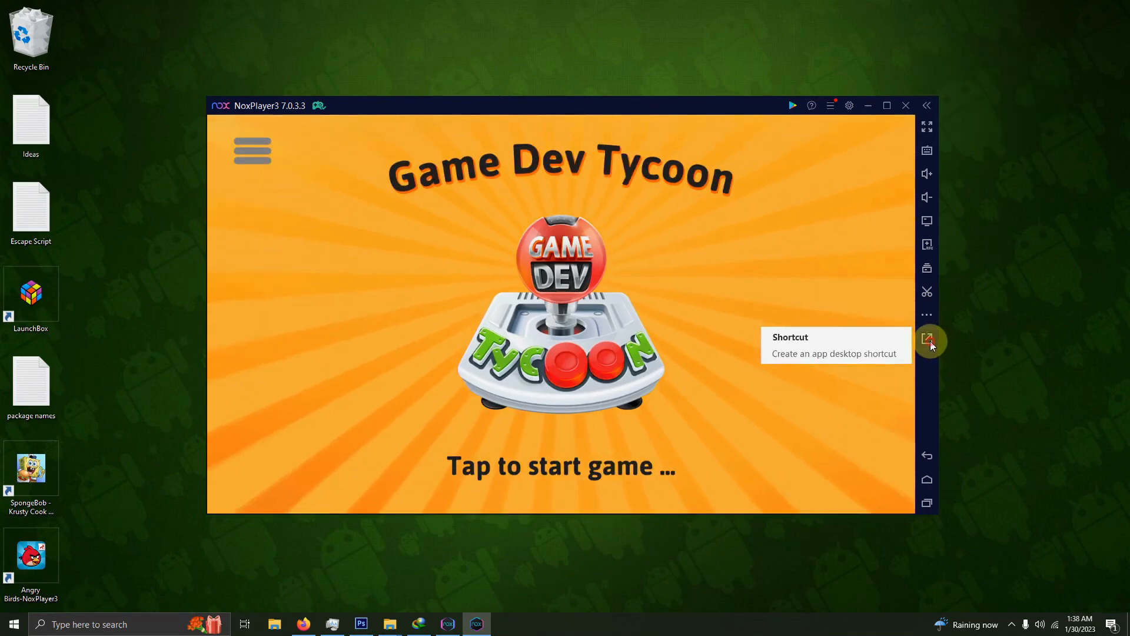
- Create a Game Dev Tycoon desktop shortcut, close the app, and shut NoxPlayer down
left_click(927, 340)
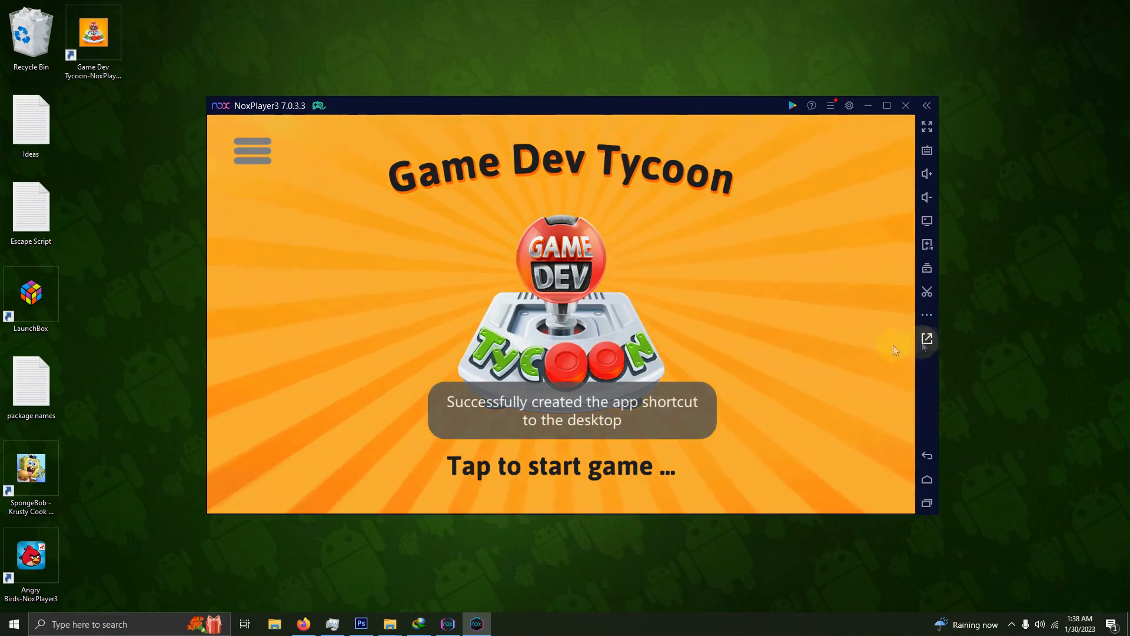
mouse_move(832, 447)
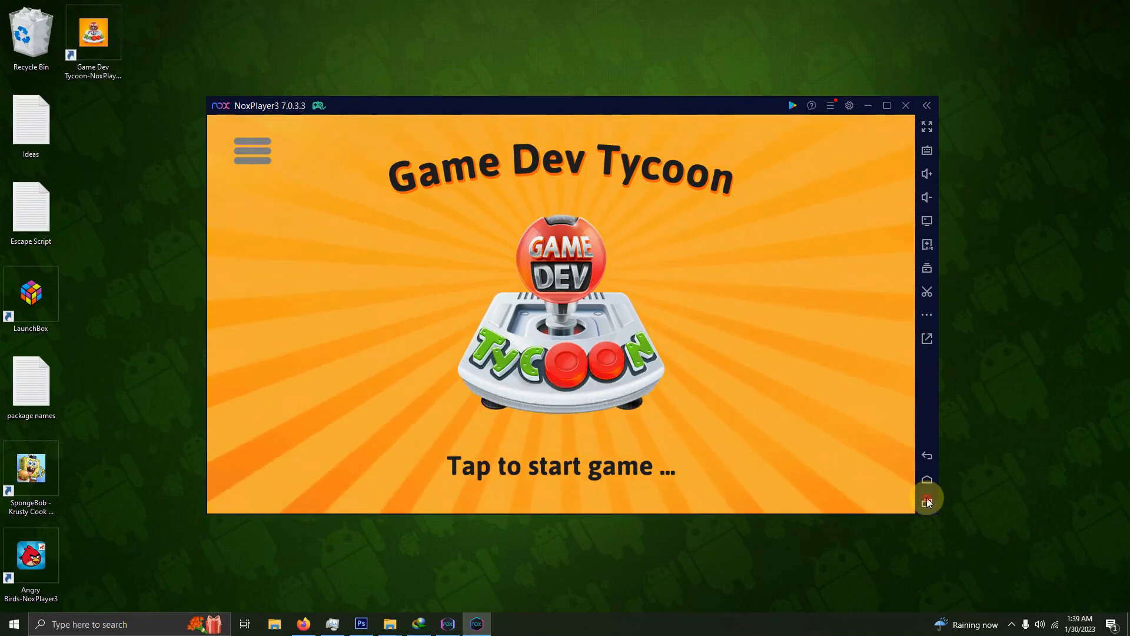
left_click(926, 502)
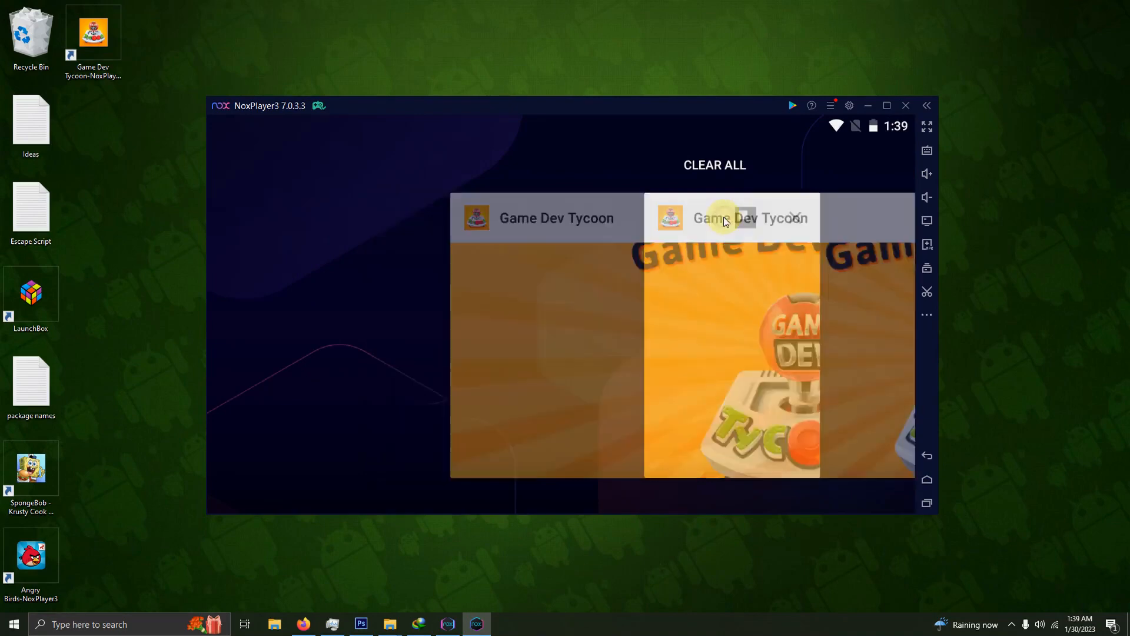
left_click(713, 164)
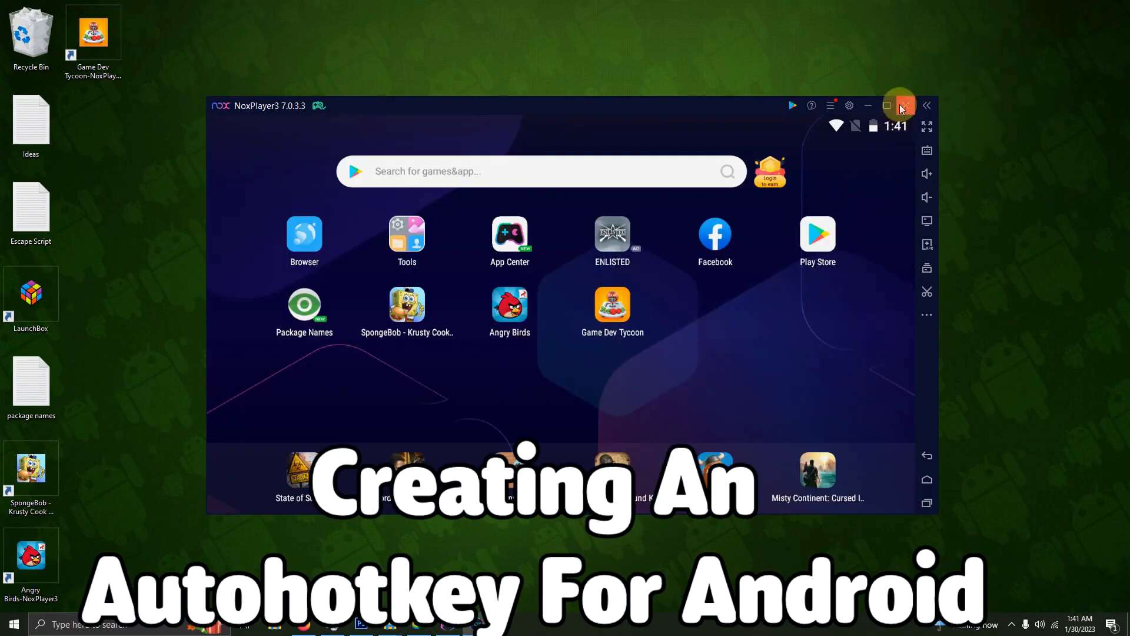
left_click(902, 106)
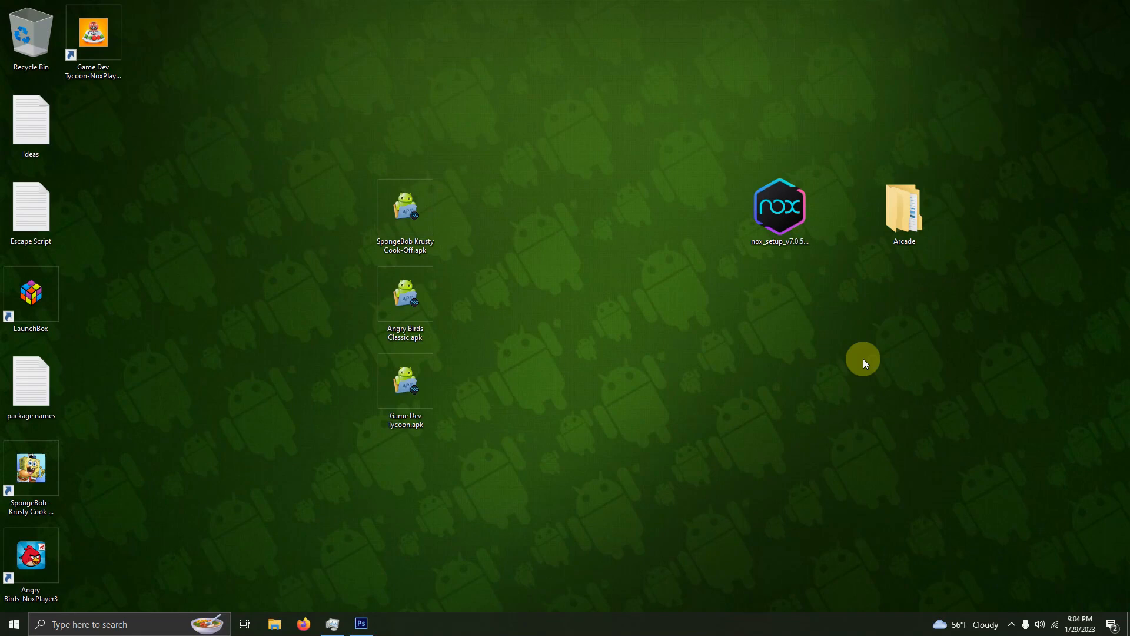
- Create an 'Android Ahk' folder in Arcade > Roms and open a new text document there
double_click(903, 209)
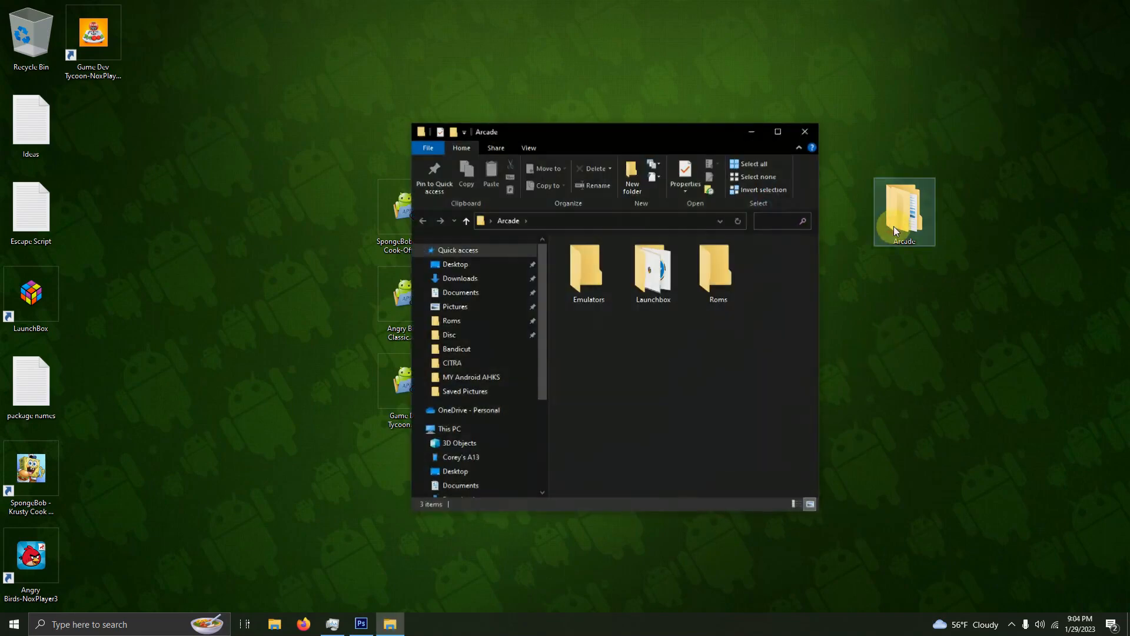
double_click(716, 270)
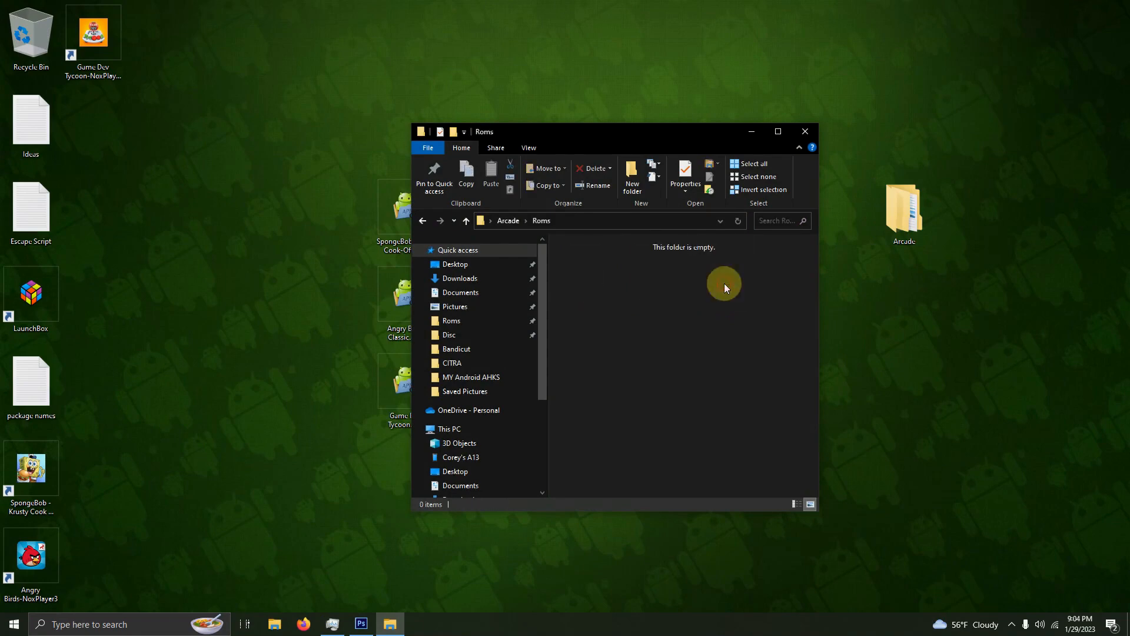
left_click(632, 177)
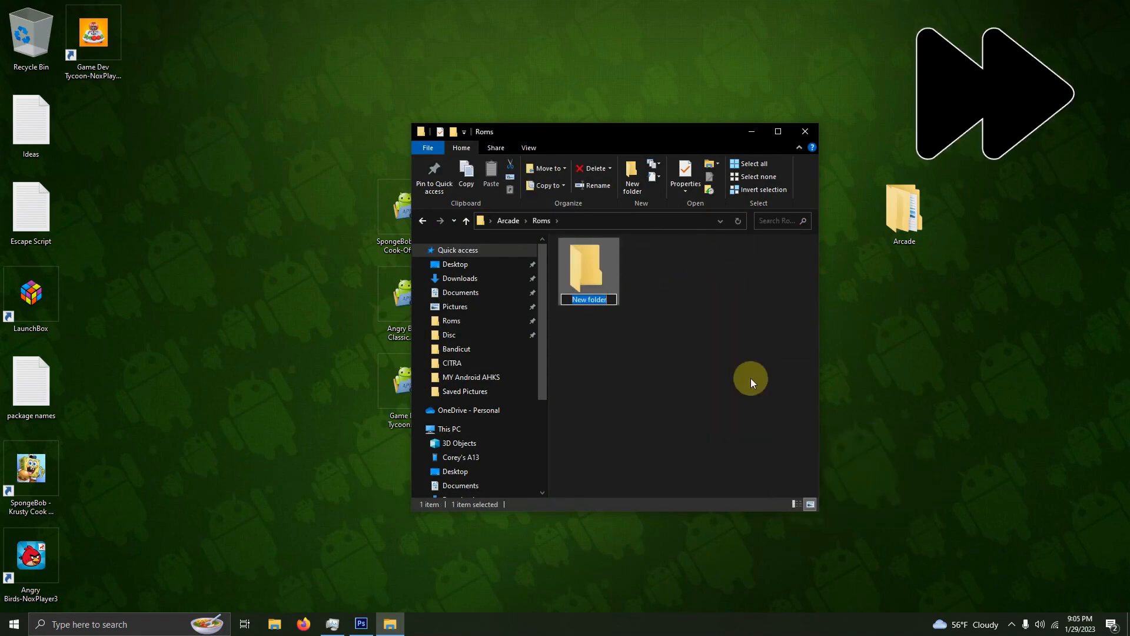
type("Android Ahk")
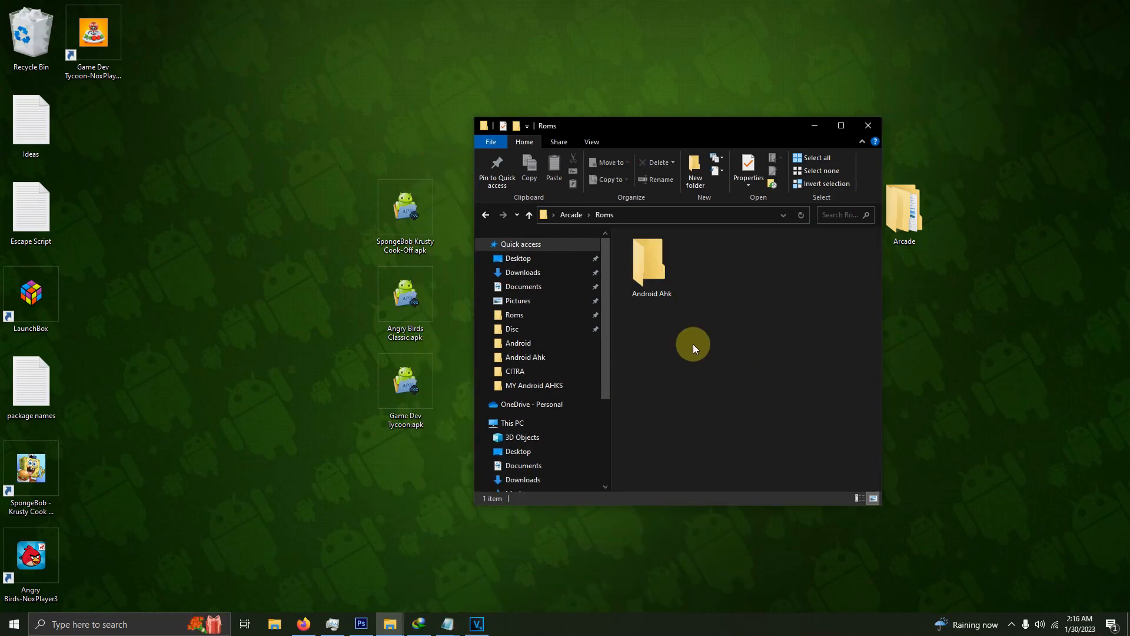
double_click(649, 259)
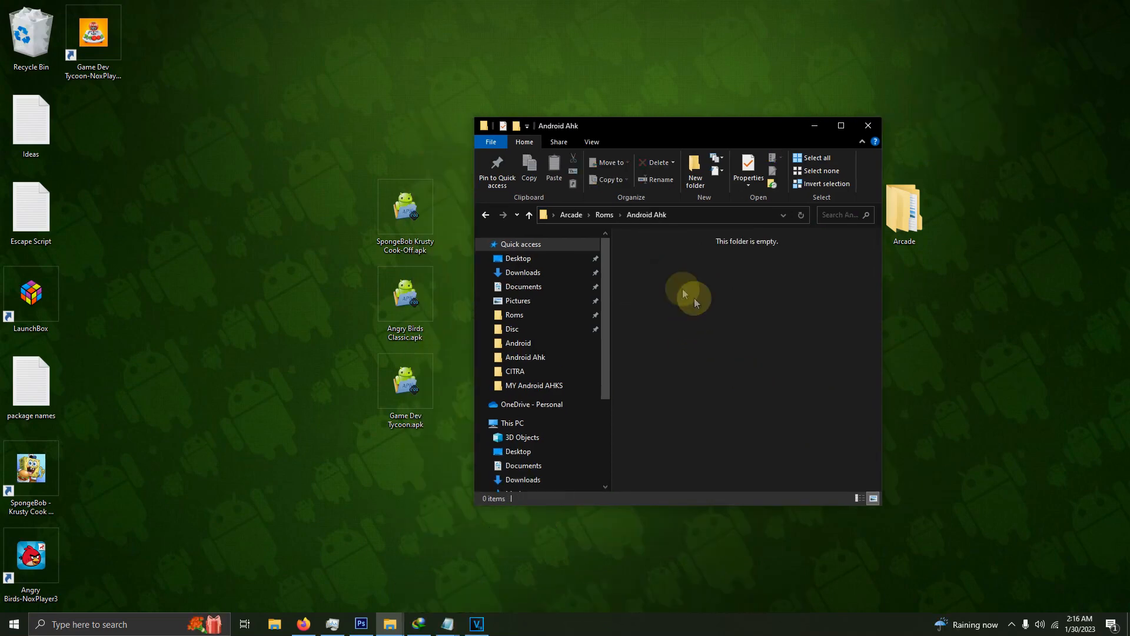
mouse_move(726, 331)
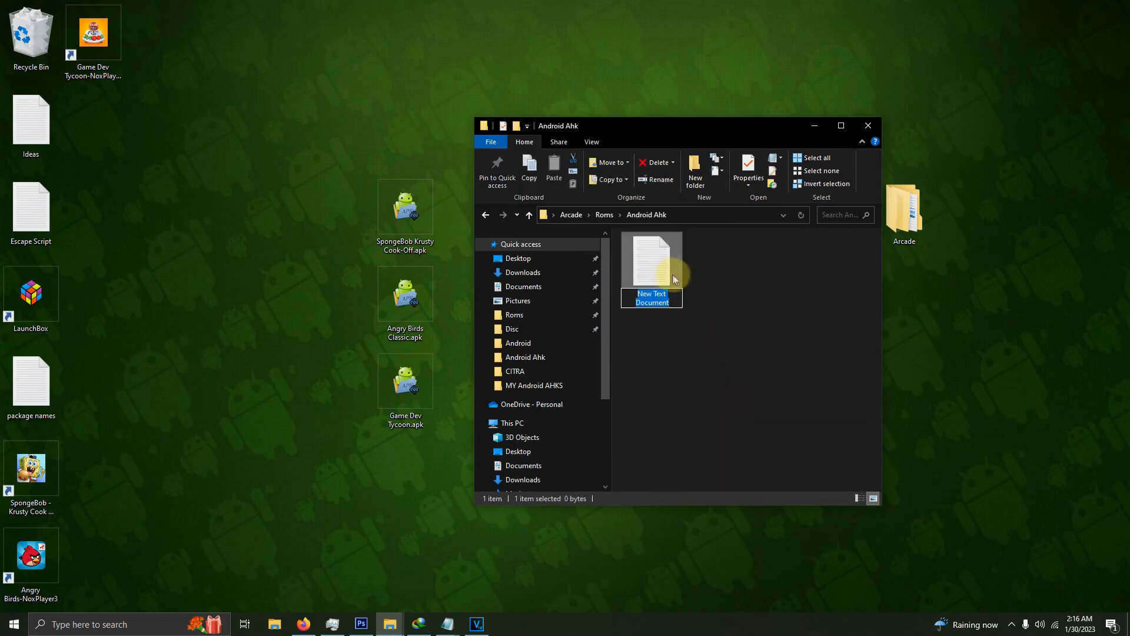
double_click(651, 262)
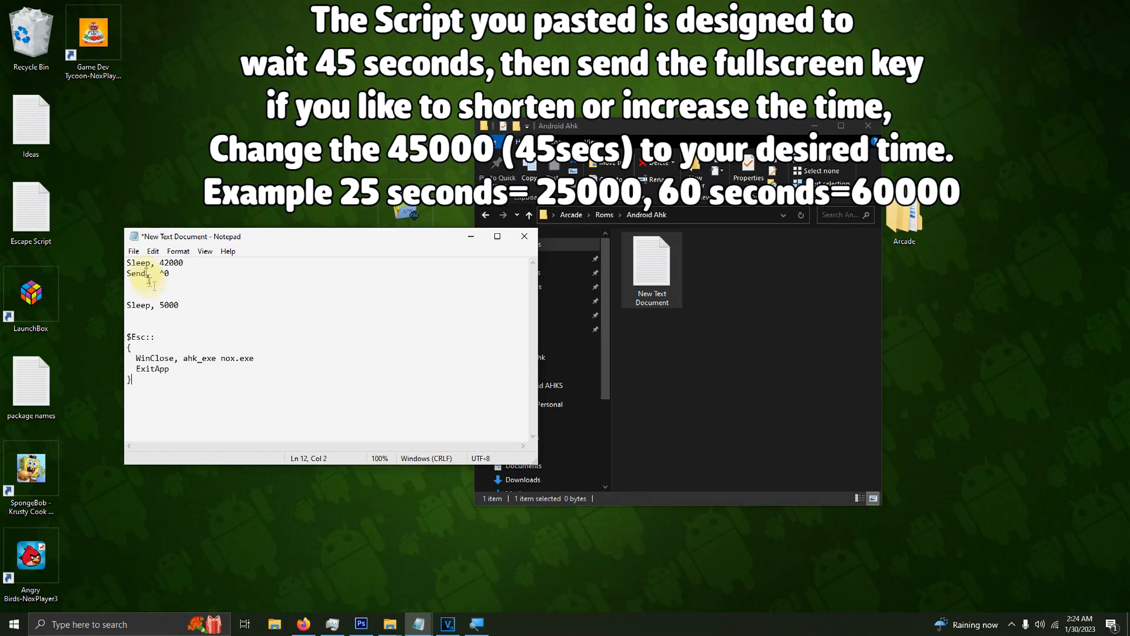
- Save the Notepad script as android.ahk with Save as type set to All Files
left_click(134, 251)
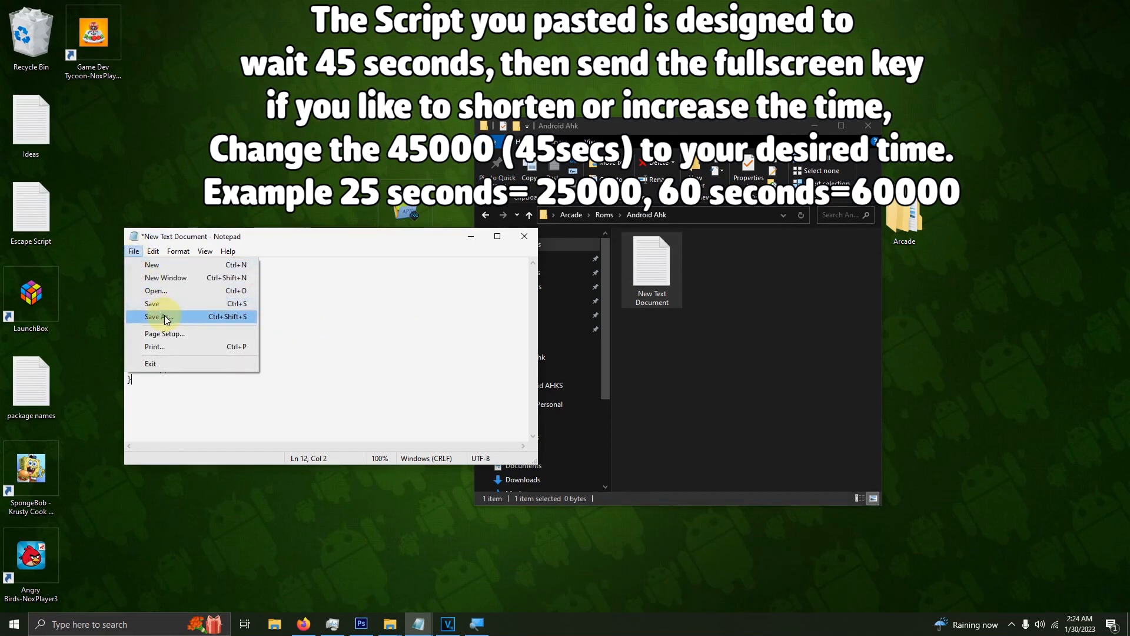
left_click(160, 316)
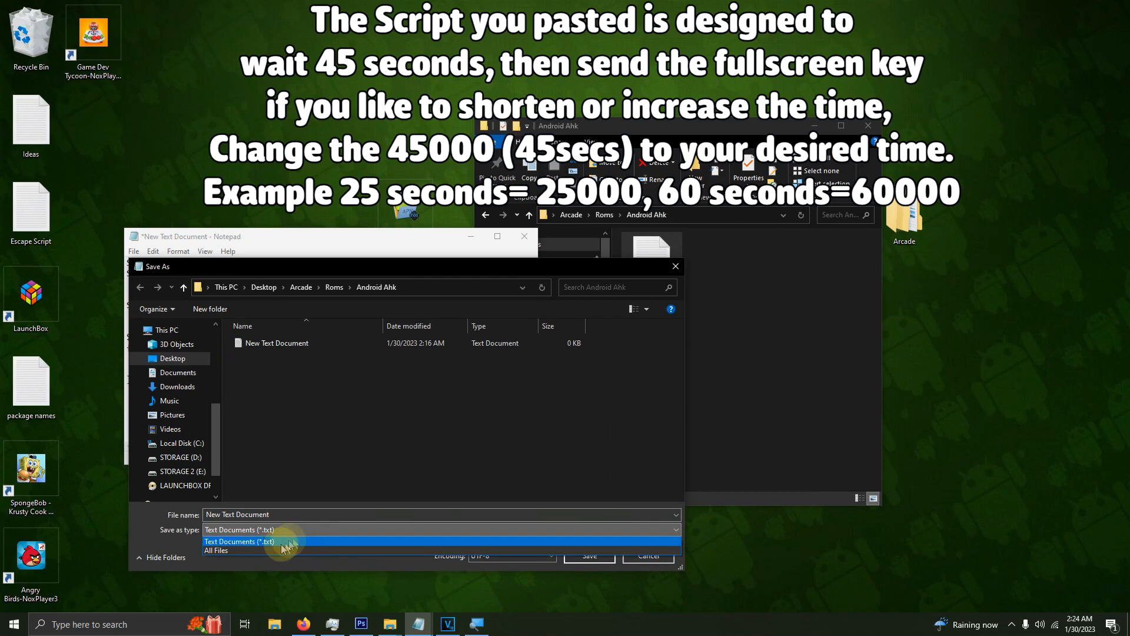
left_click(215, 549)
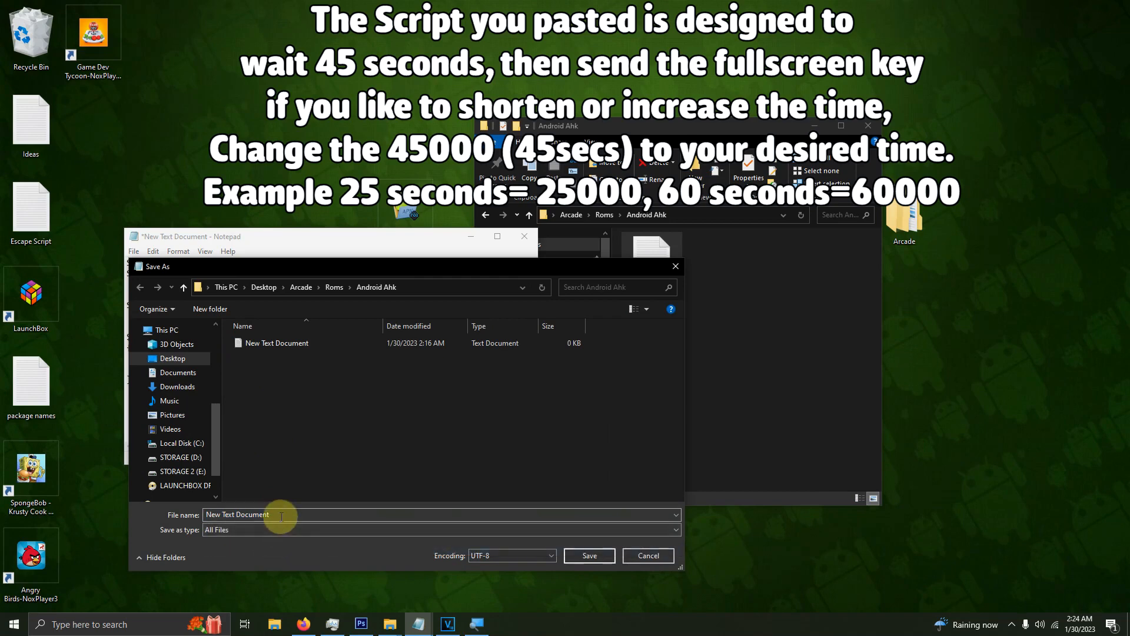
triple_click(236, 514)
type("android.ahk")
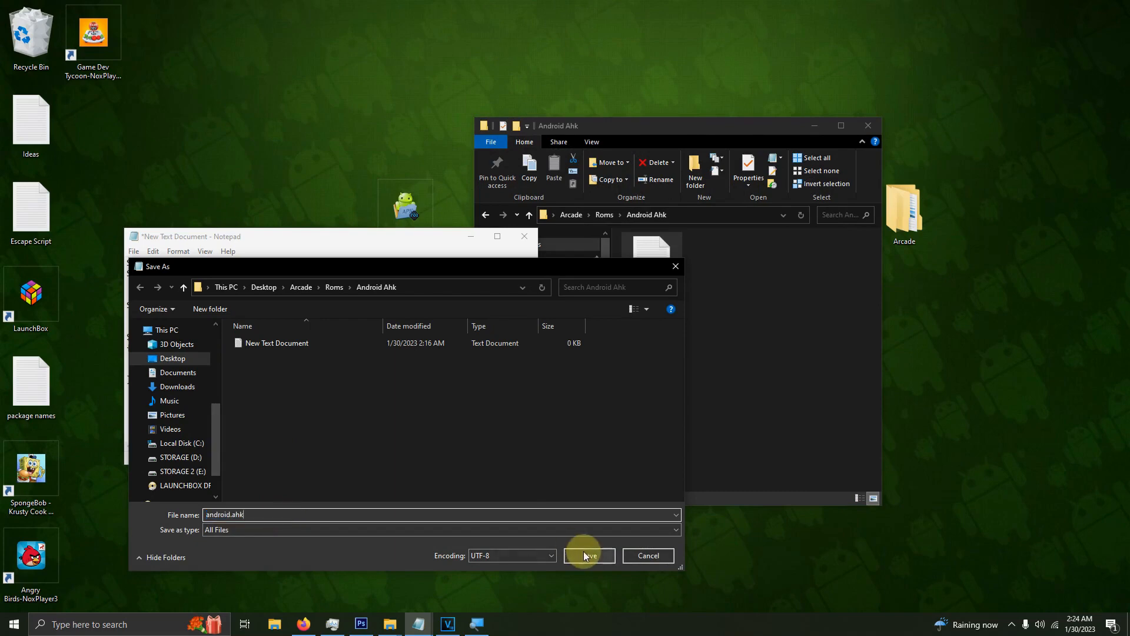
left_click(588, 555)
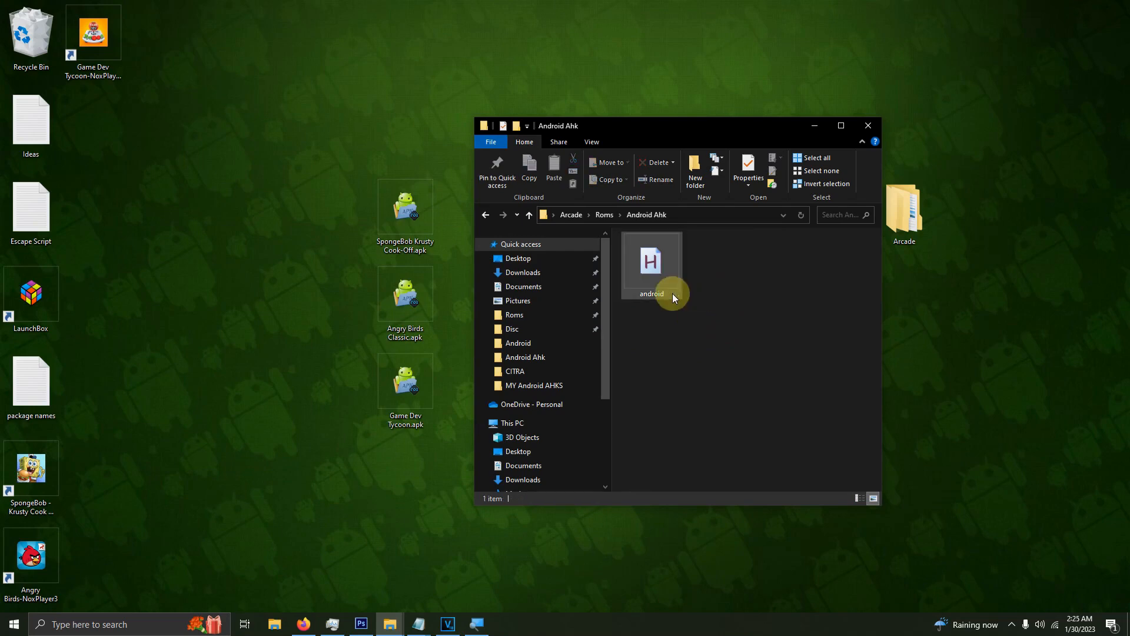
mouse_move(648, 260)
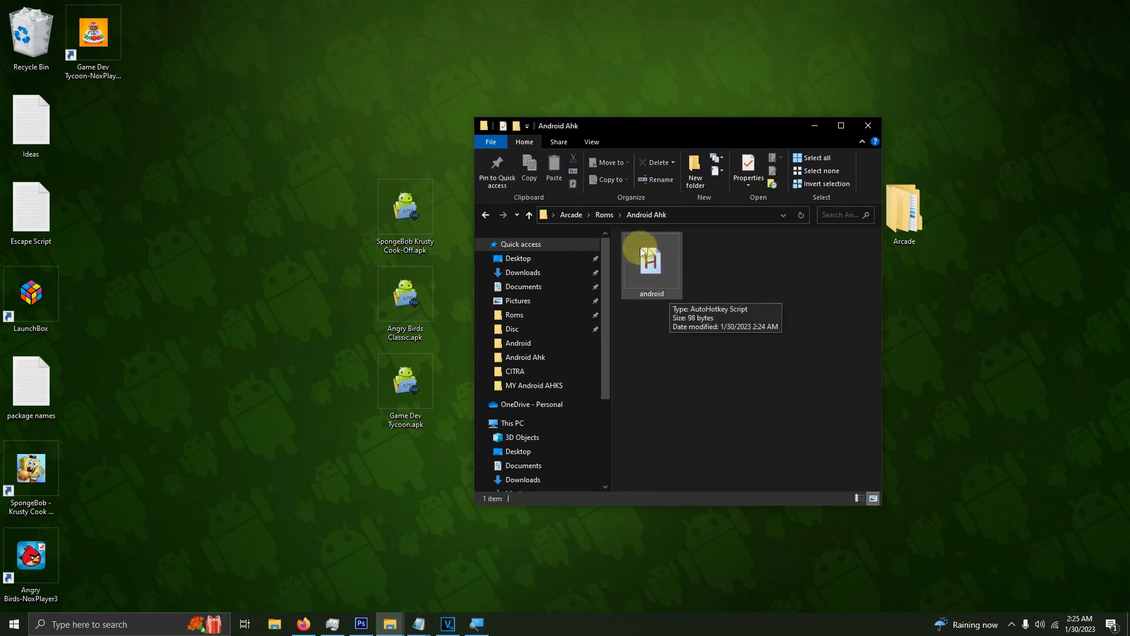
mouse_move(666, 280)
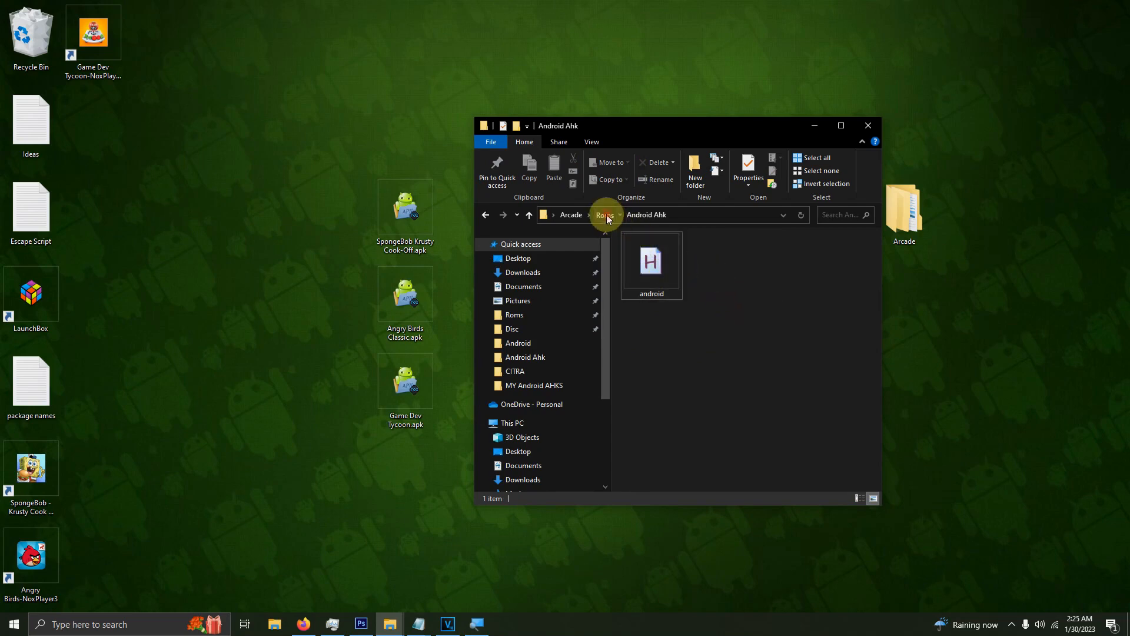
- Go back up to the Roms folder before closing File Explorer
left_click(603, 215)
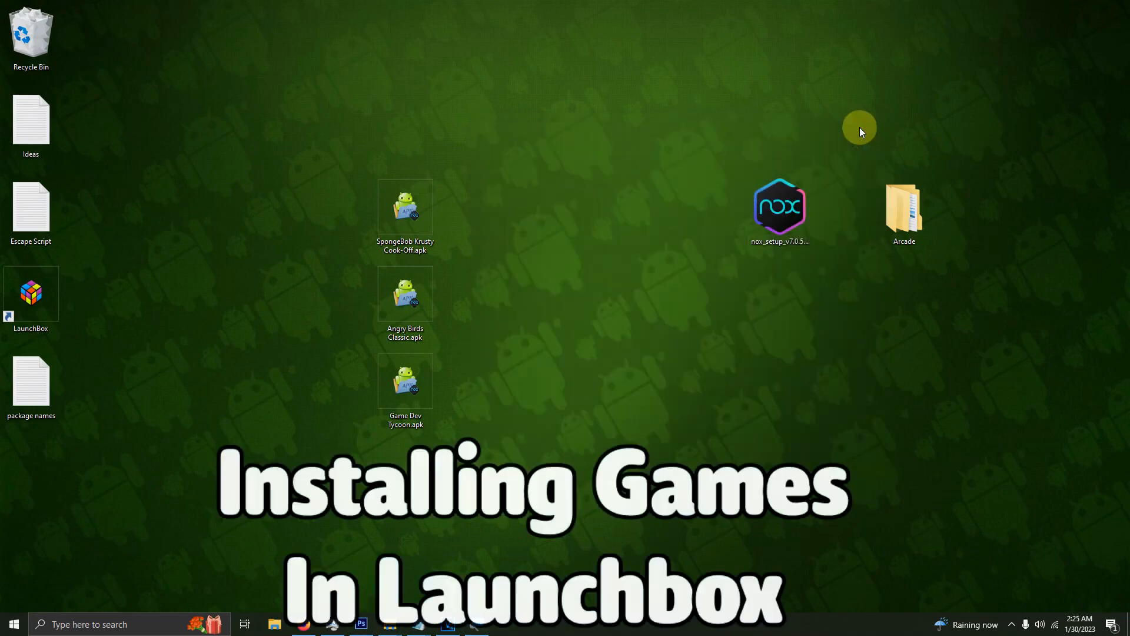
- Launch LaunchBox and bring up the Roms folder holding the three NoxPlayer game shortcuts
double_click(30, 293)
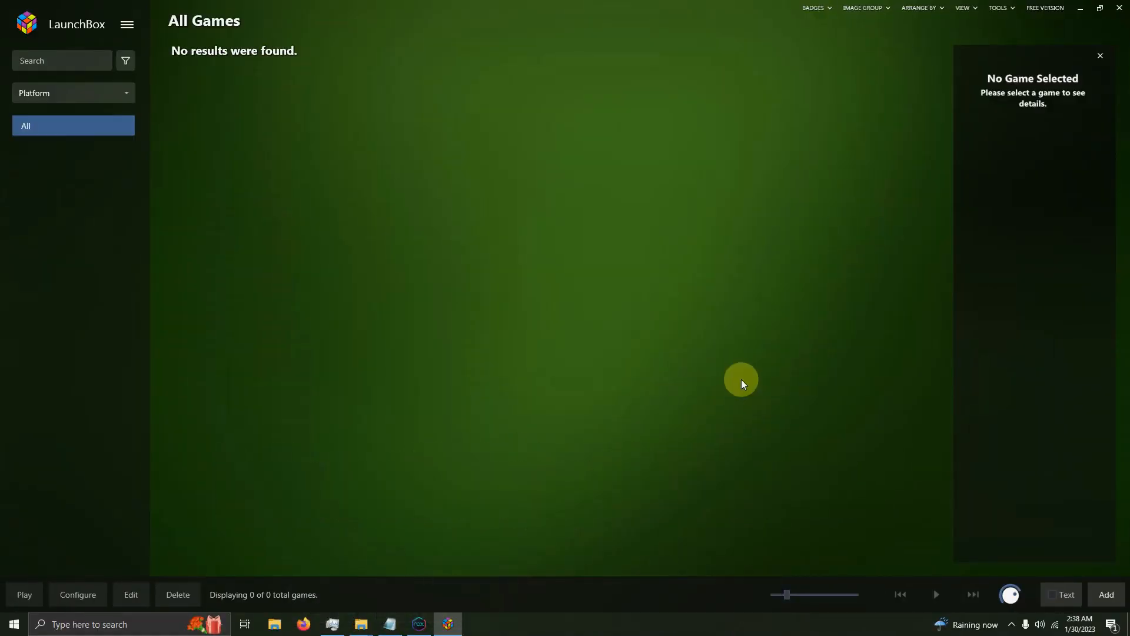
mouse_move(376, 539)
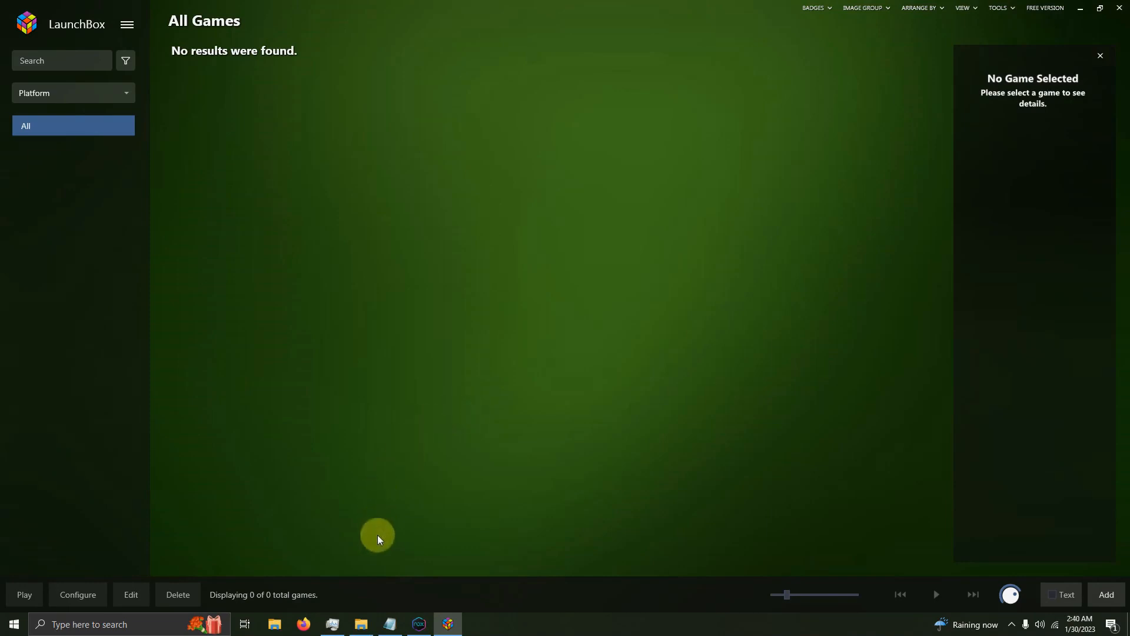
left_click(360, 629)
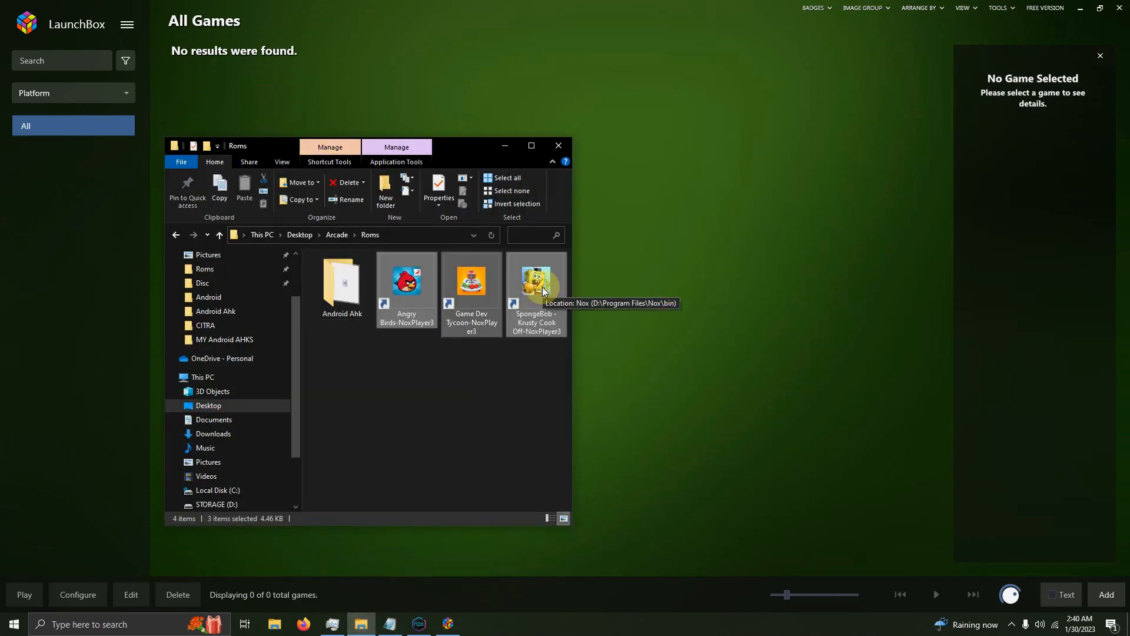
mouse_move(735, 316)
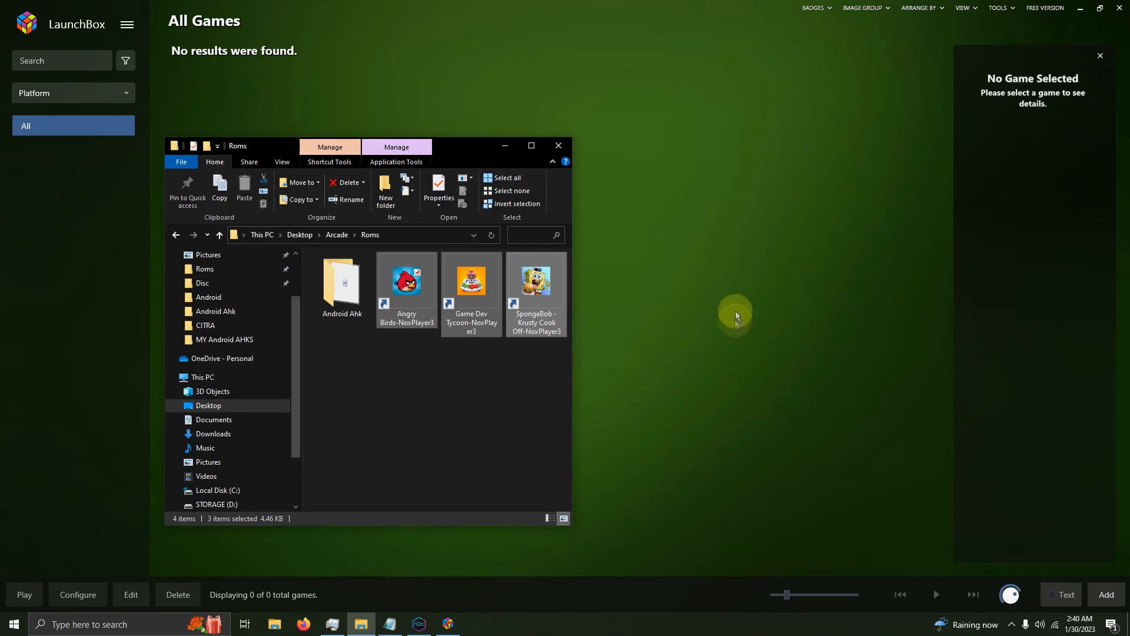
mouse_move(723, 270)
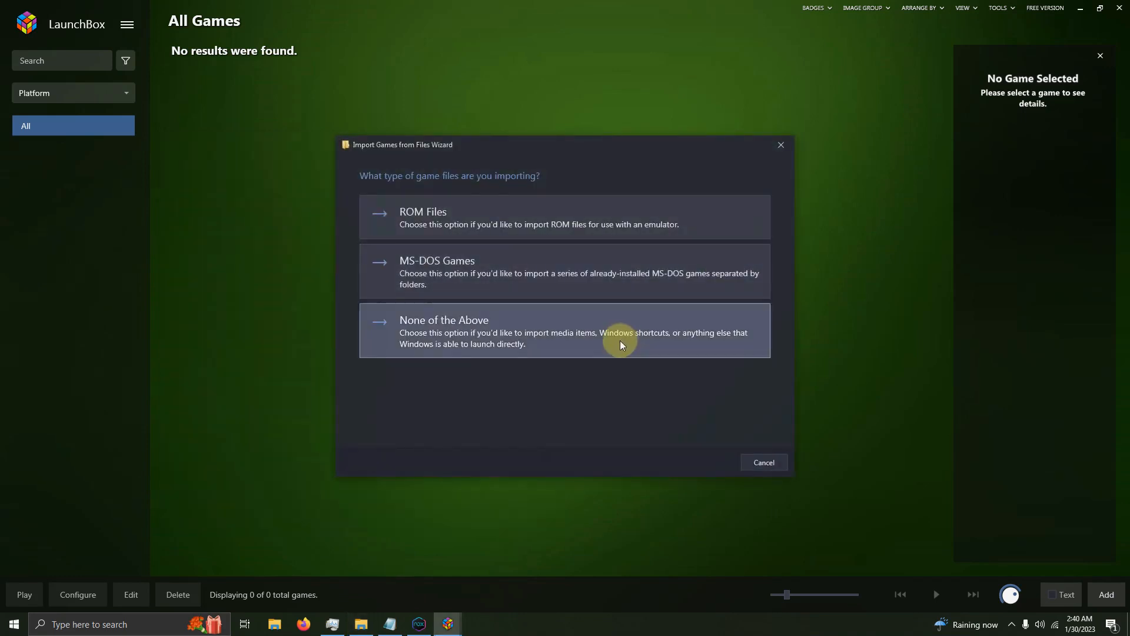
- Import the three shortcuts as Android games, keeping default image and import options
left_click(564, 331)
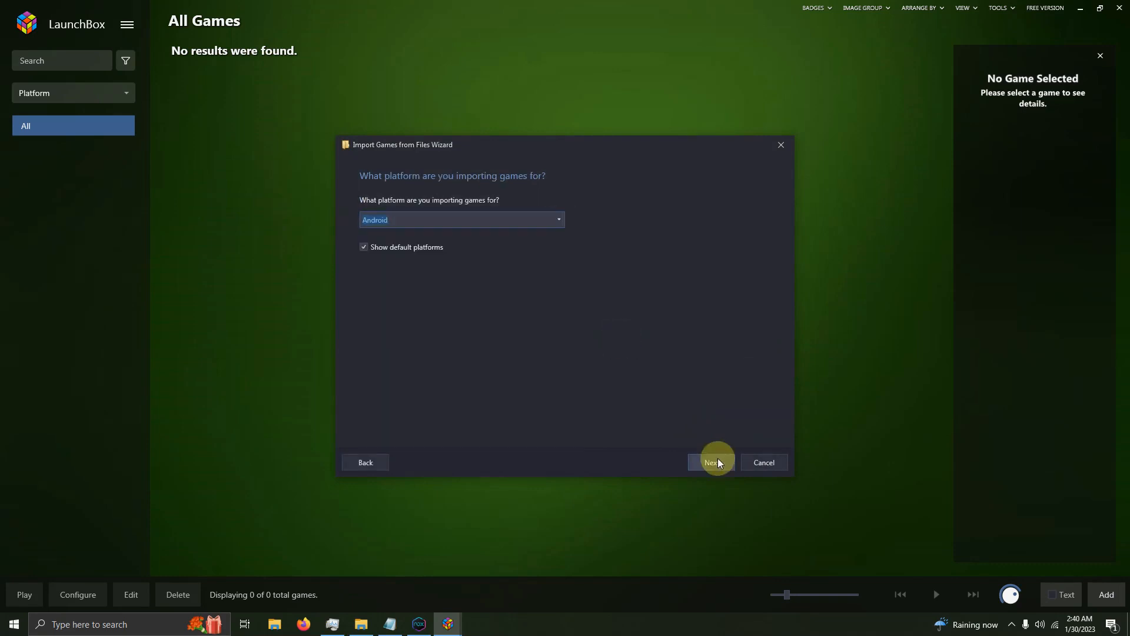
left_click(710, 462)
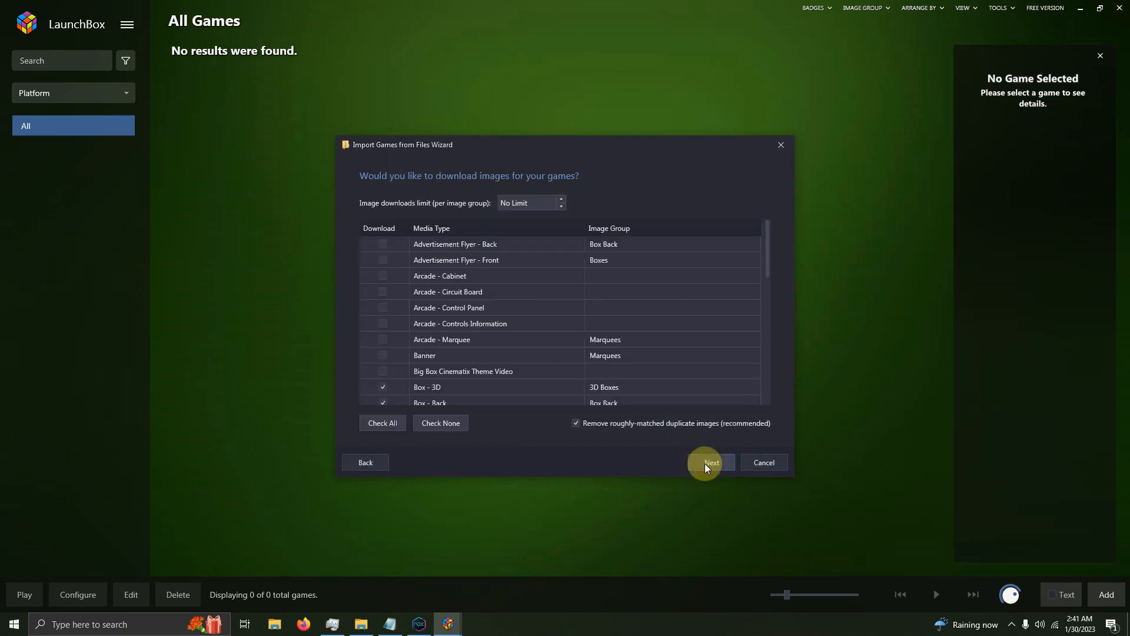
left_click(710, 462)
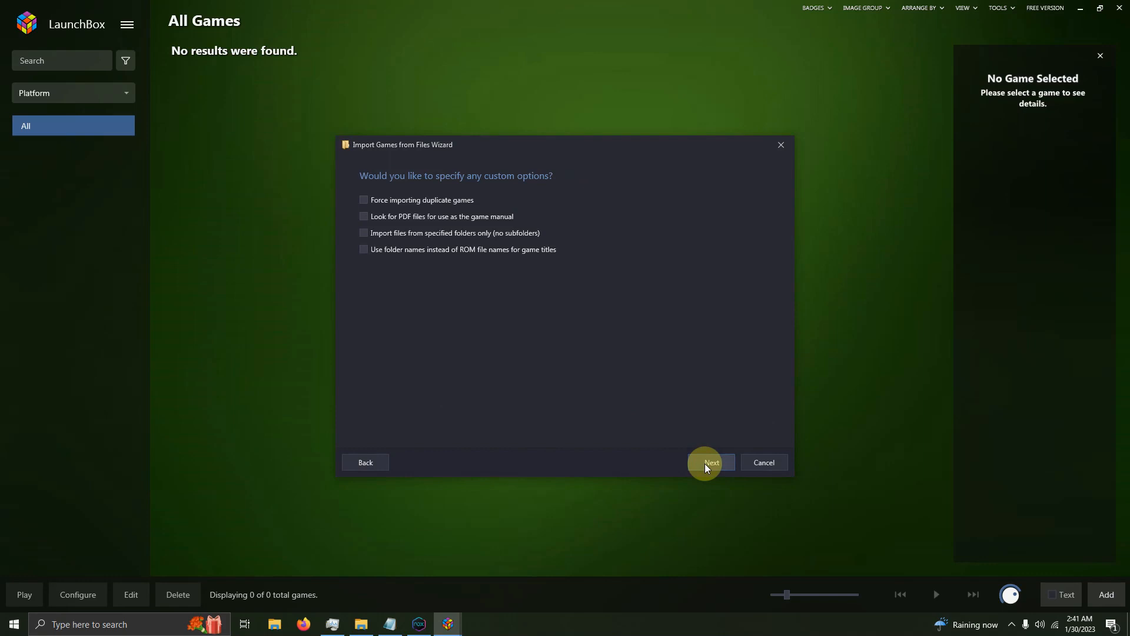
left_click(709, 462)
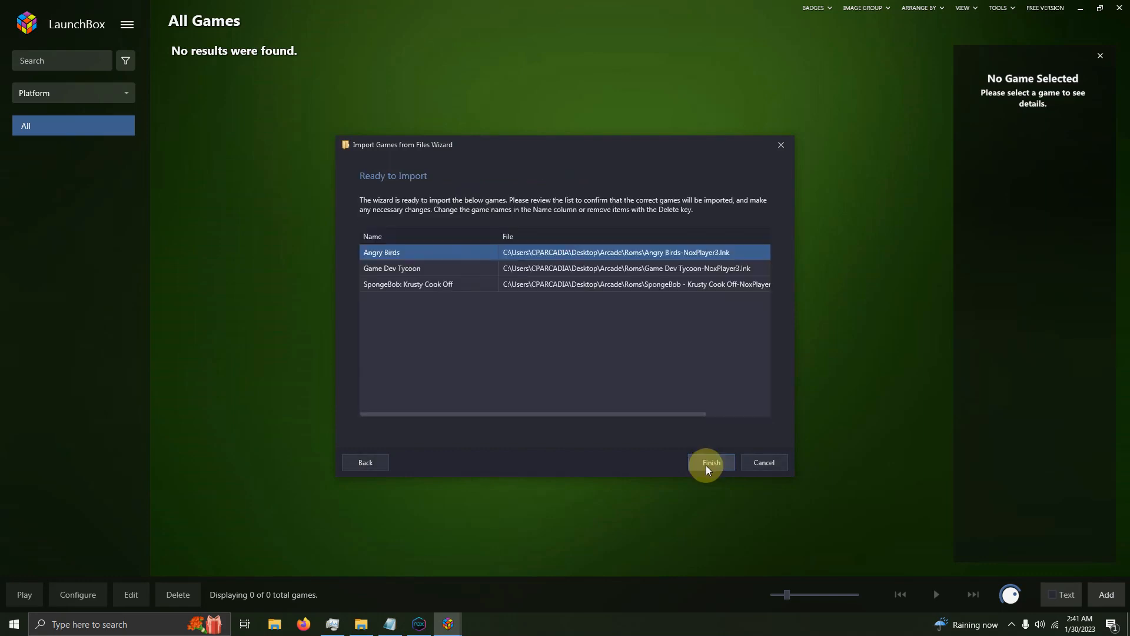
left_click(710, 462)
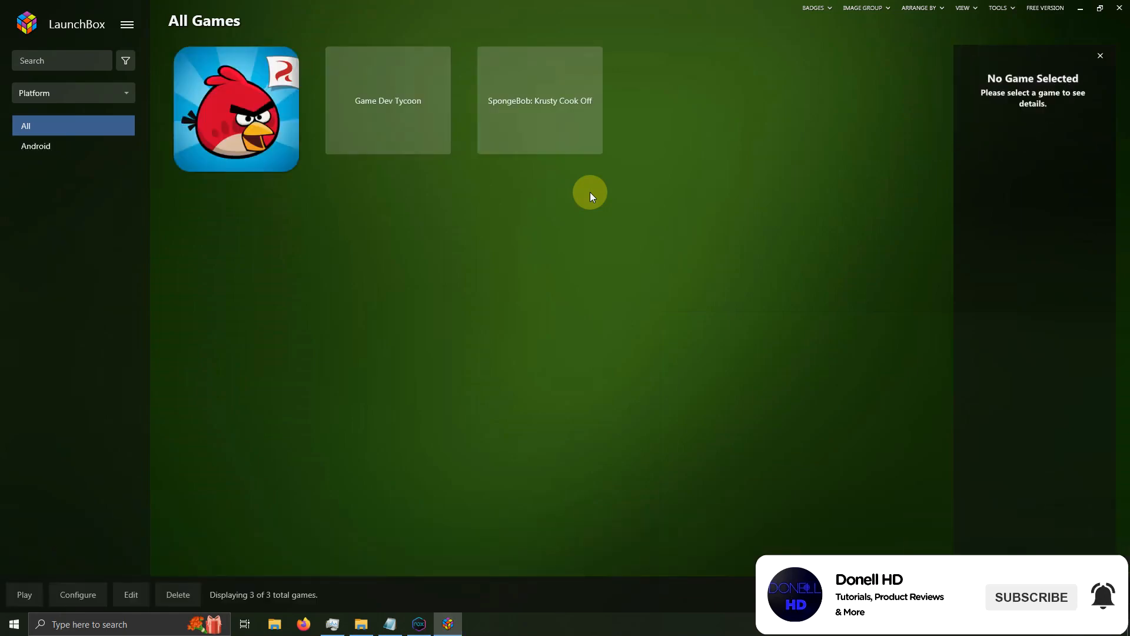
- View Angry Birds' details and artwork, then switch to the NoxPlayer emulator
left_click(236, 109)
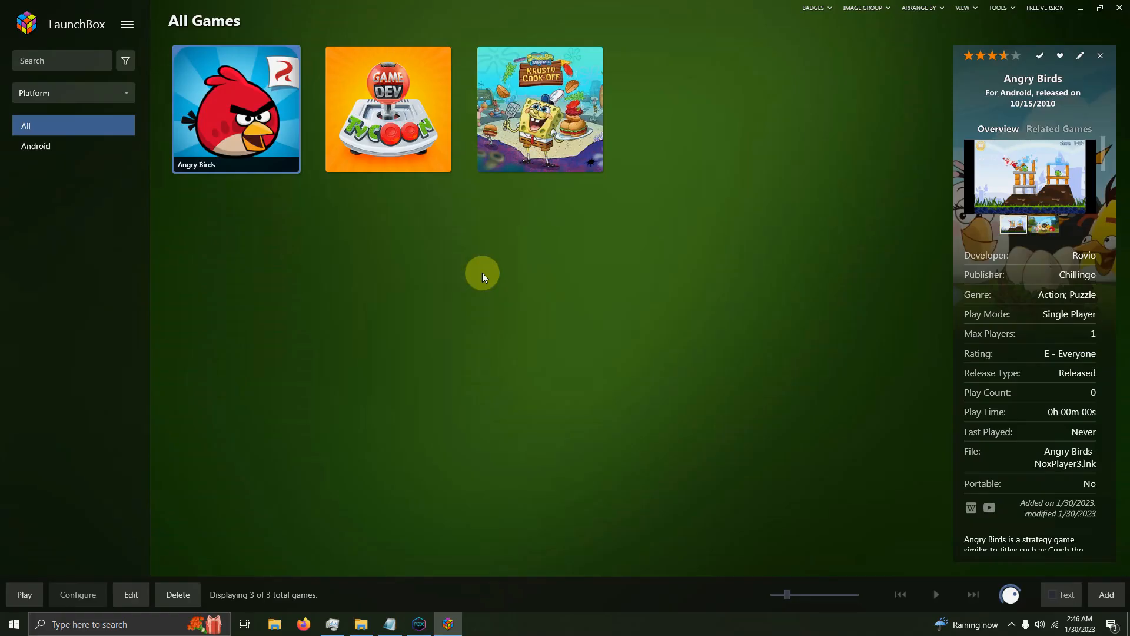
mouse_move(481, 281)
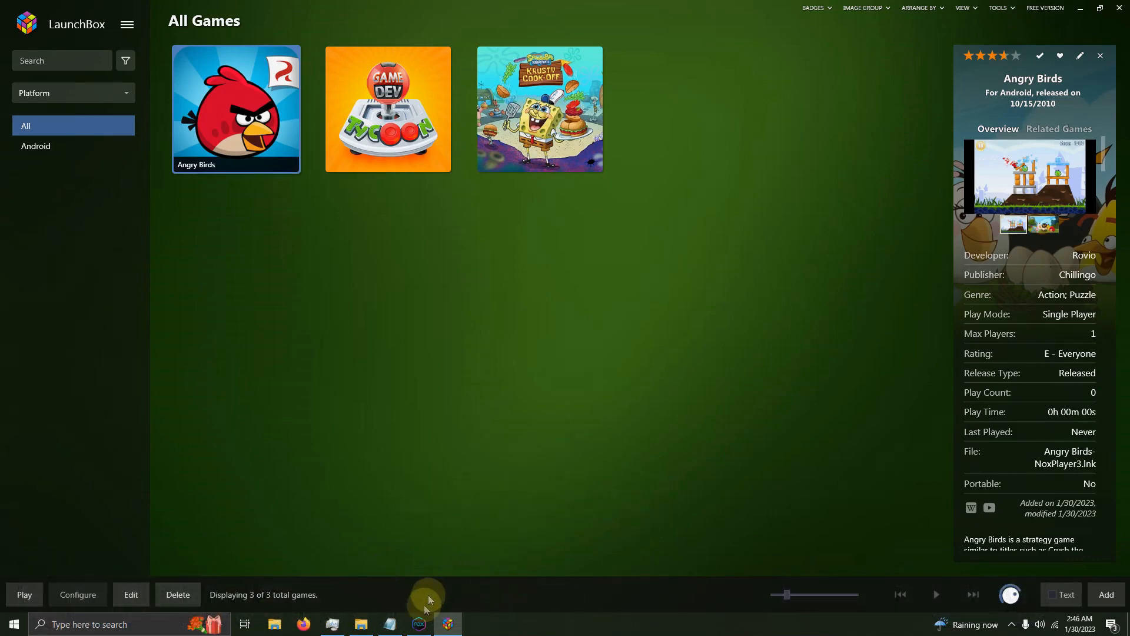
left_click(417, 623)
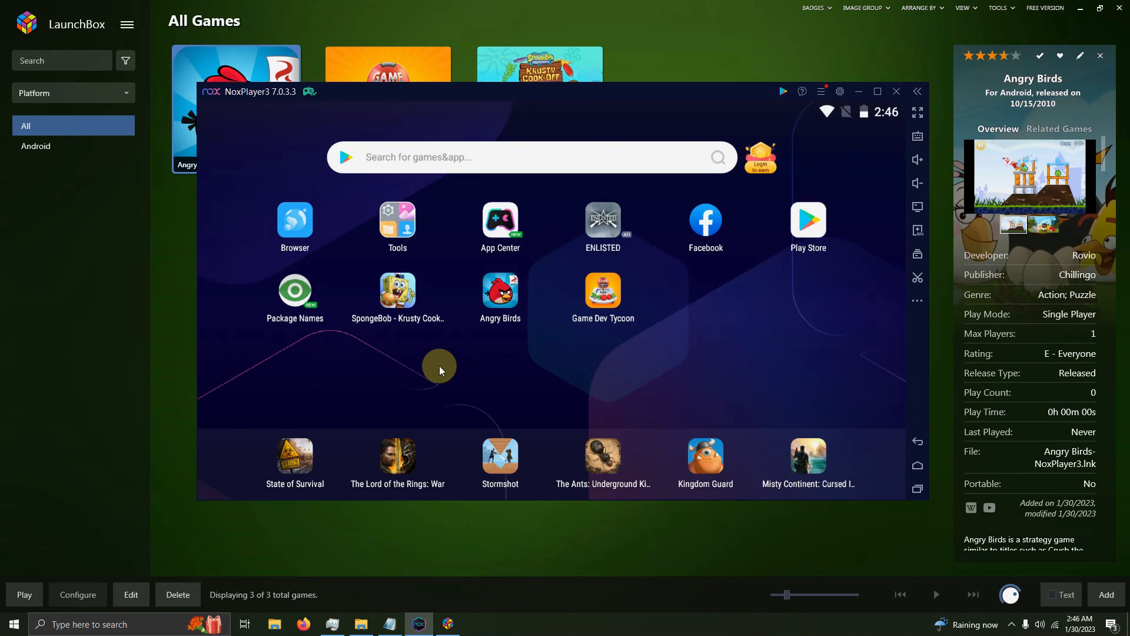
- Find com.rovio.angrybirds in the Package Names app and move the emulator window aside
left_click(294, 291)
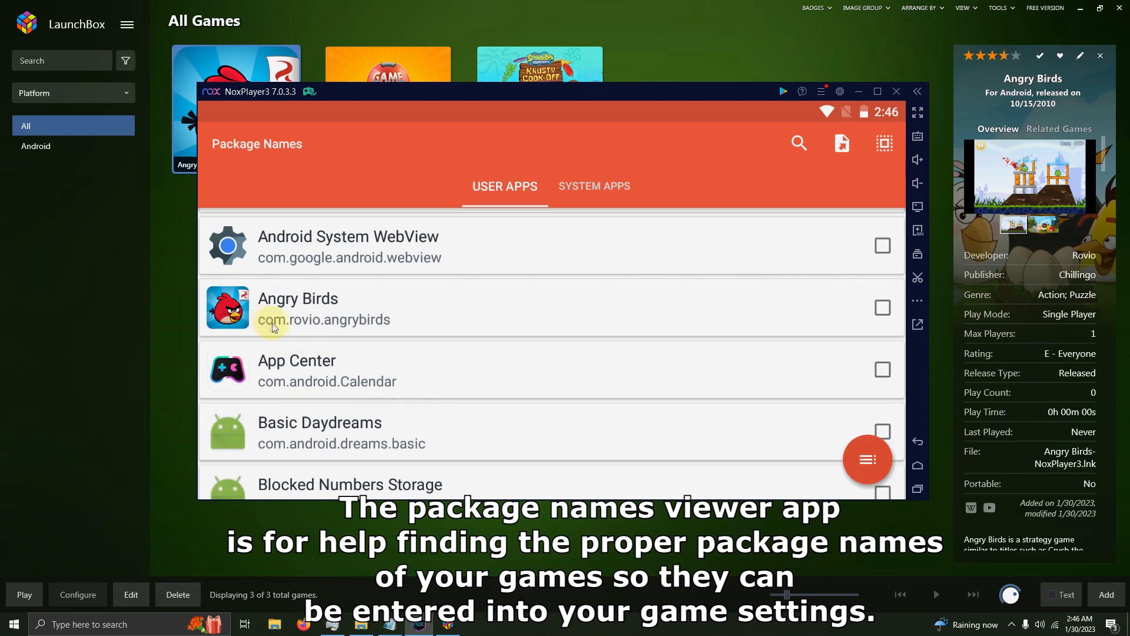
mouse_move(339, 327)
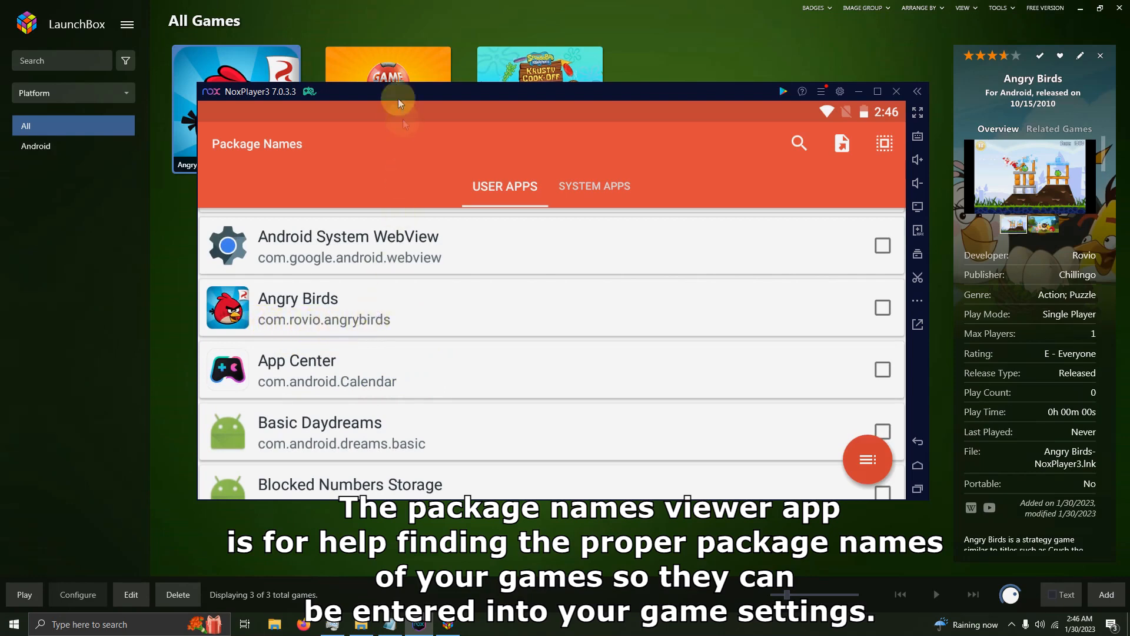
left_click_drag(399, 103, 484, 99)
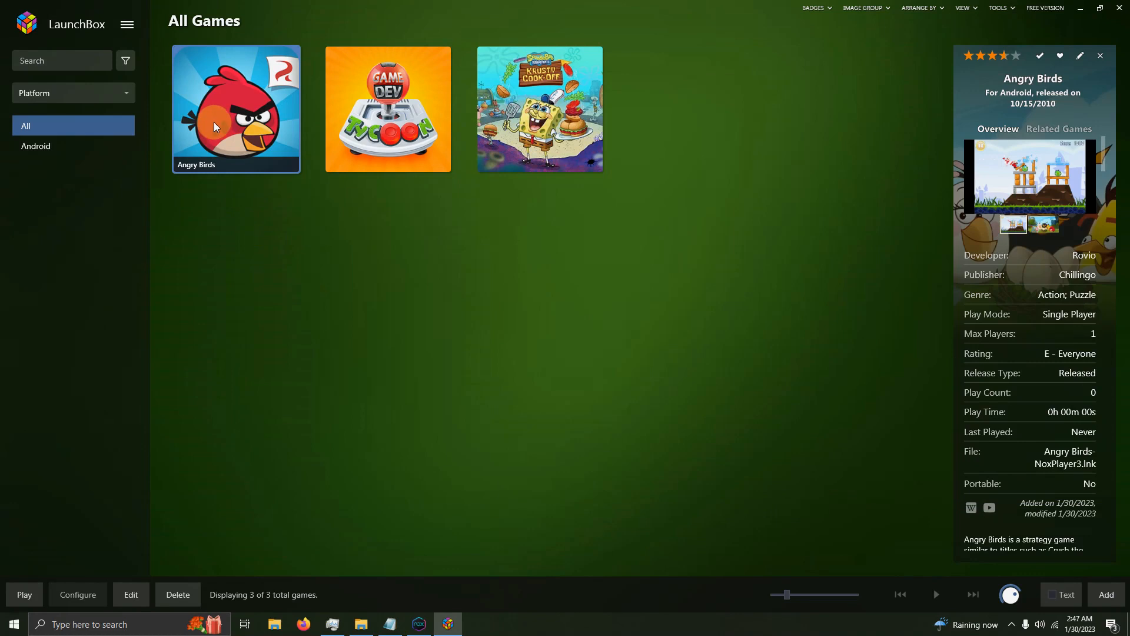
- Enter -Package:com.rovio.angrybirds as Angry Birds' command-line launch parameter
right_click(214, 124)
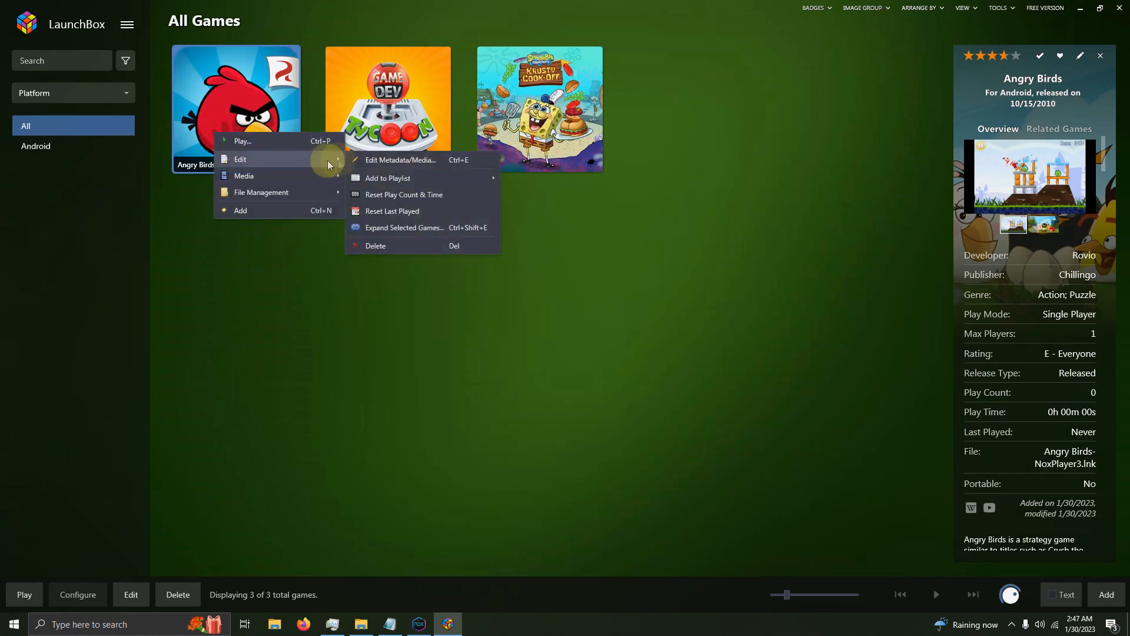
mouse_move(369, 159)
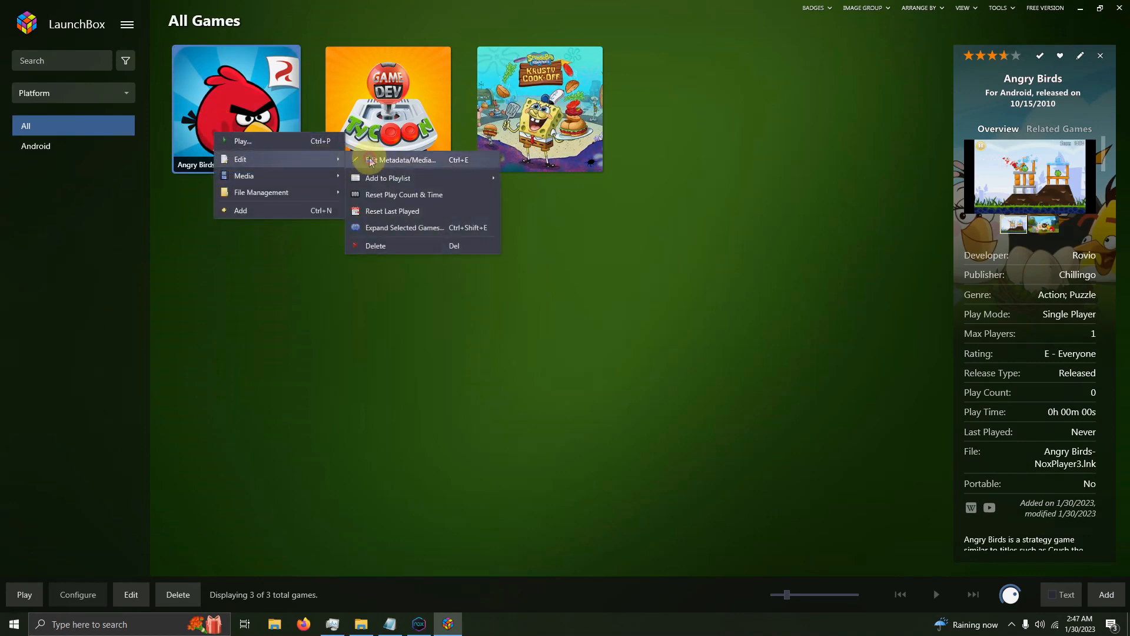
left_click(401, 160)
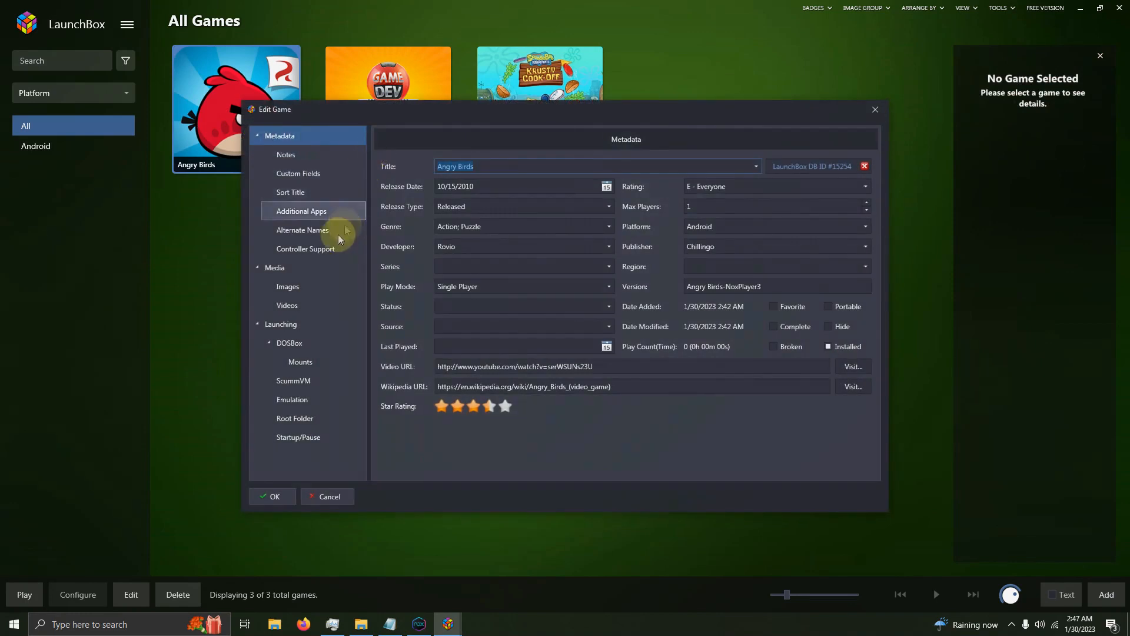
left_click(281, 323)
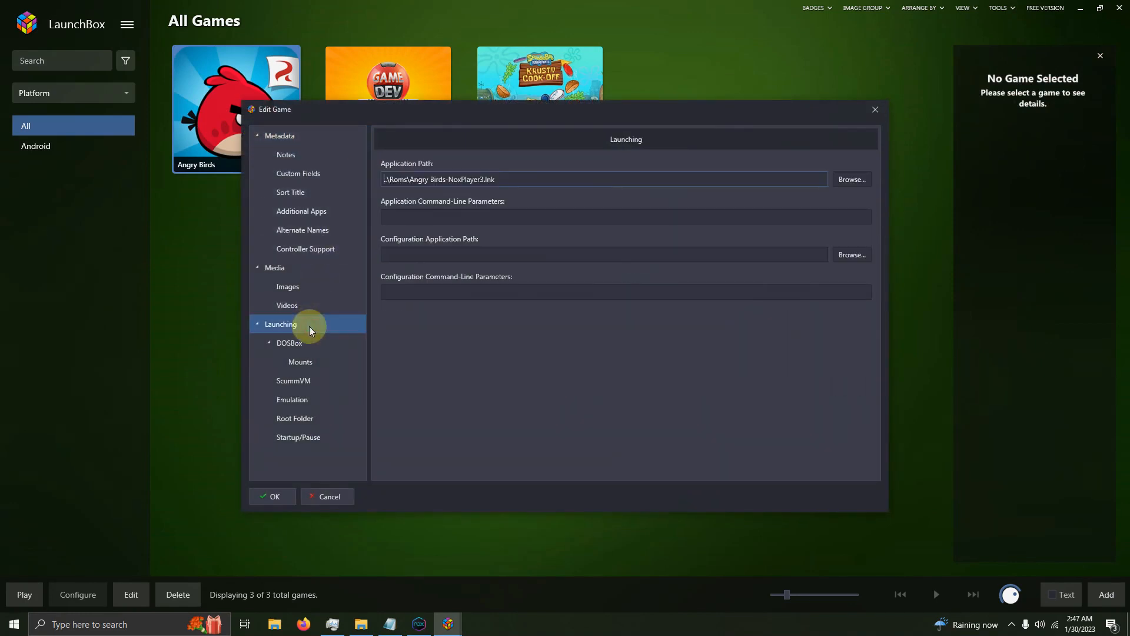
mouse_move(452, 202)
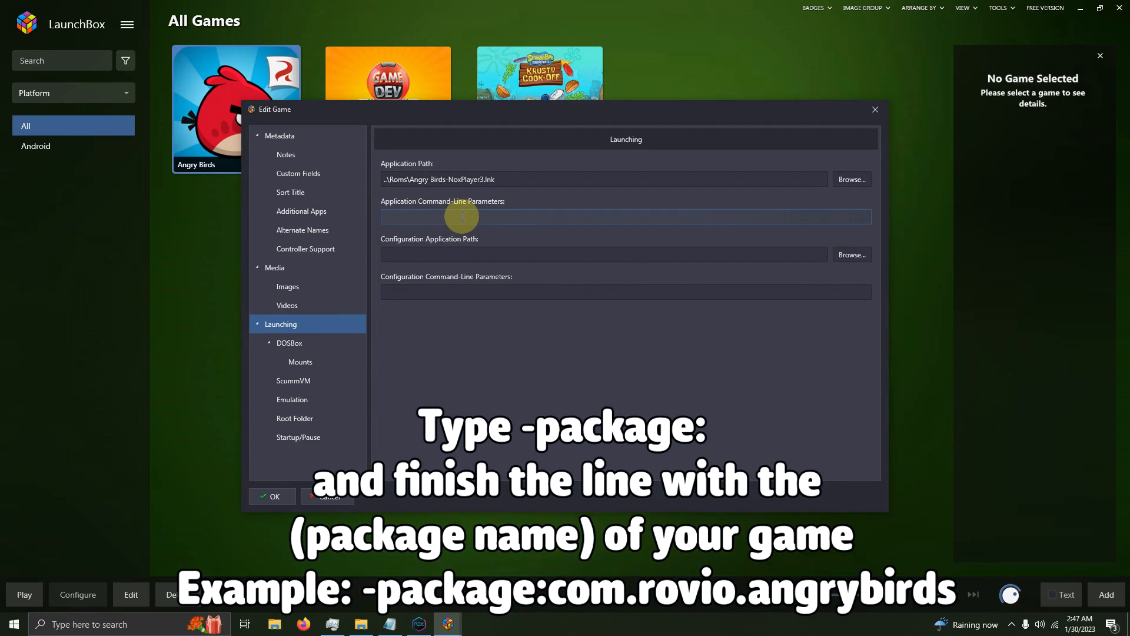
type("-Package:")
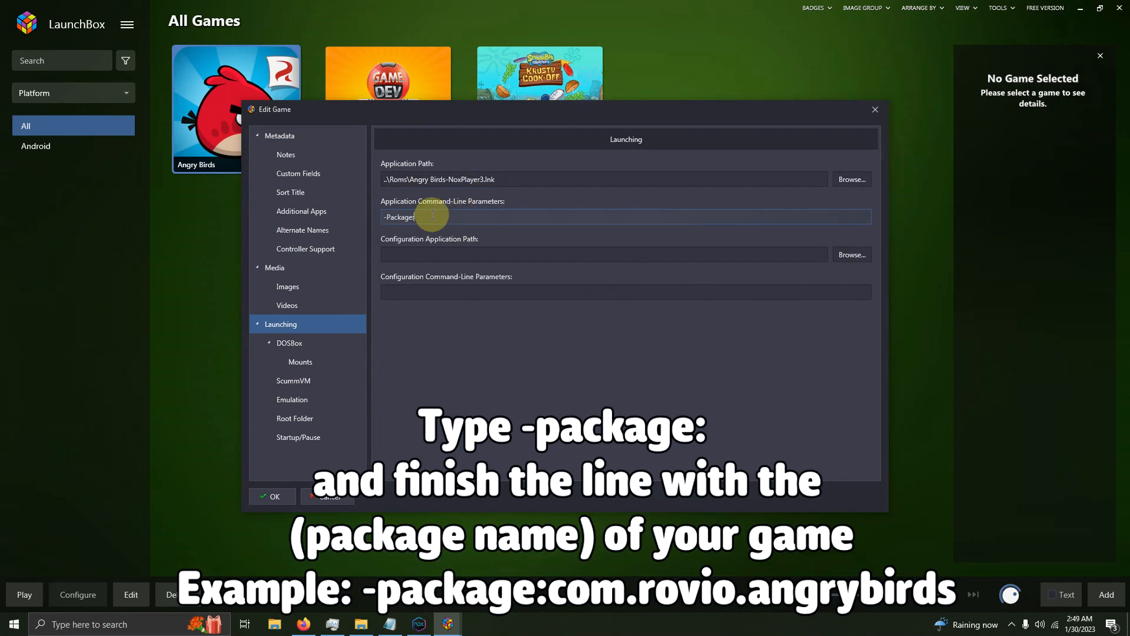
mouse_move(452, 253)
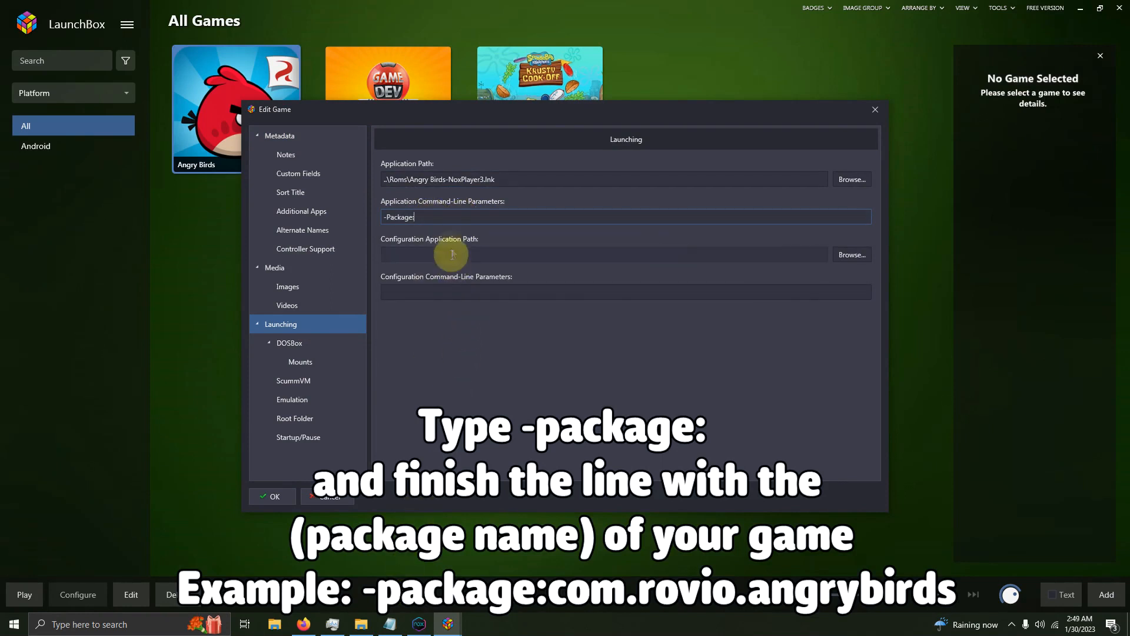
type("com.rovio.angrybirds")
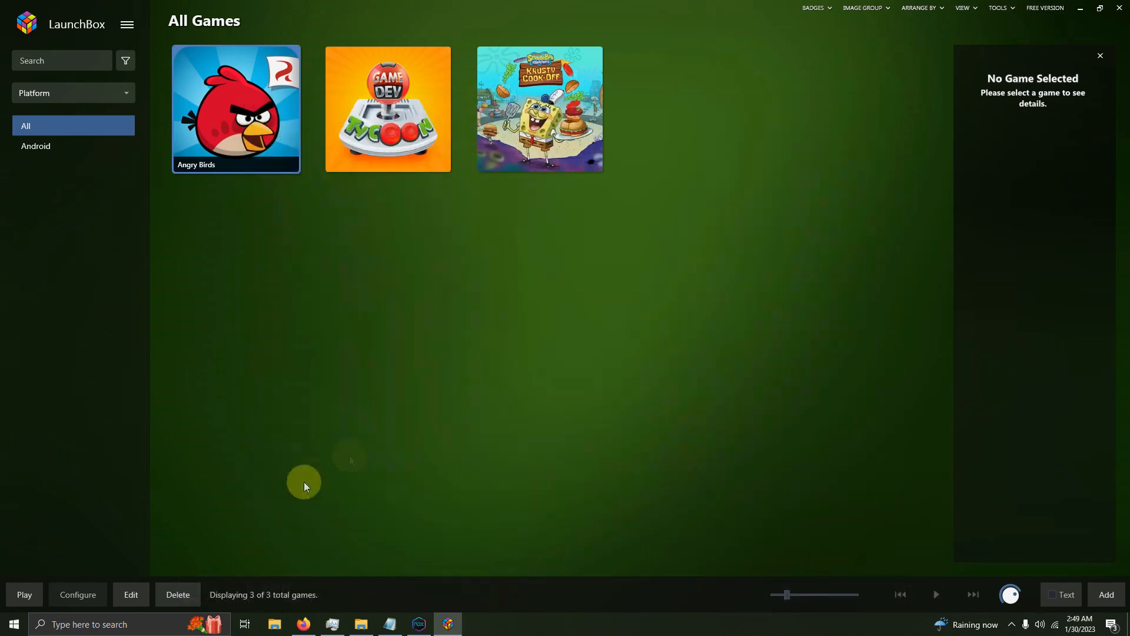
- Bring NoxPlayer's Package Names list back up to find com.greenheartgames.gdt
left_click(418, 623)
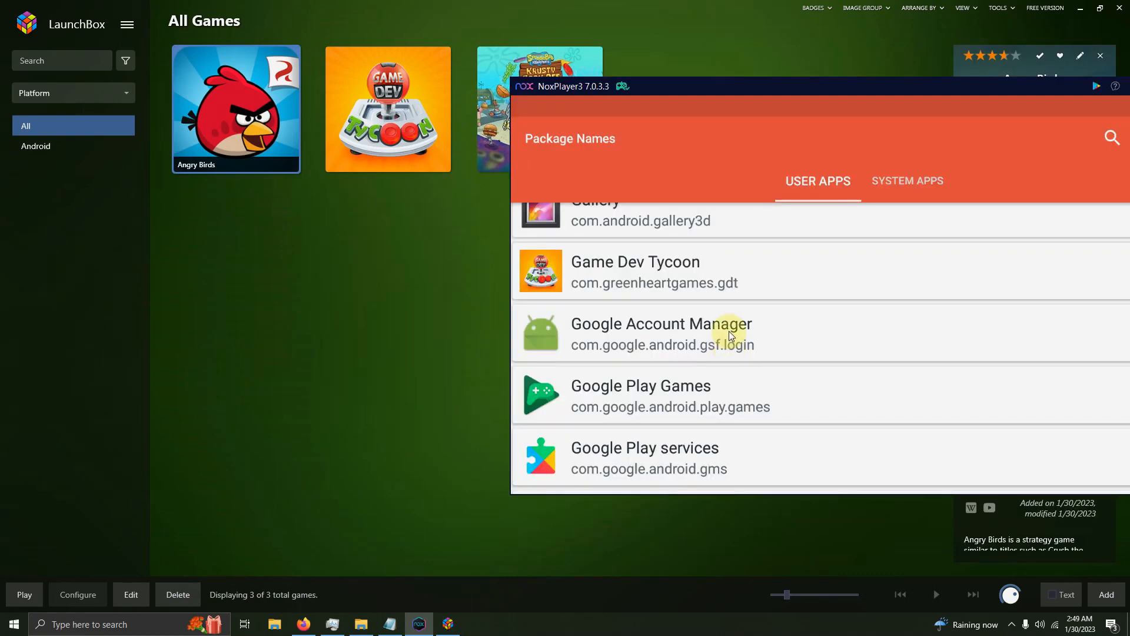
mouse_move(711, 314)
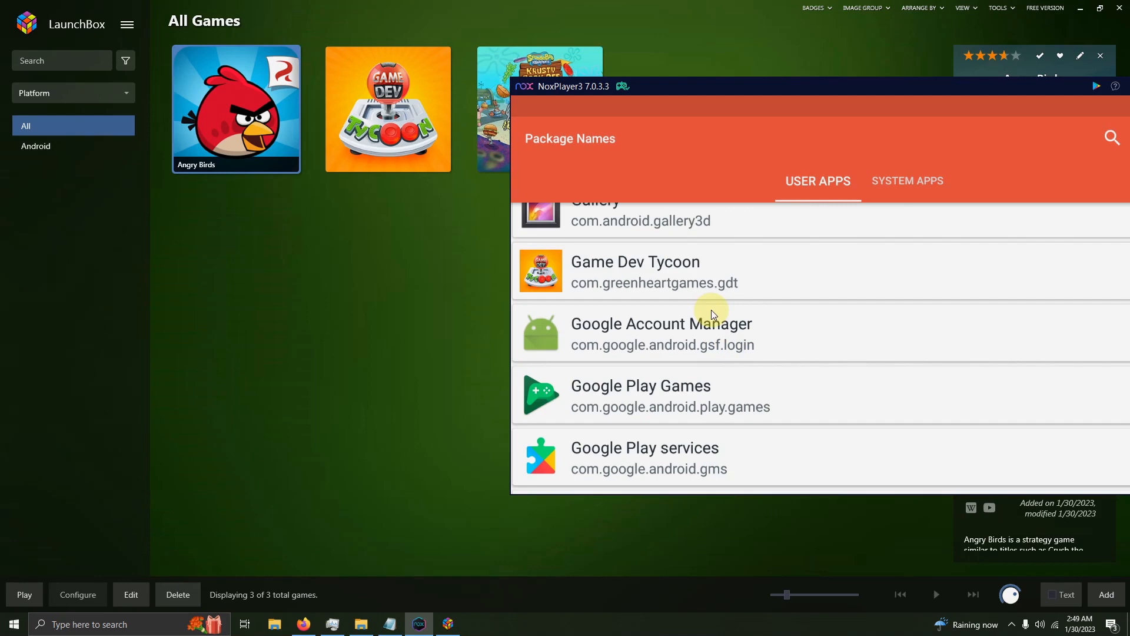
mouse_move(682, 303)
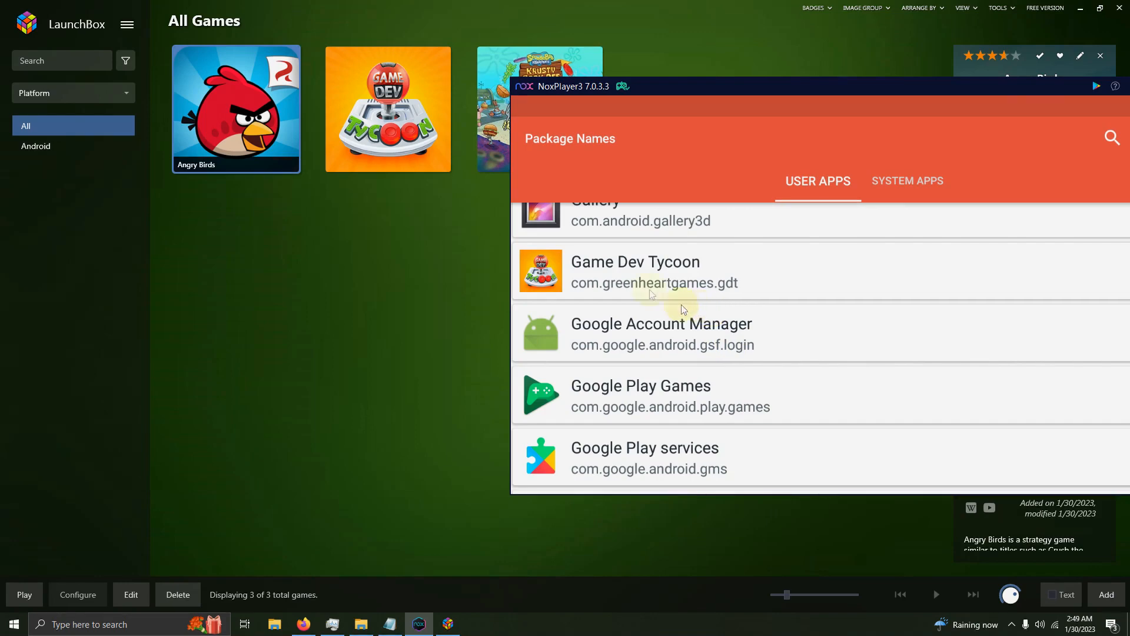
- Save -package:com.greenheartgames.gdt as Game Dev Tycoon's command-line launch parameter
right_click(388, 109)
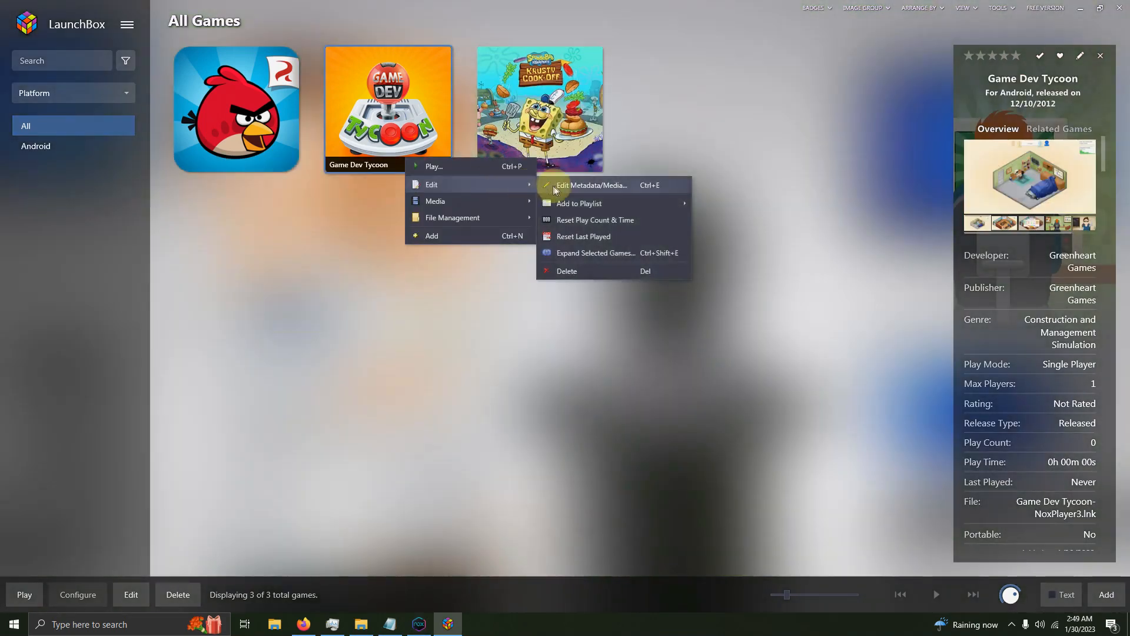
left_click(591, 185)
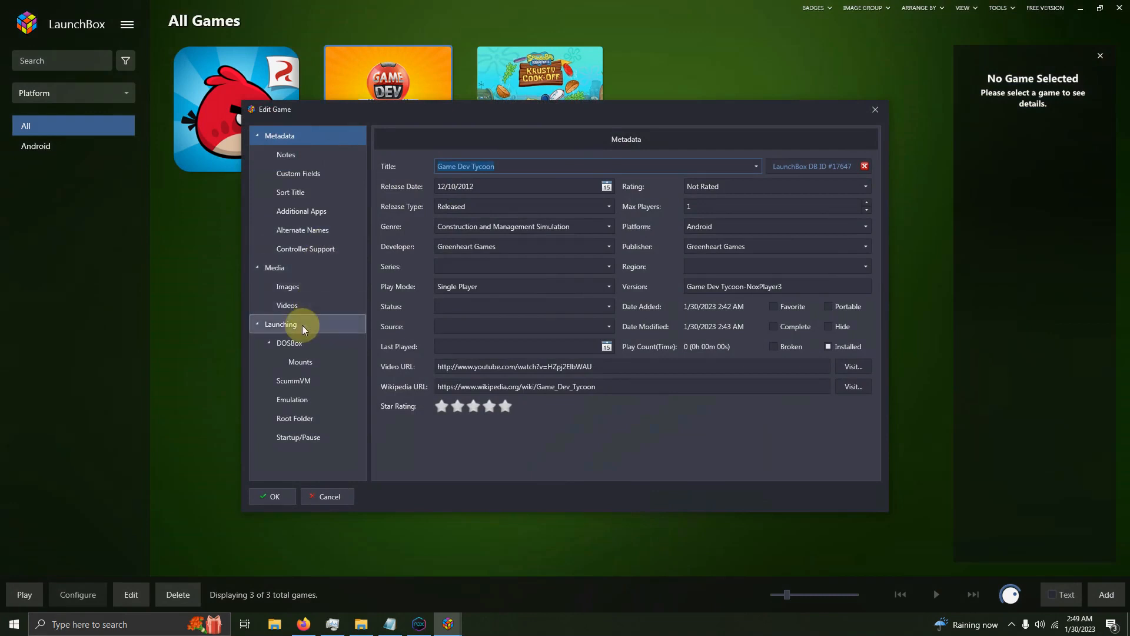
left_click(280, 324)
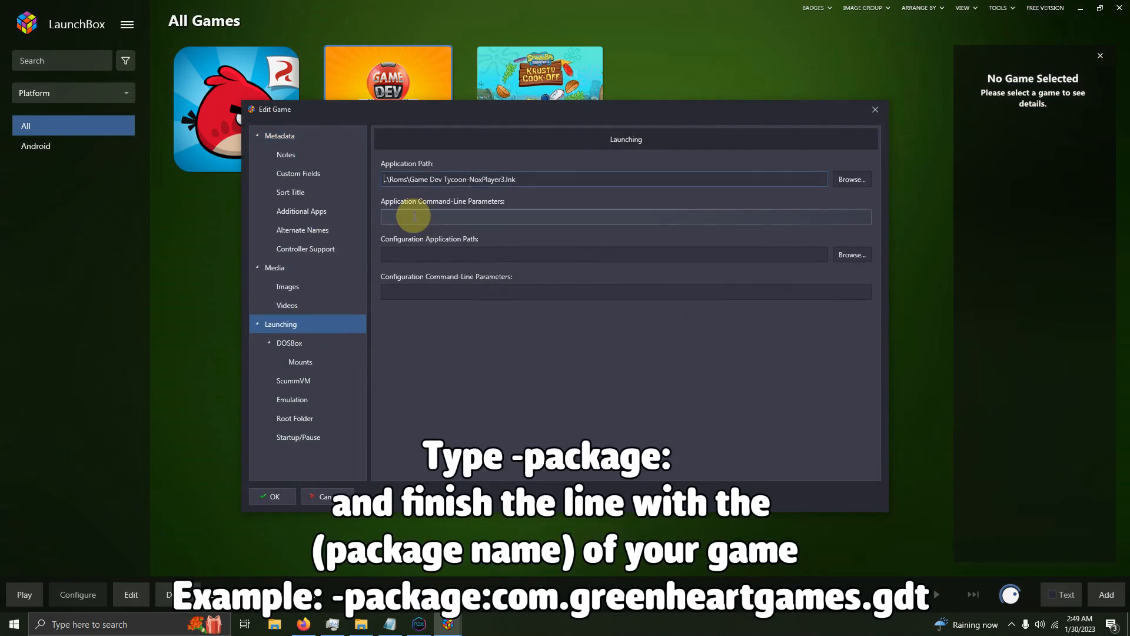
type("-packa")
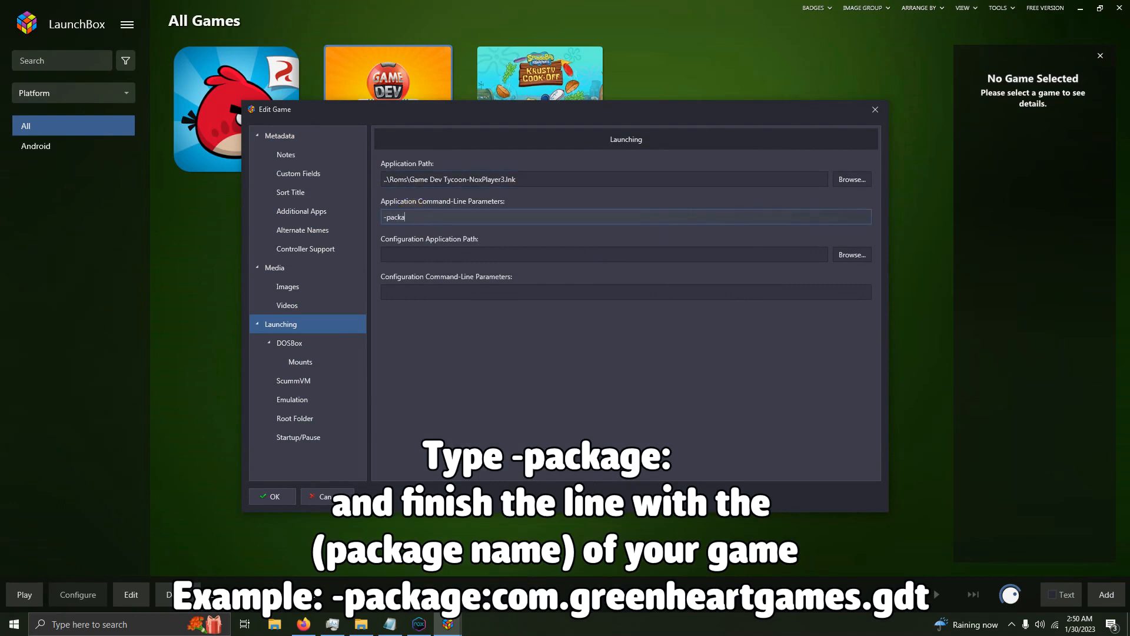
type("ge")
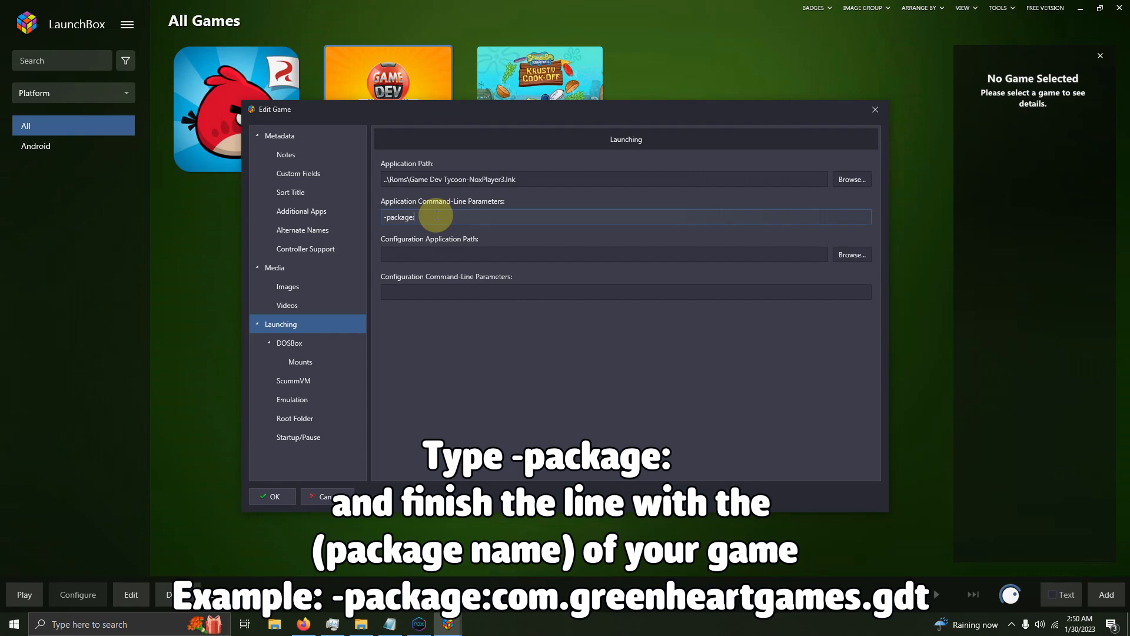
type(":com.greenheartgames.gdt")
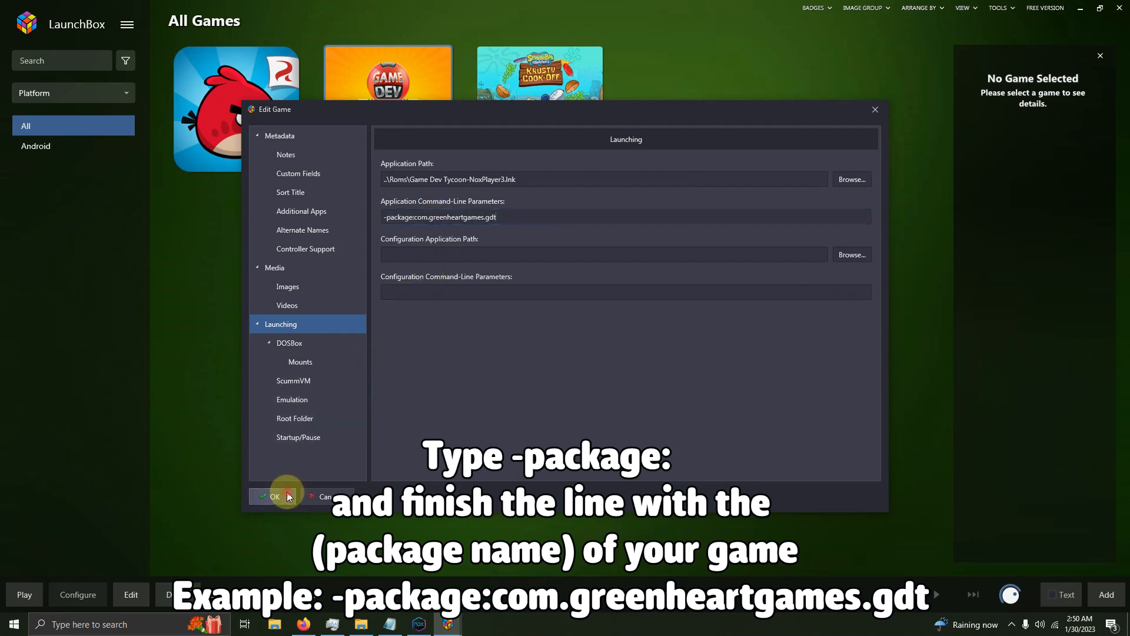
left_click(274, 495)
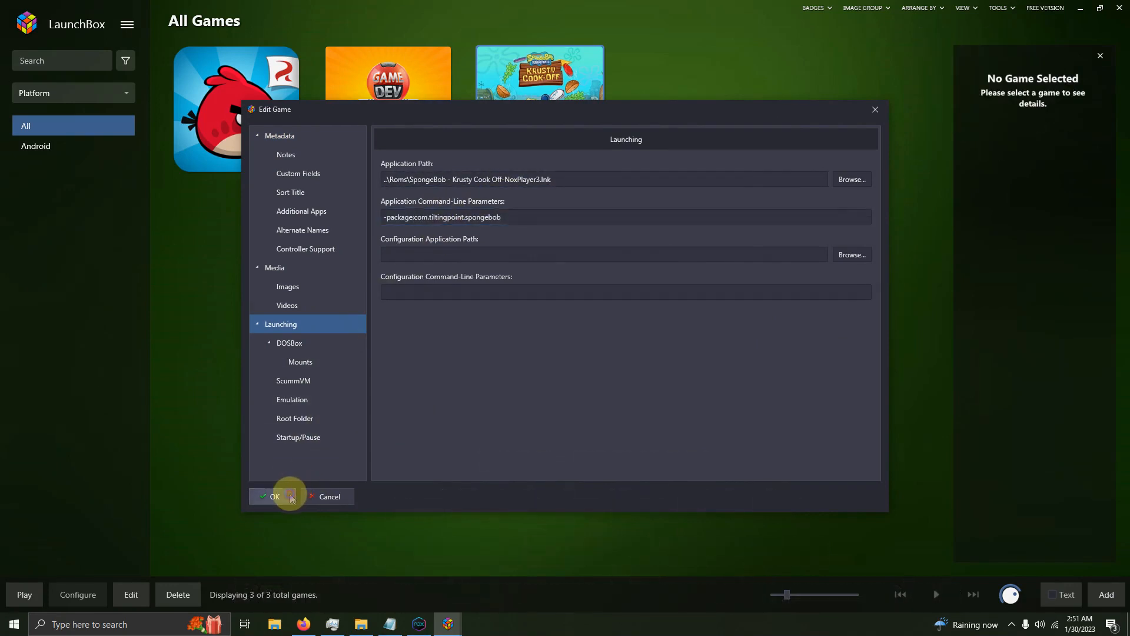
- Save SpongeBob's -package:com.tiltingpoint.spongebob launch parameter
left_click(273, 495)
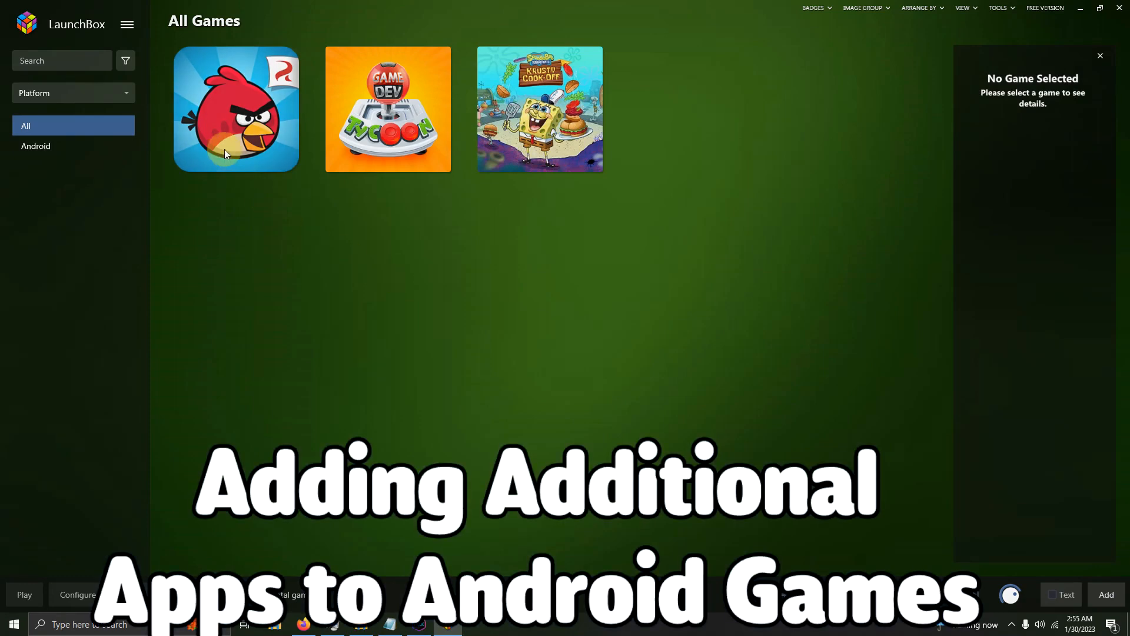
- Open Angry Birds' Additional Apps section in its editor and add a new application
right_click(236, 109)
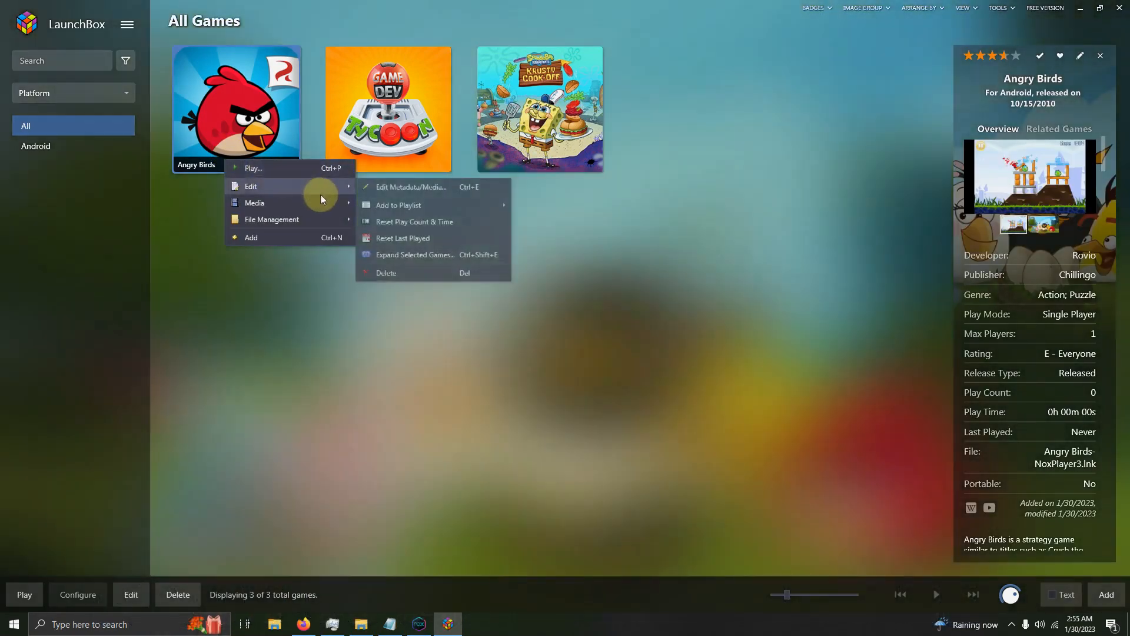
left_click(374, 191)
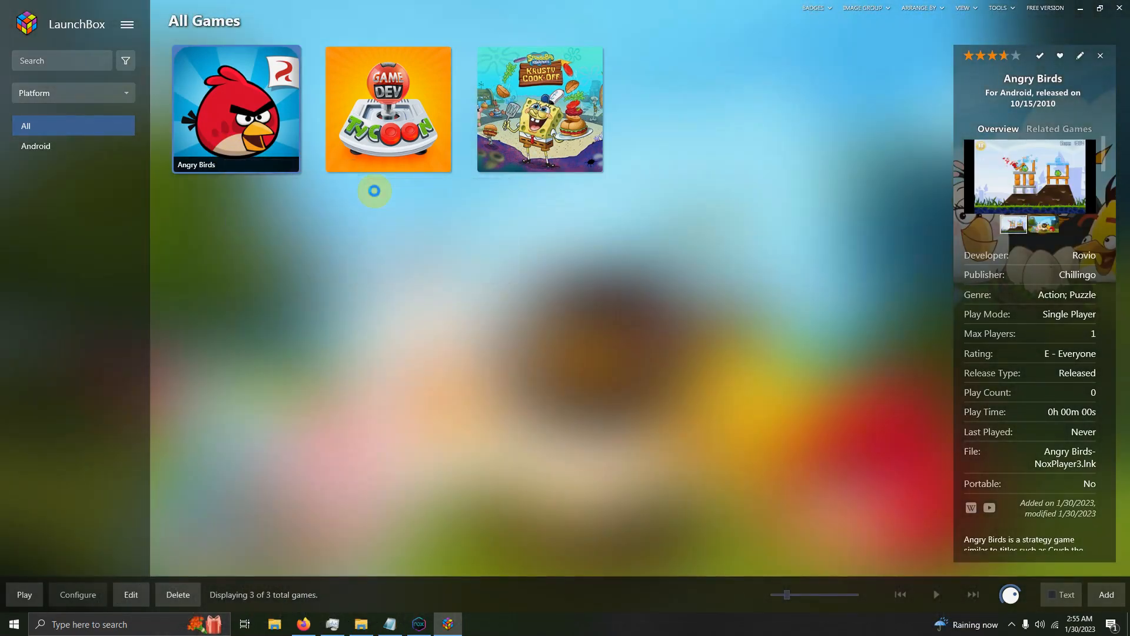
left_click(130, 594)
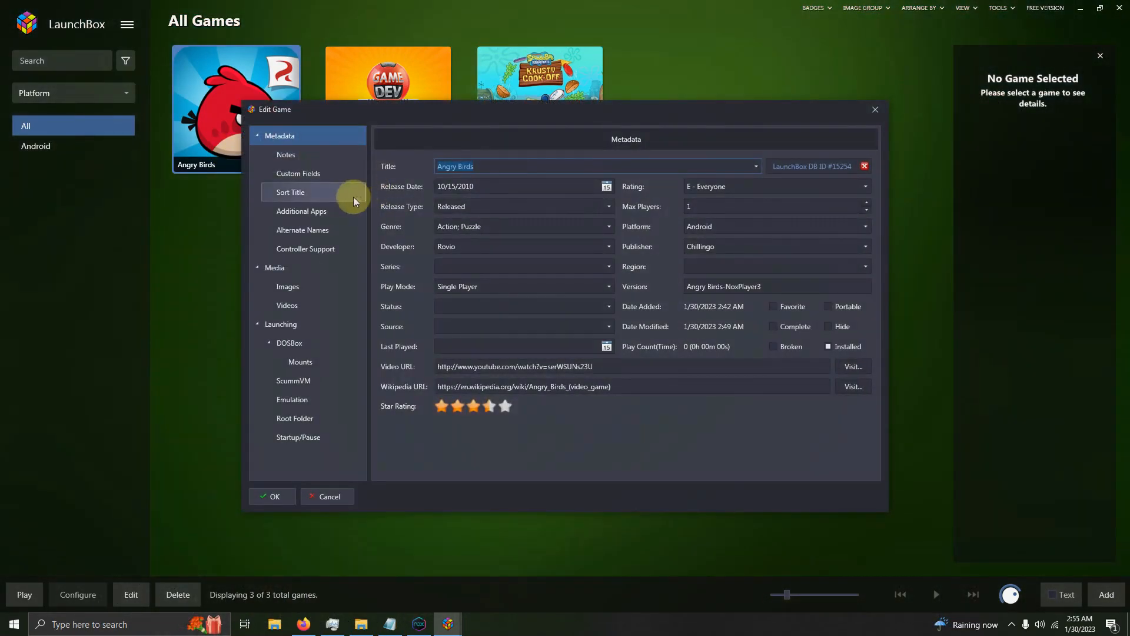
left_click(301, 210)
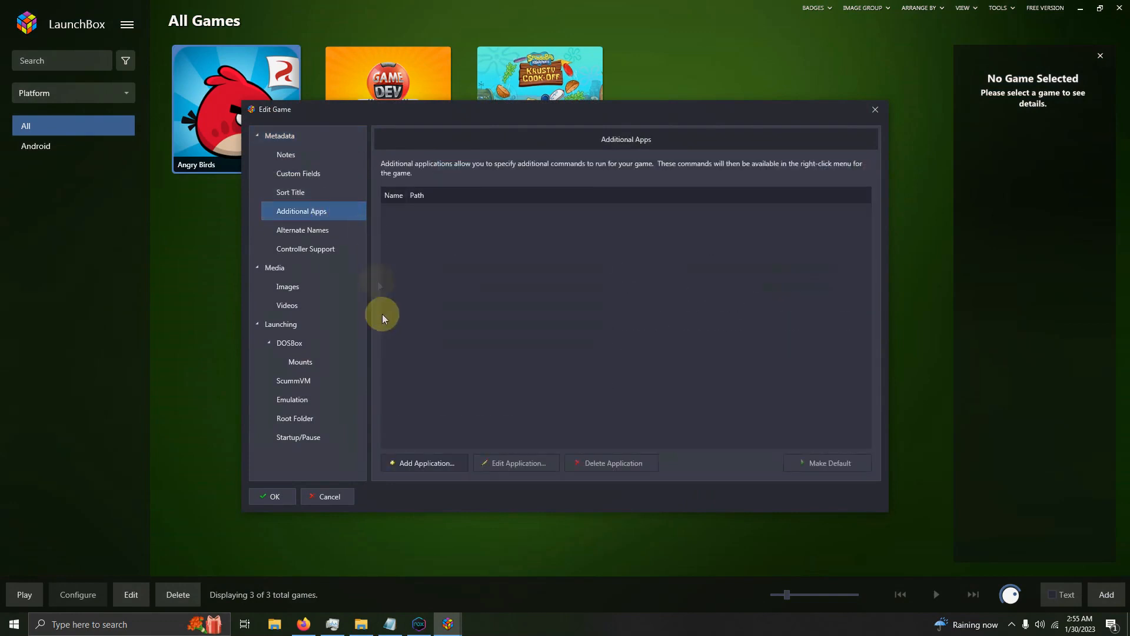
left_click(424, 463)
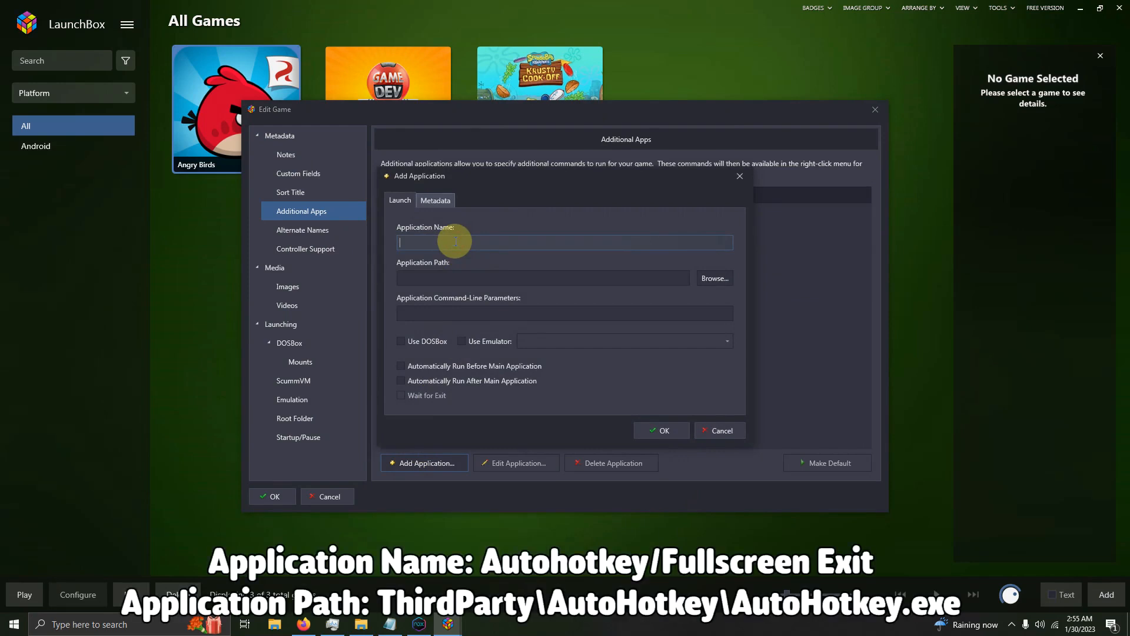
- Name the app 'Autohotkey Fullscreen/Exit' and set its path to ThirdParty\AutoHotkey\AutoHotkey.exe
type("Autohotkey Fullscreen/Exit")
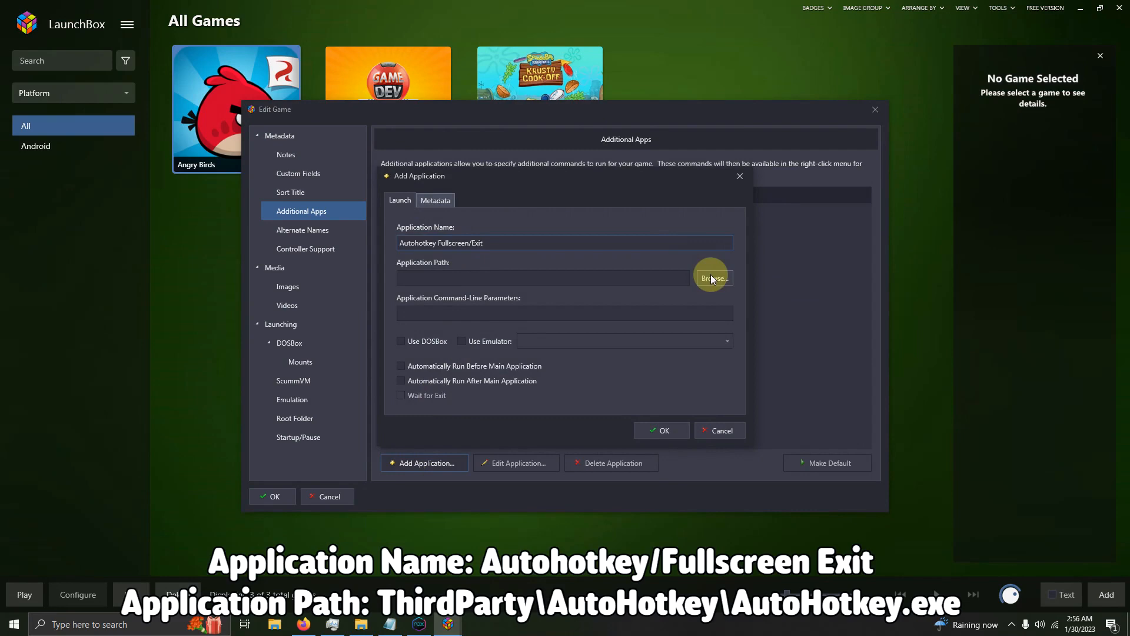
left_click(710, 277)
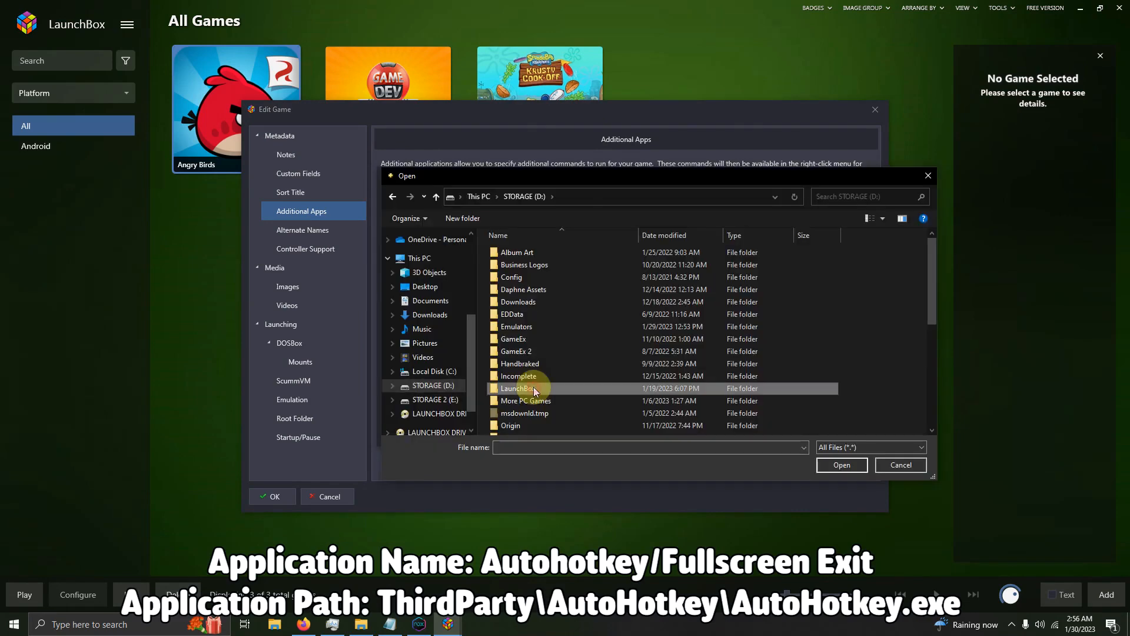
double_click(517, 388)
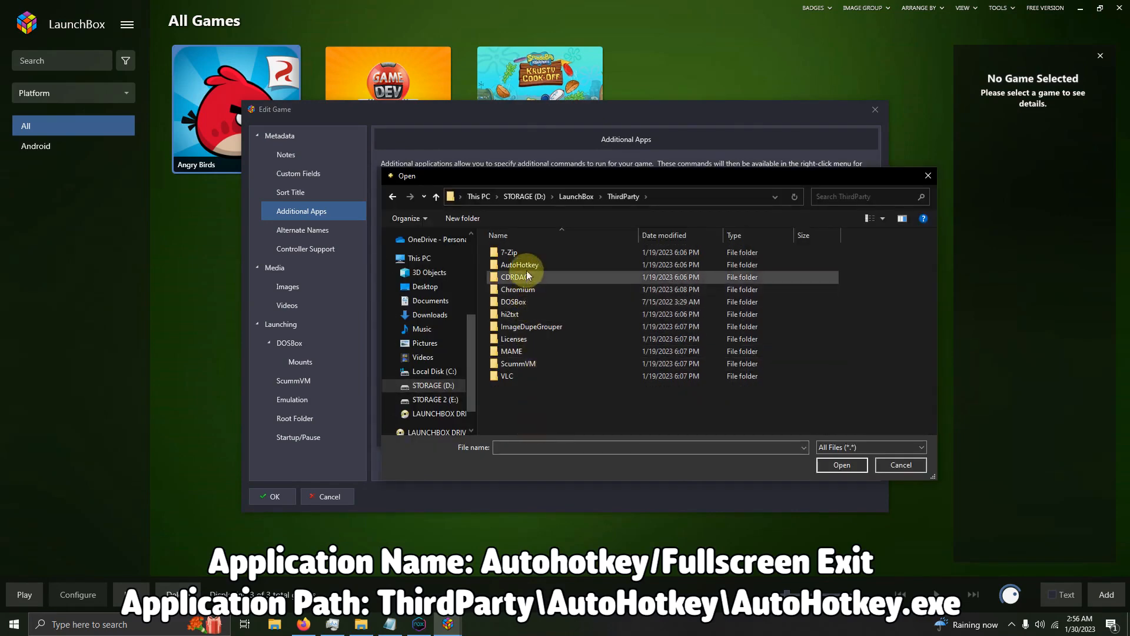
double_click(519, 264)
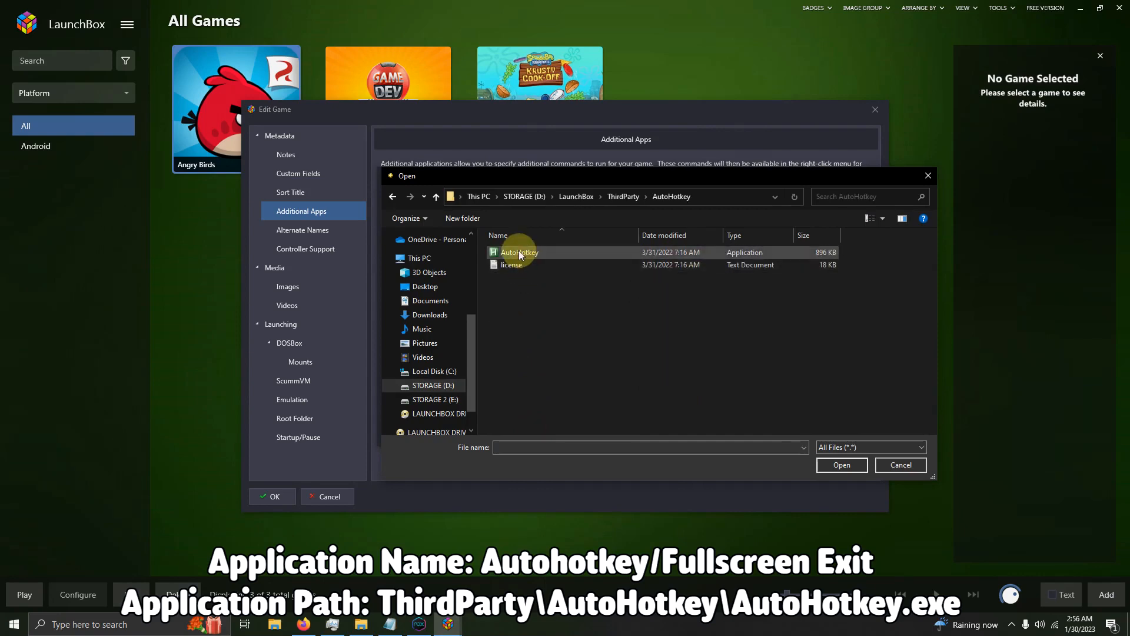
left_click(517, 252)
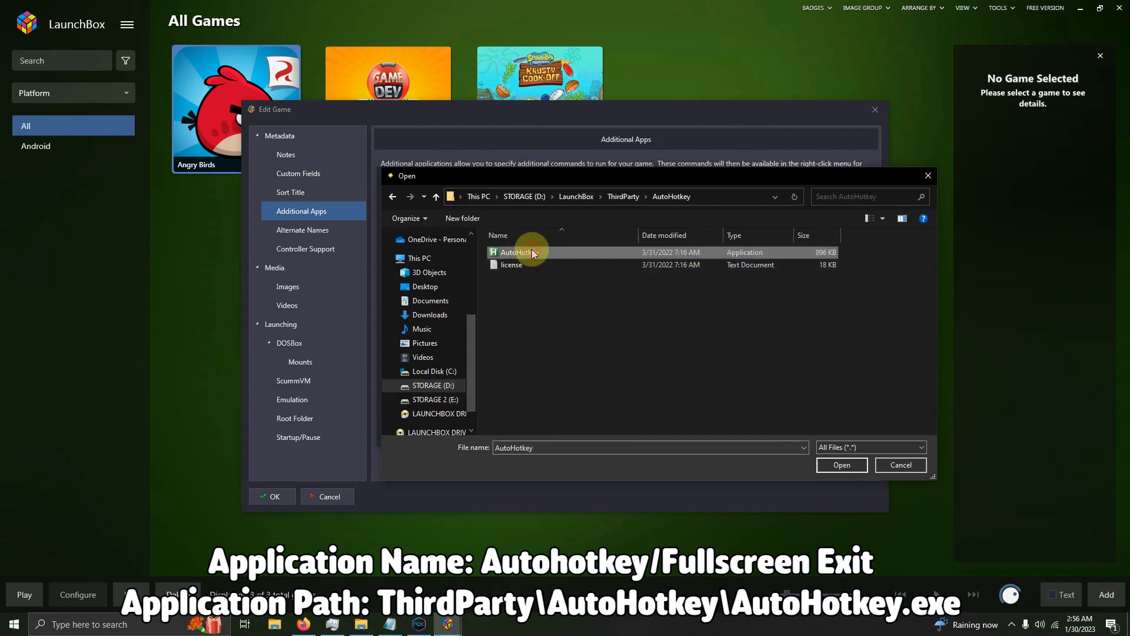
left_click(840, 464)
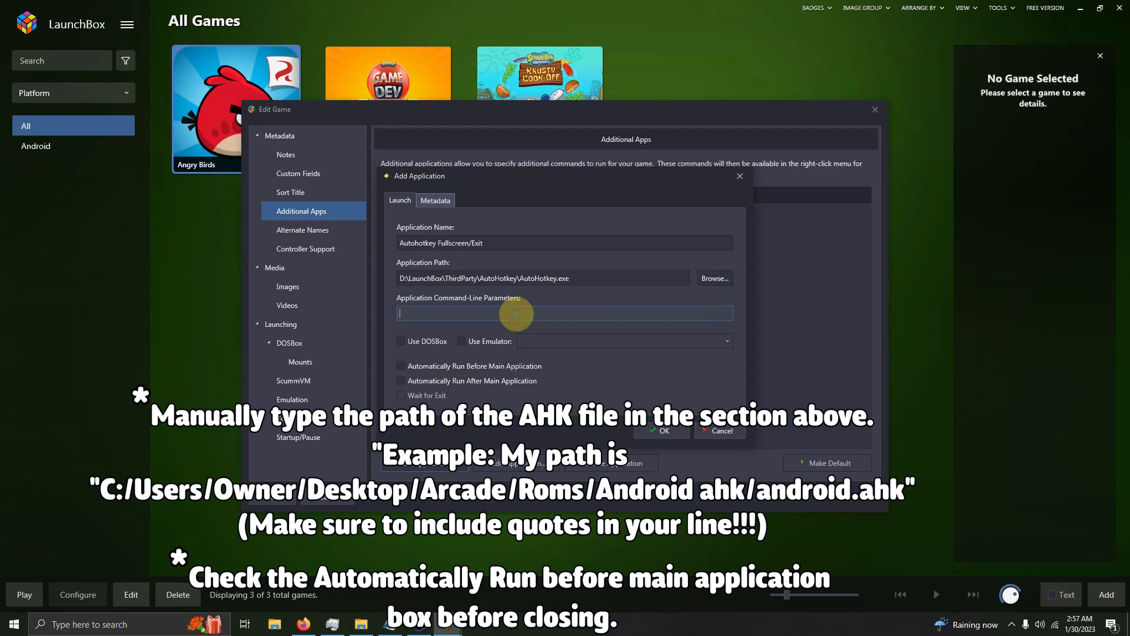
- Set the parameter to the android.ahk script path, run it before the game, and add it
type("\"C:\\Users\\owner\\Desktop\\Arcade\\Roms\\Android Ahk\\android.ahk\"")
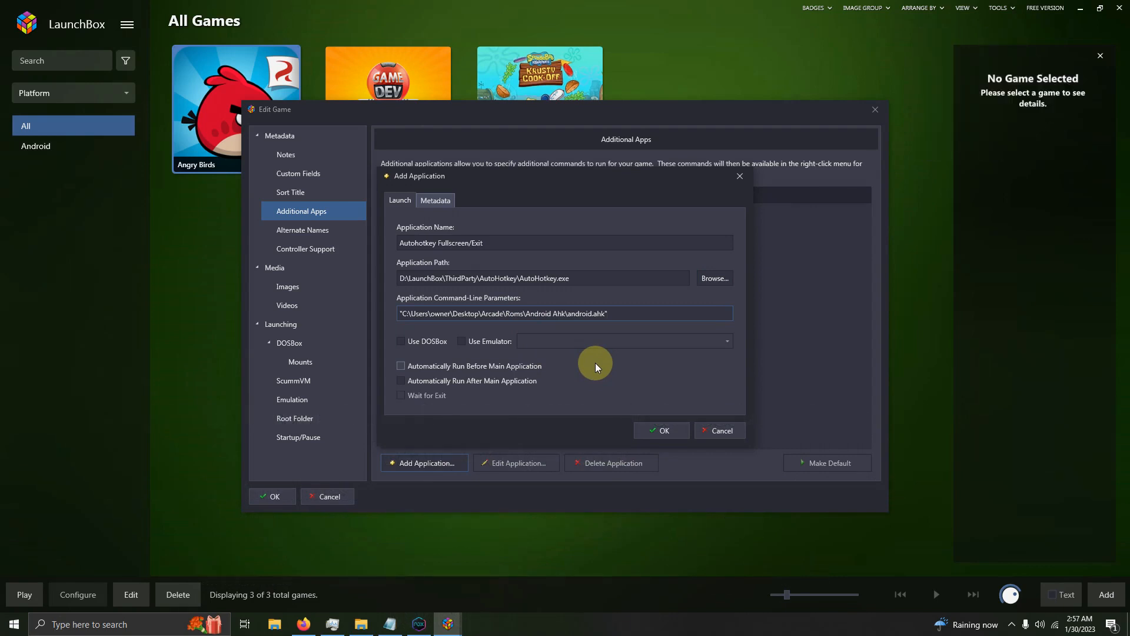
mouse_move(496, 370)
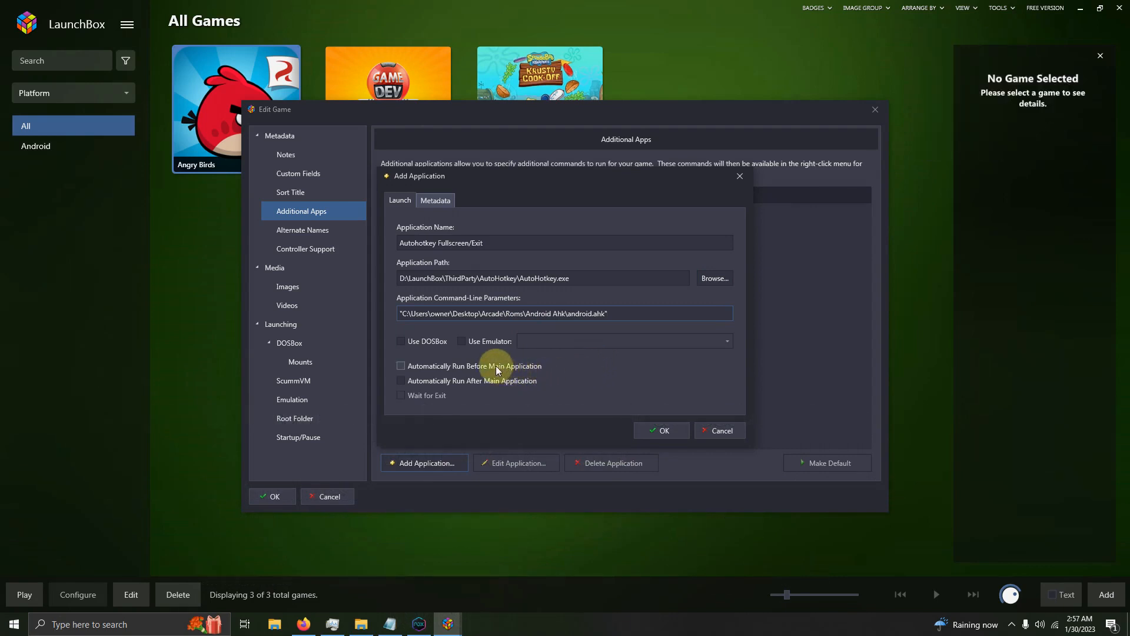
left_click(401, 366)
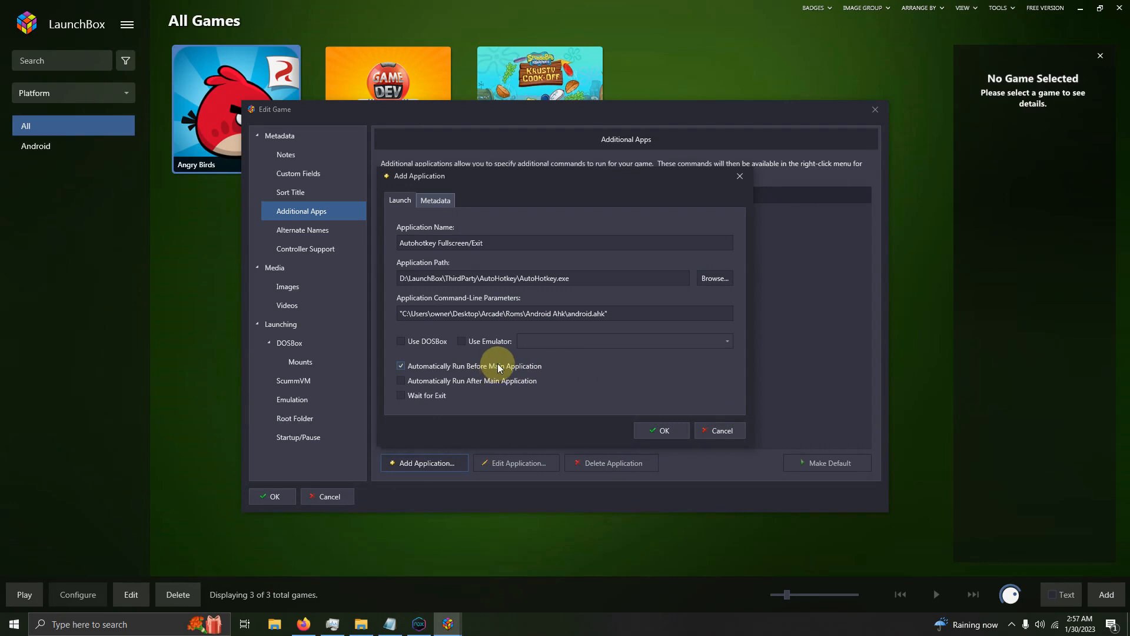
left_click(659, 430)
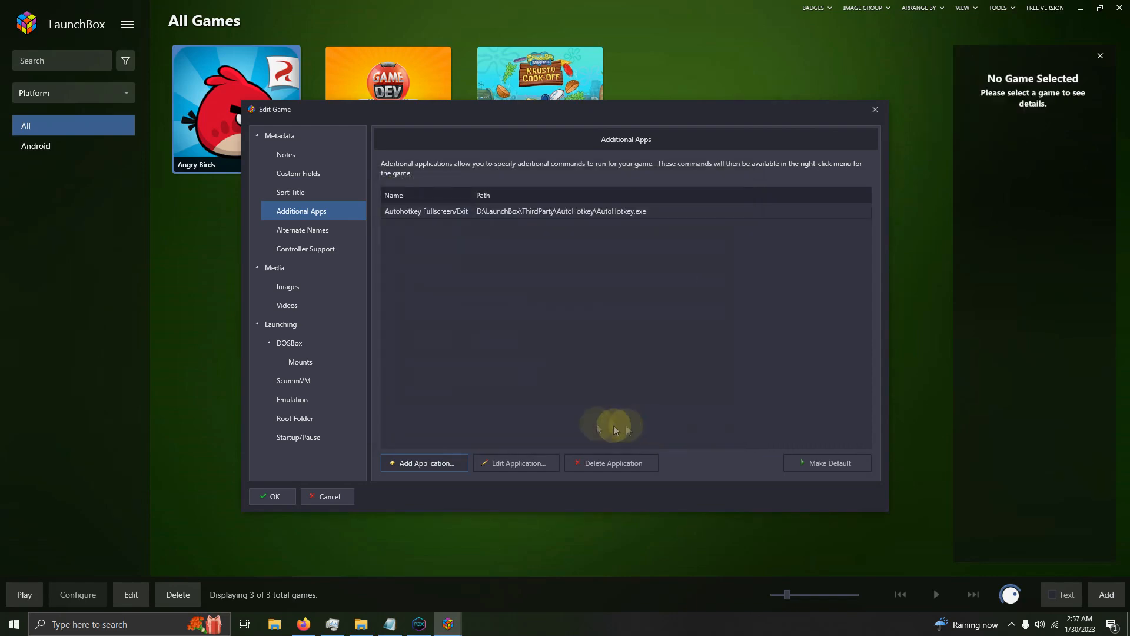
- Close Angry Birds' editor and add the AutoHotkey.exe pre-launch app to Game Dev Tycoon
left_click(280, 135)
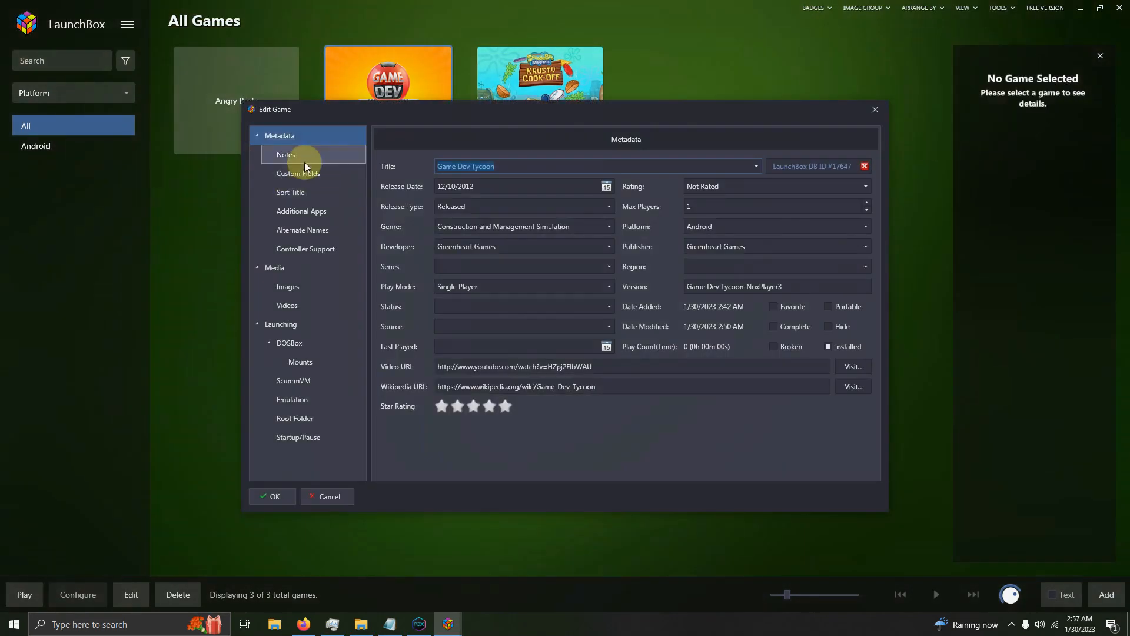
left_click(281, 324)
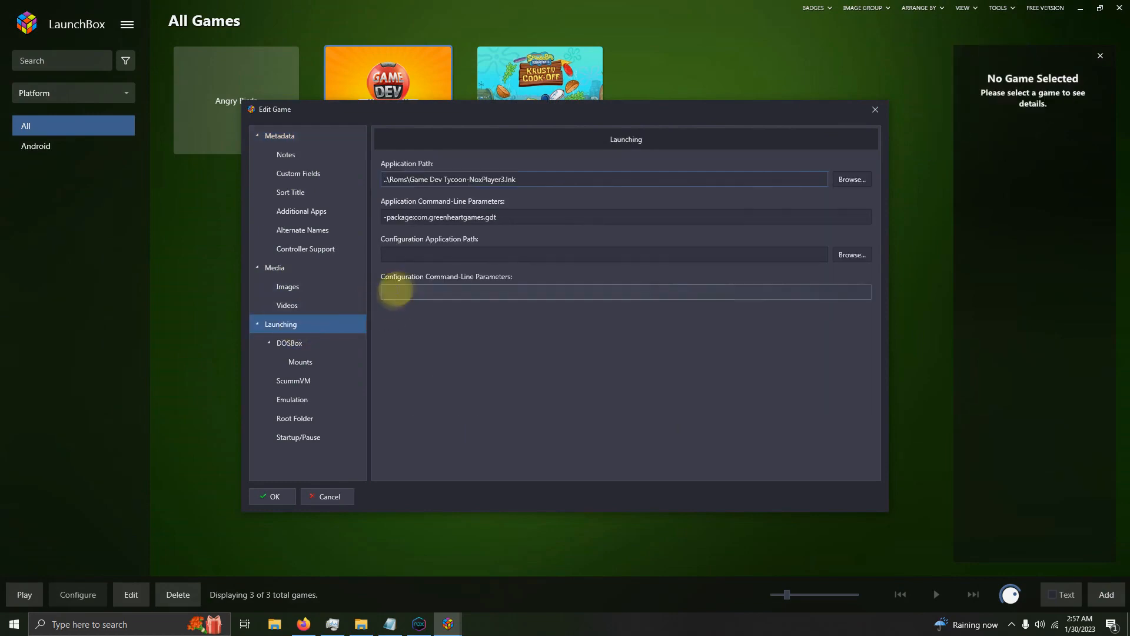
left_click(301, 211)
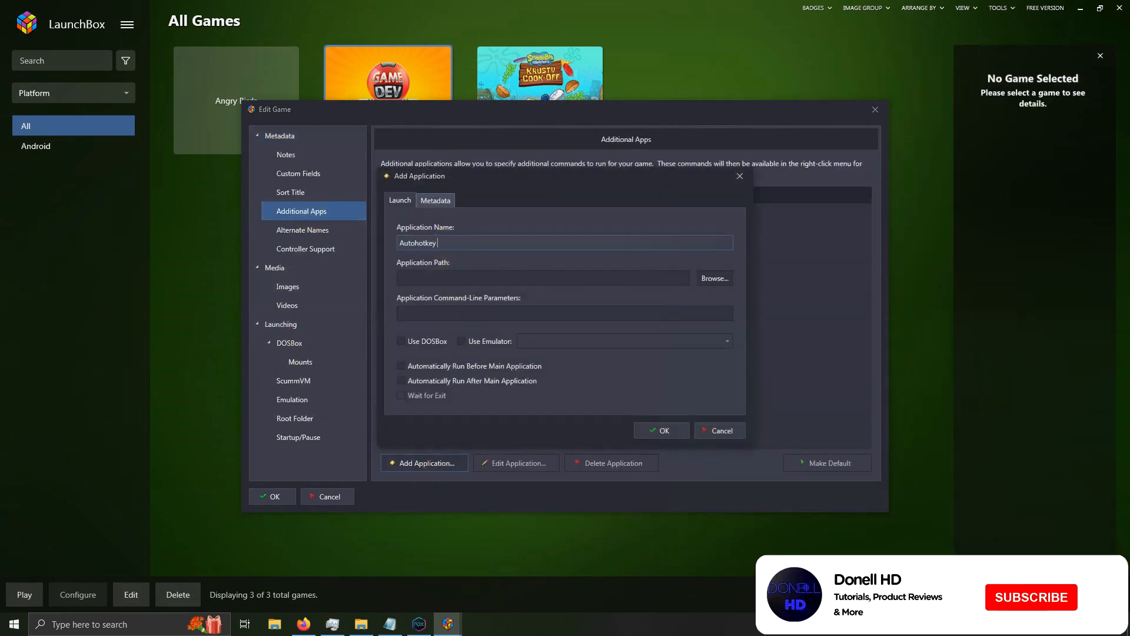
left_click(712, 278)
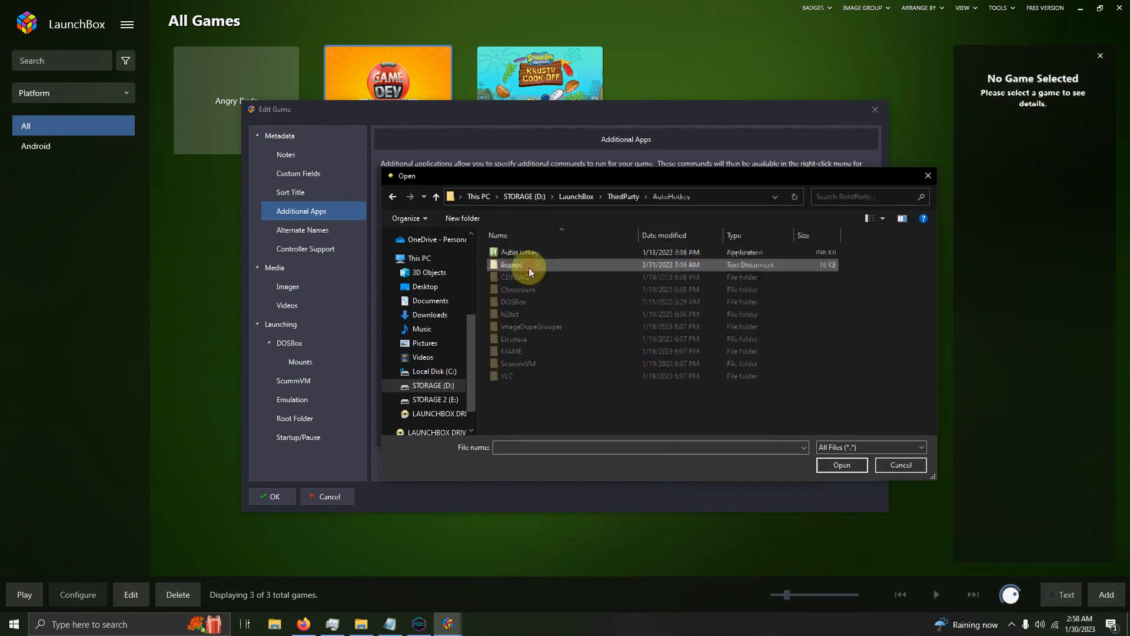
left_click(839, 465)
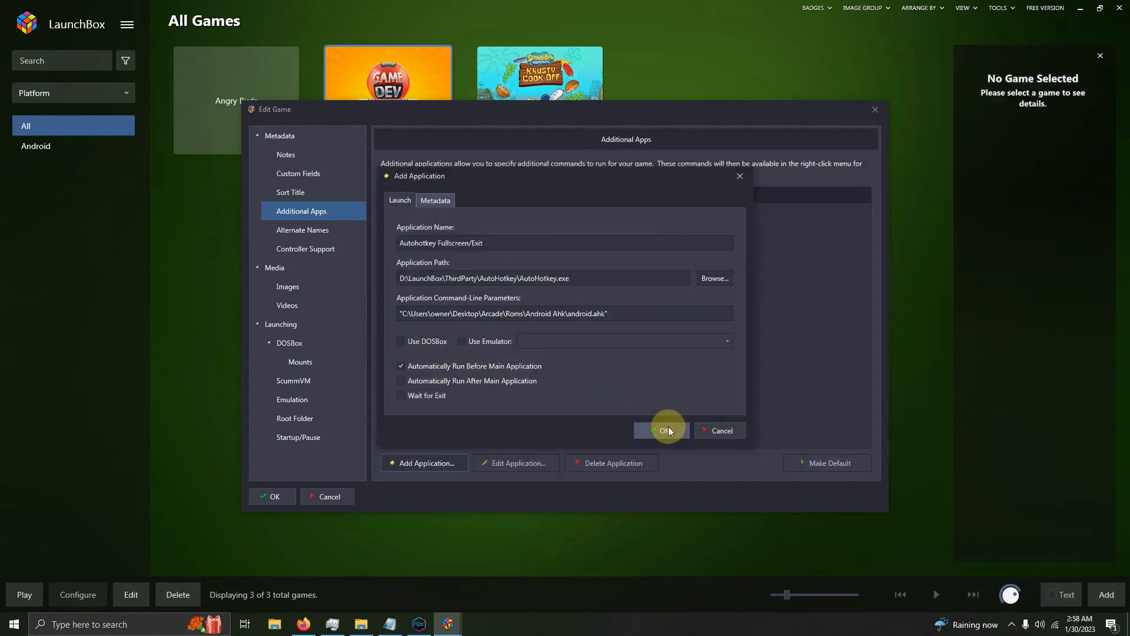
left_click(661, 430)
type("Autohotkey Fulls")
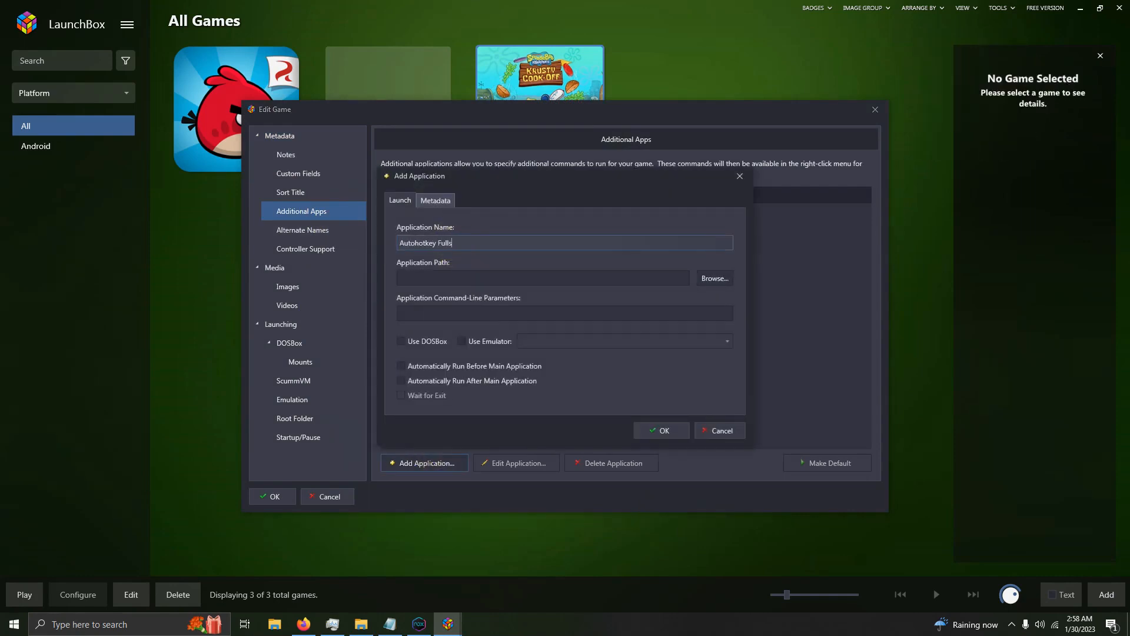
- Complete the 'Fullscreen/Exit' name, select AutoHotkey.exe from ThirdParty, and add it to SpongeBob
type("creen/Exit")
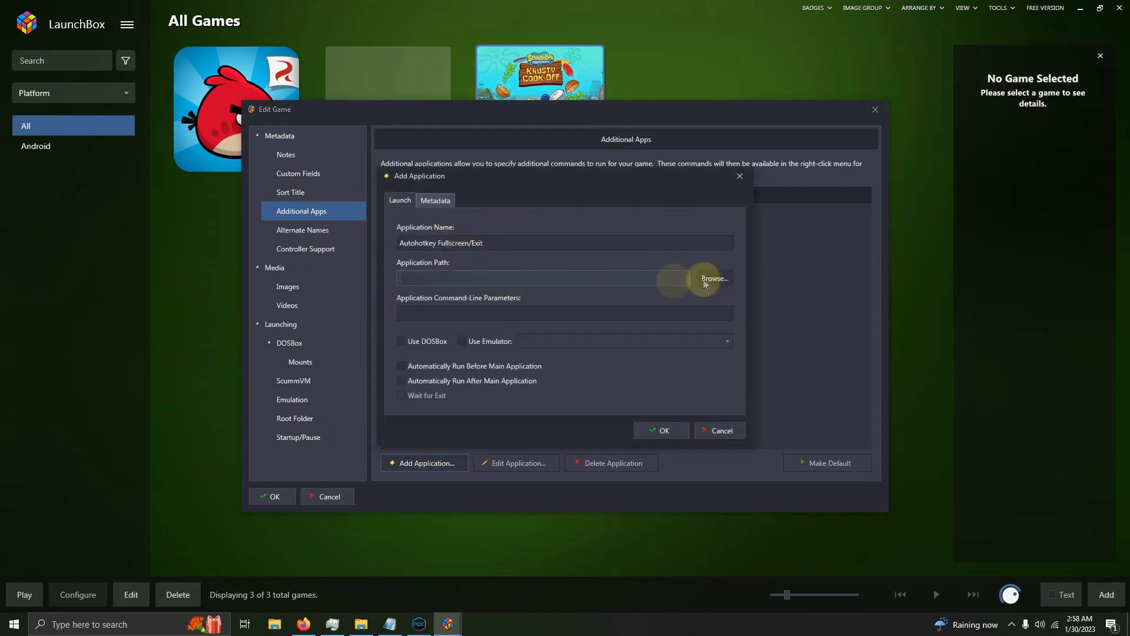
left_click(714, 279)
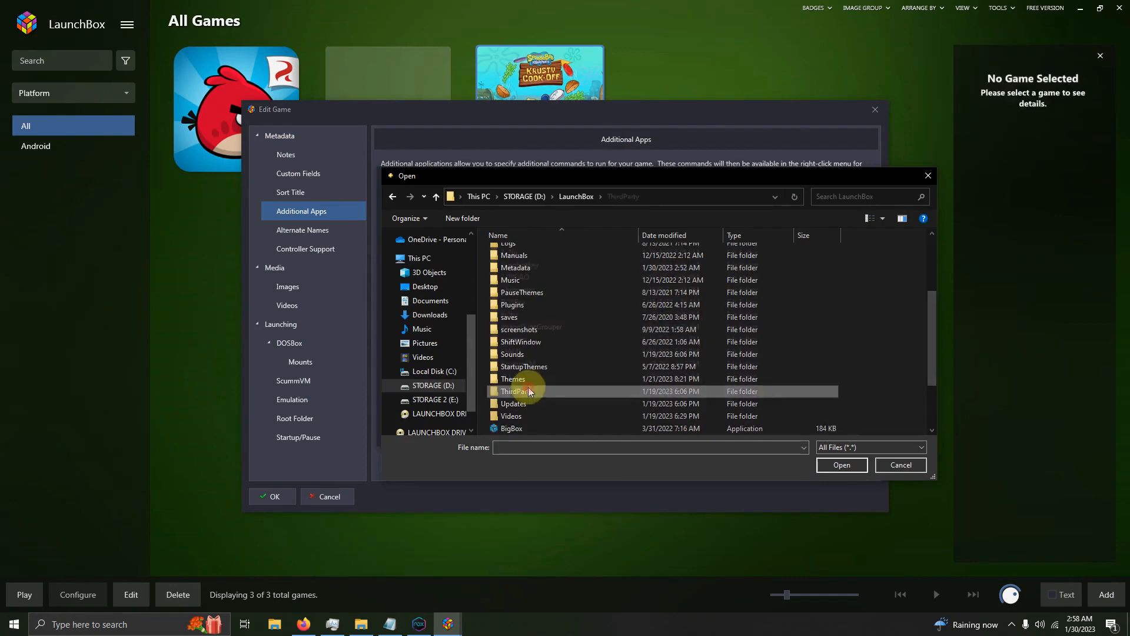
left_click(841, 464)
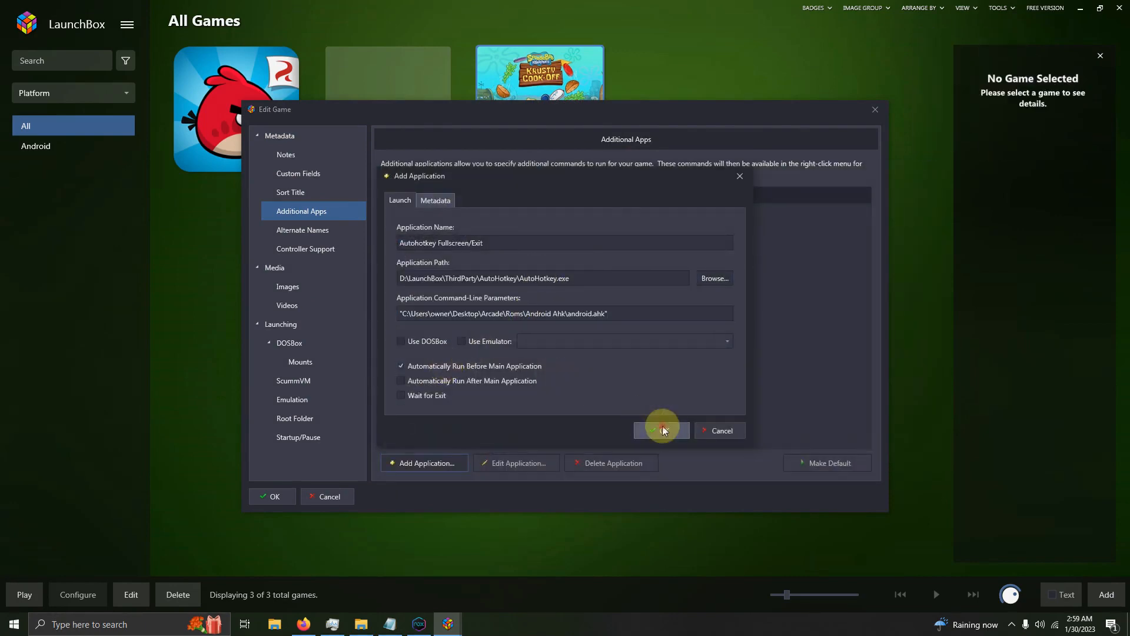
left_click(657, 431)
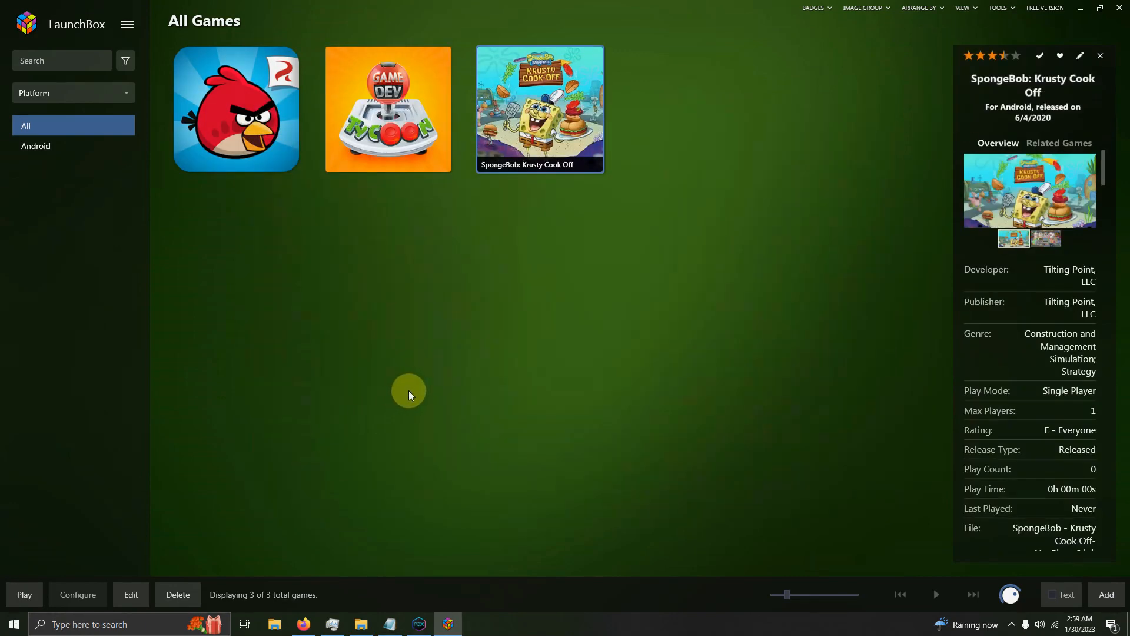
mouse_move(448, 379)
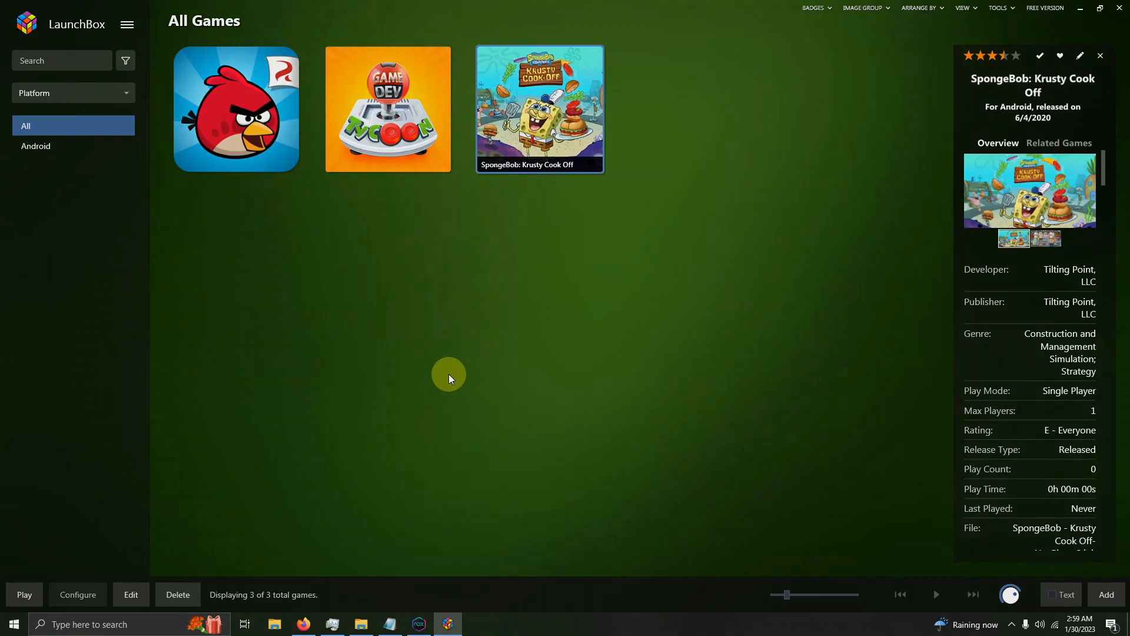